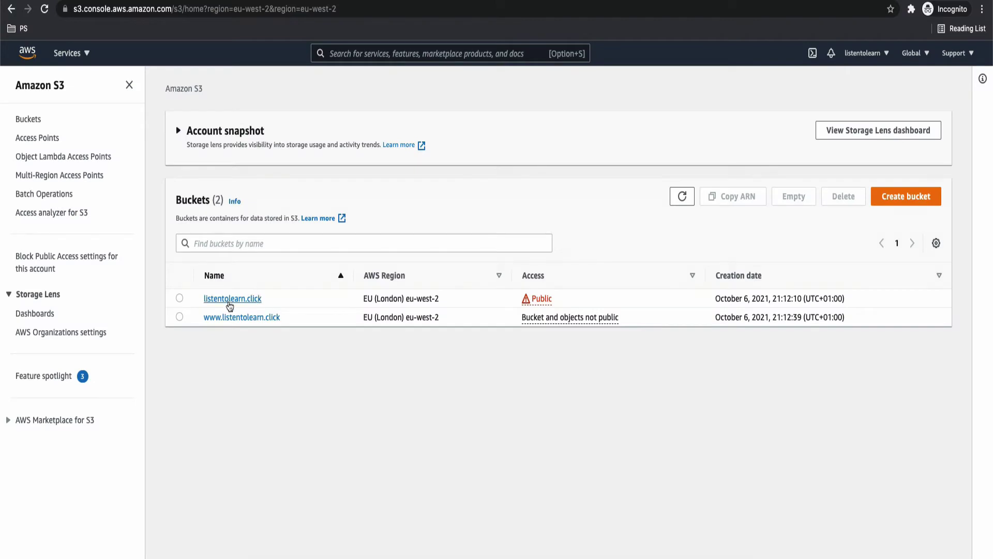
Go to the listentolearn.click bucket's Permissions settings.
left_click(232, 298)
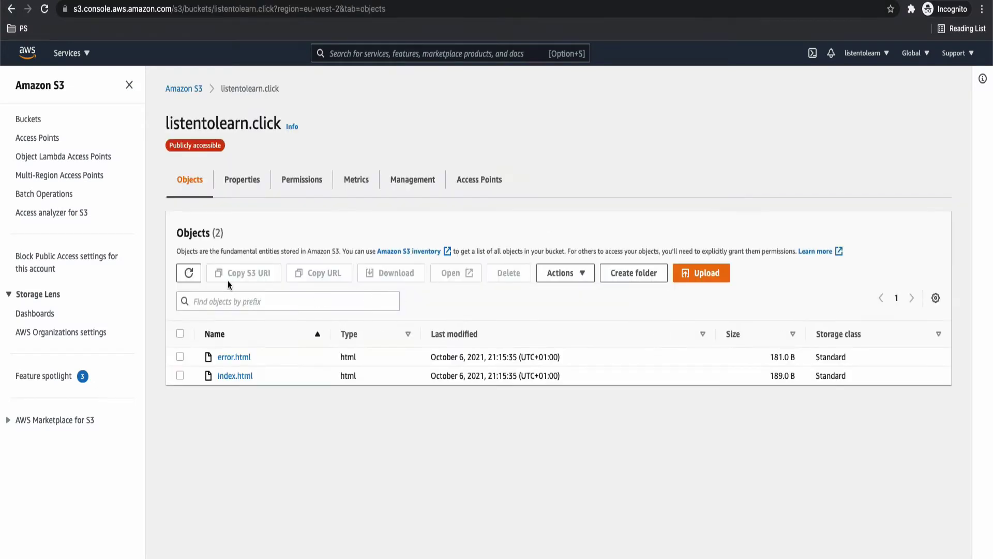
mouse_move(89, 70)
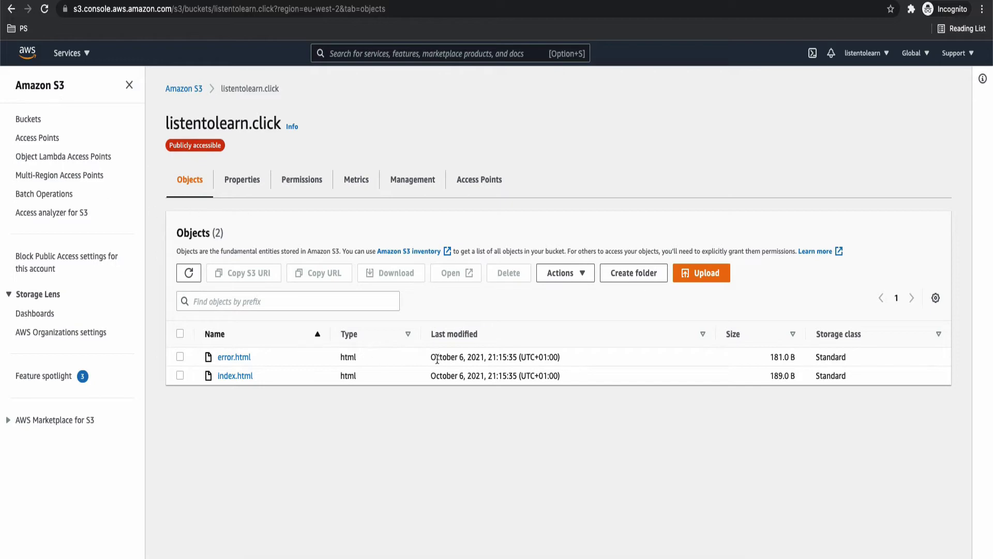
left_click(242, 179)
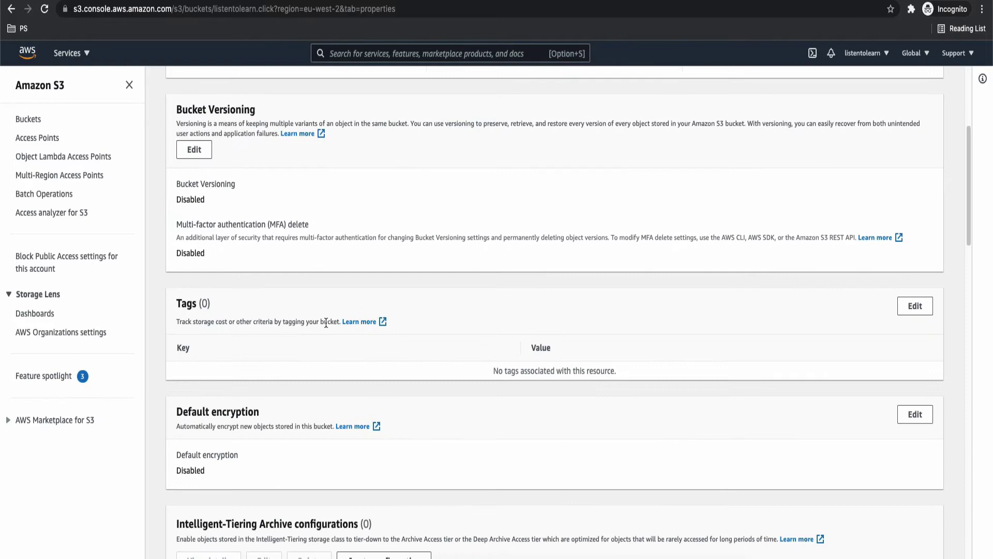
scroll("up", 3)
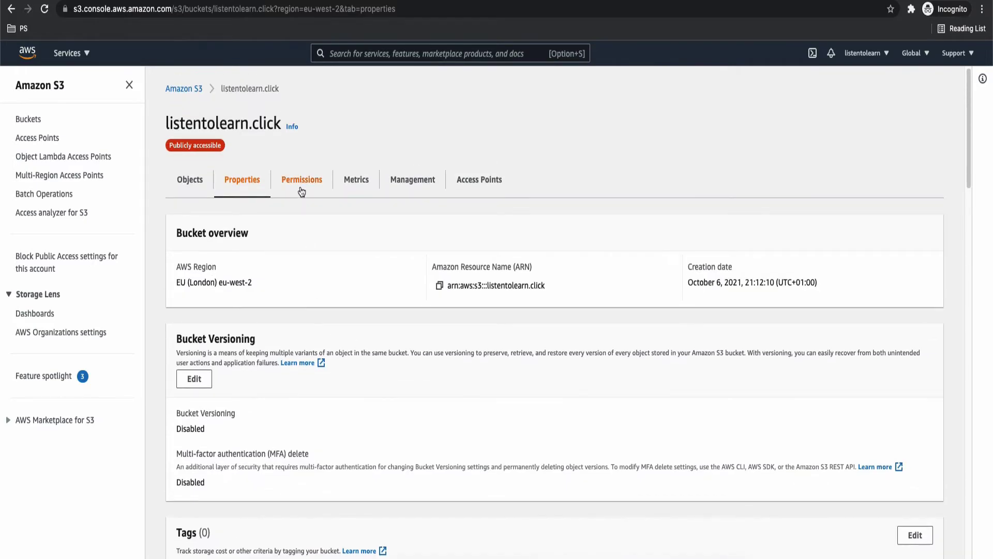
left_click(302, 180)
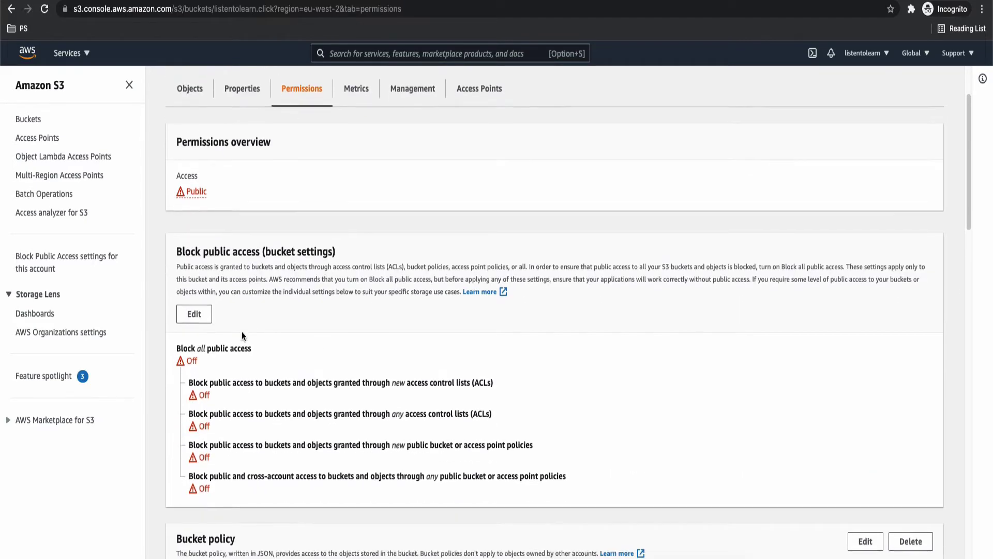
scroll("down", 3)
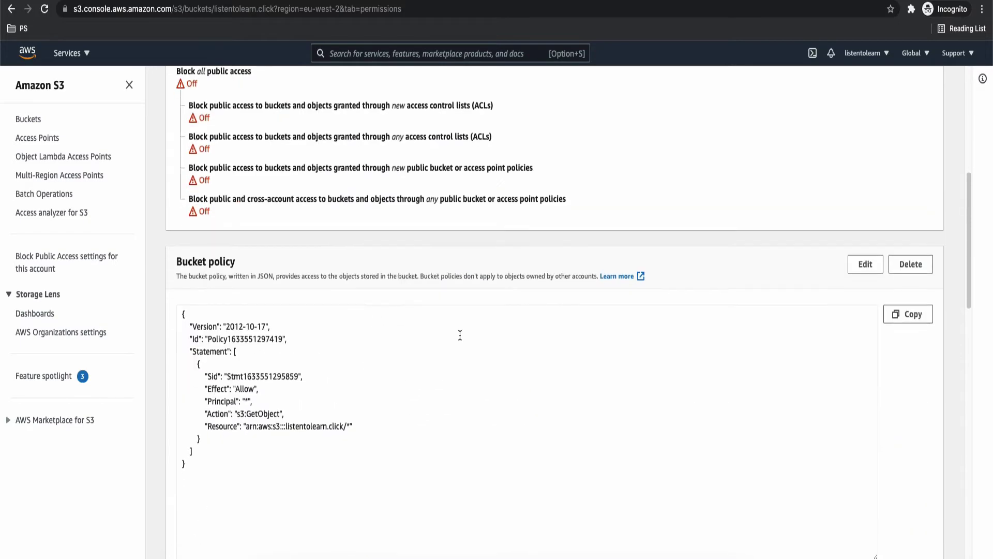
Clear the public-read bucket policy JSON and save the empty policy.
left_click(864, 264)
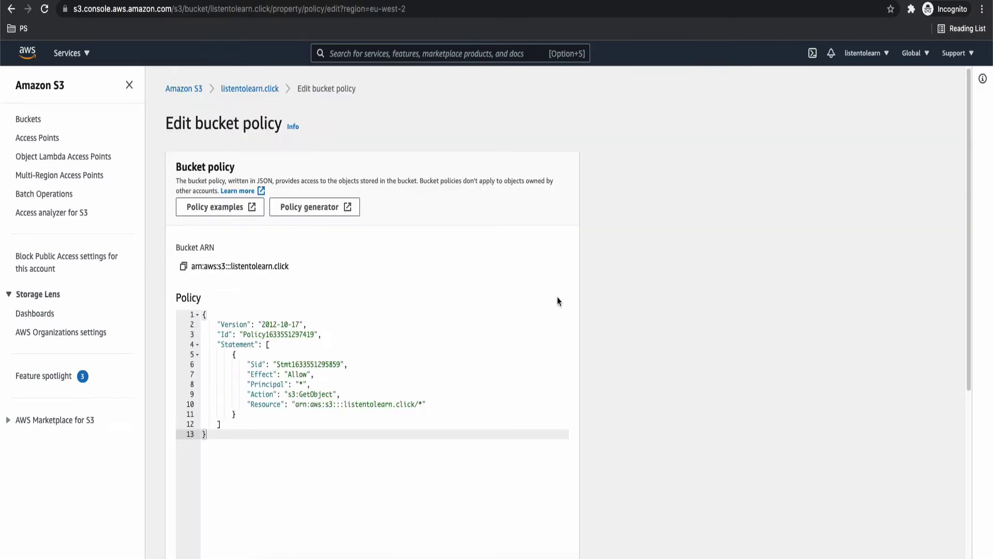
left_click(394, 349)
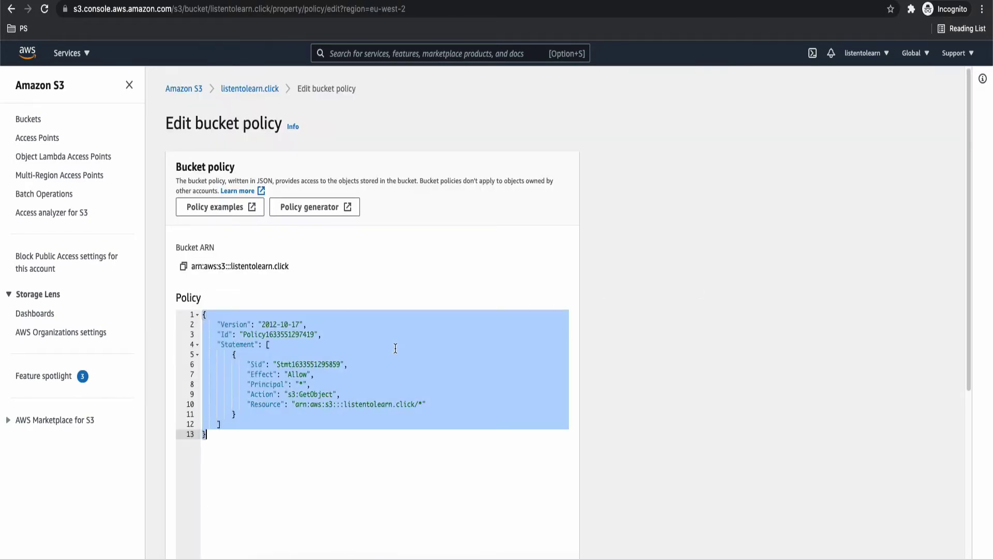
scroll("down", 3)
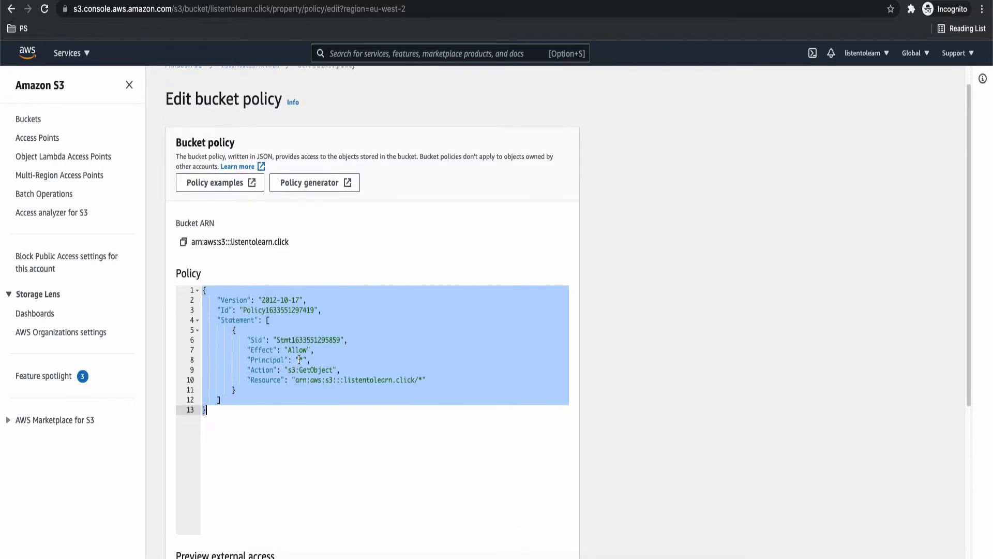
key("Delete")
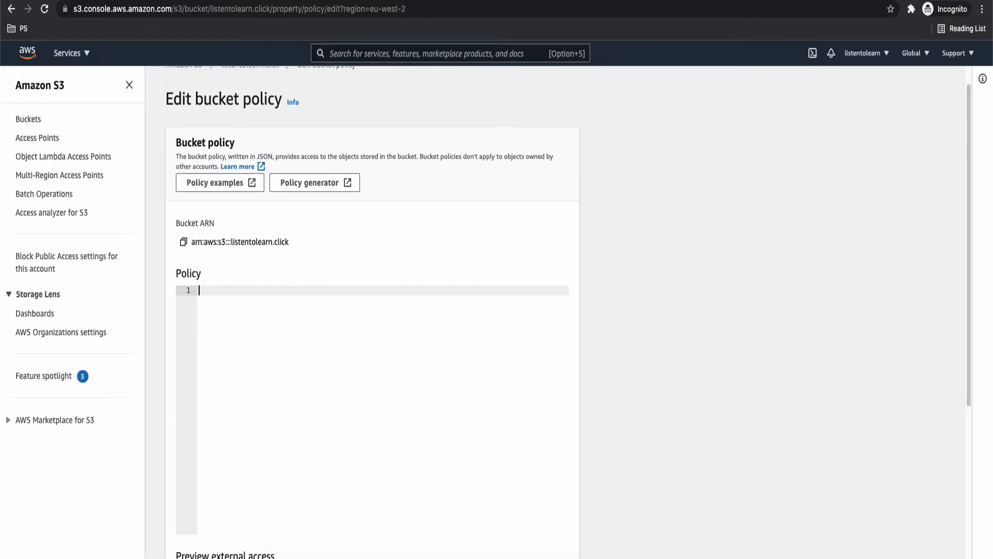
scroll("down", 3)
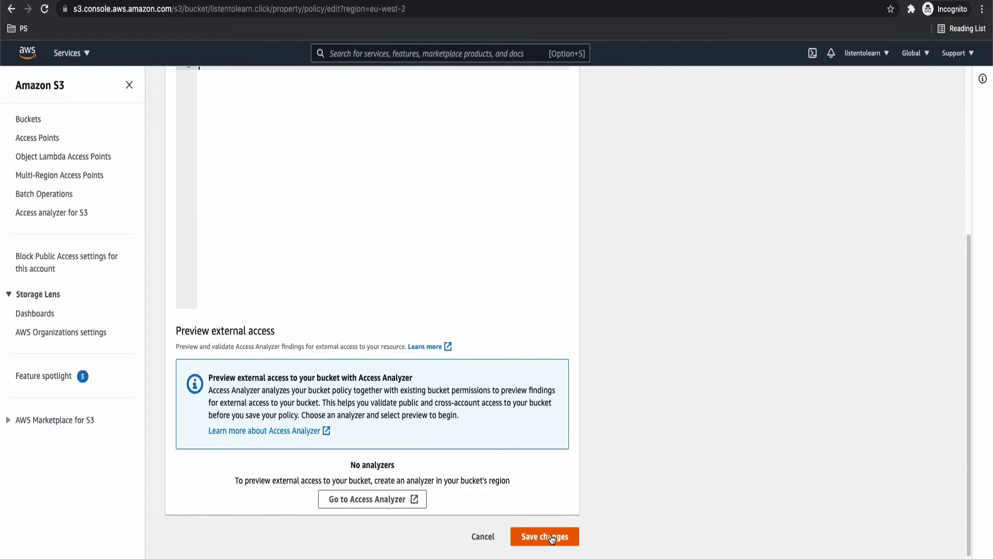
left_click(544, 536)
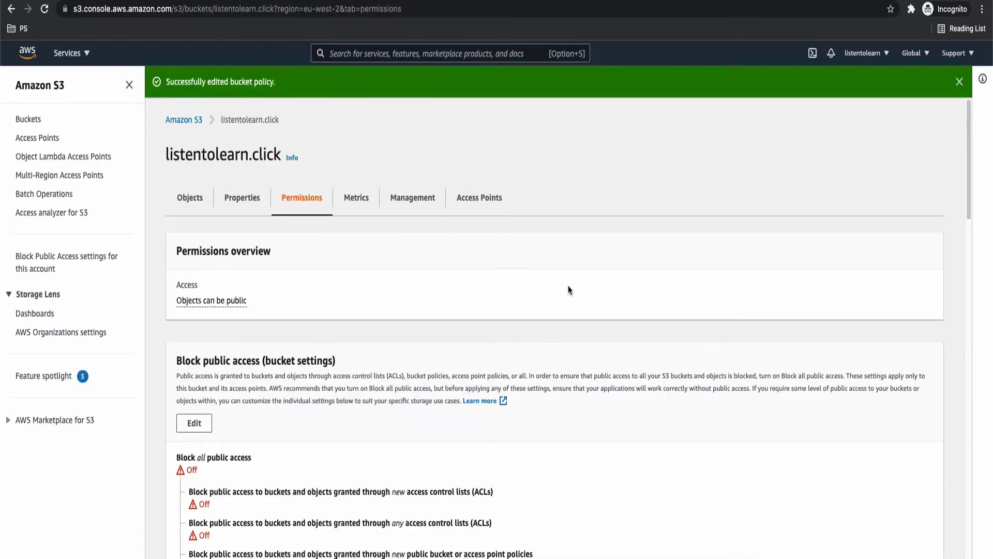
Turn on Block all public access for the bucket, save, and confirm with 'confirm'.
scroll("down", 3)
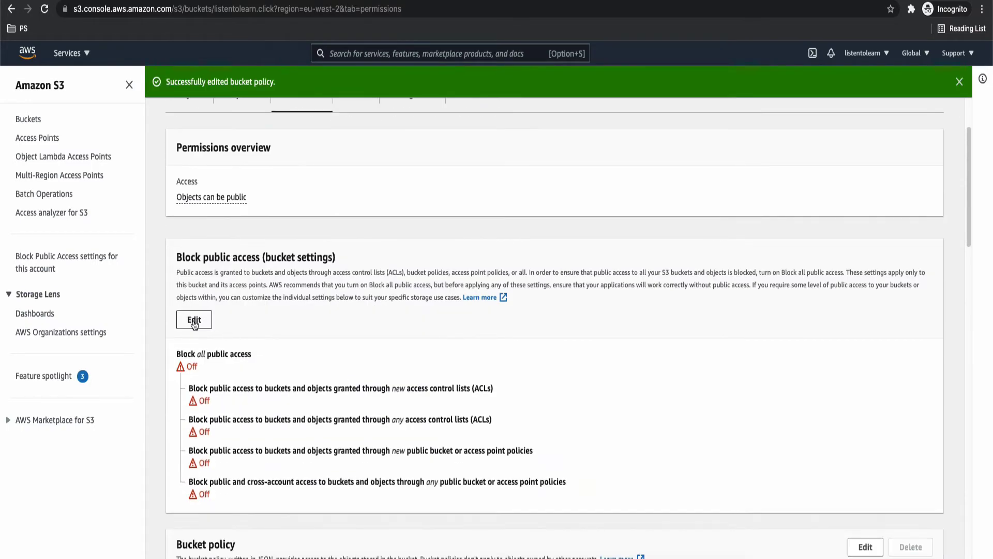
left_click(193, 319)
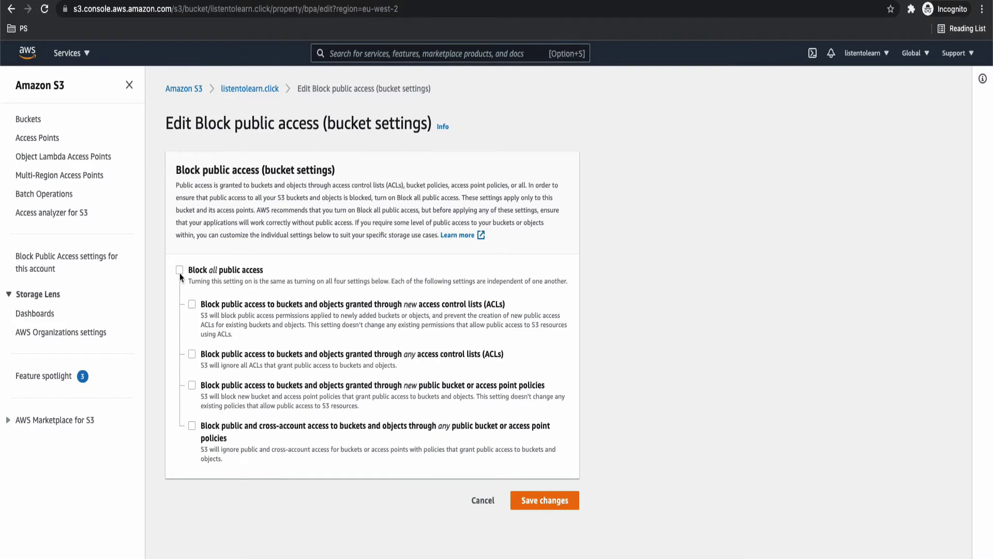
left_click(179, 269)
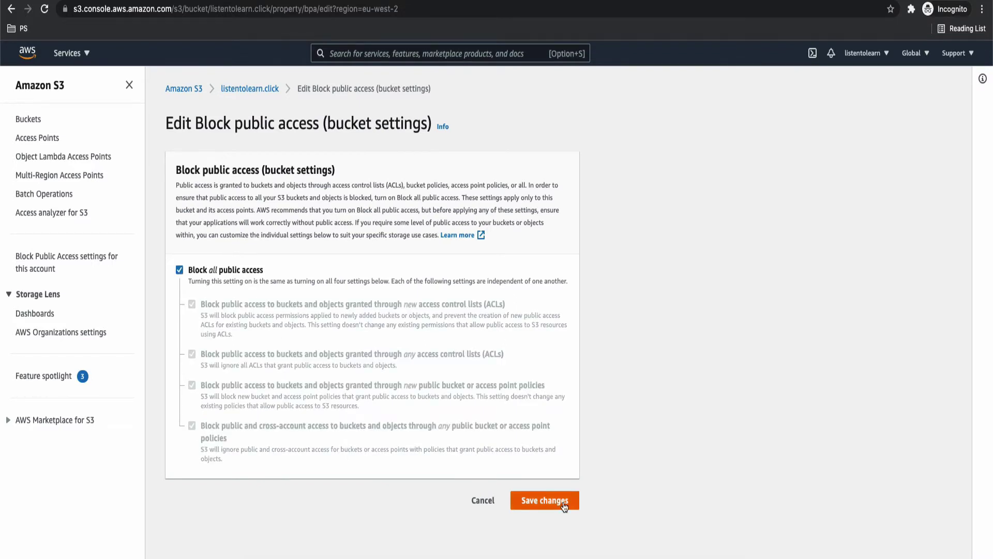
left_click(543, 500)
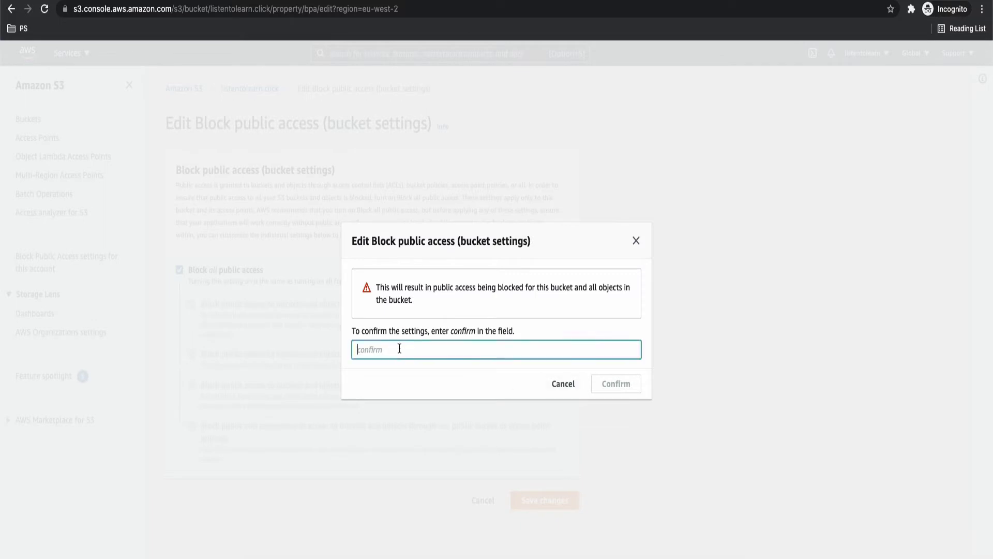
type("confirm")
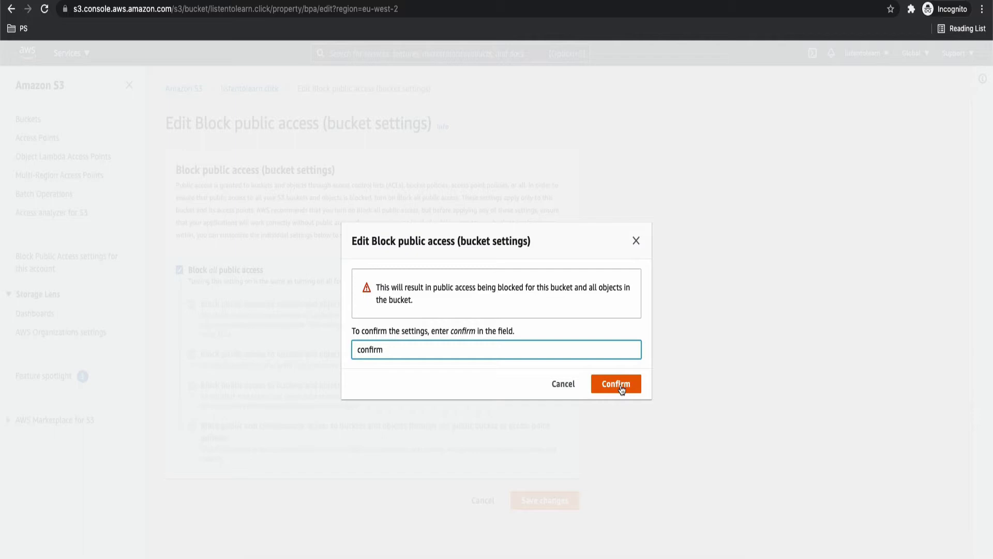
left_click(615, 384)
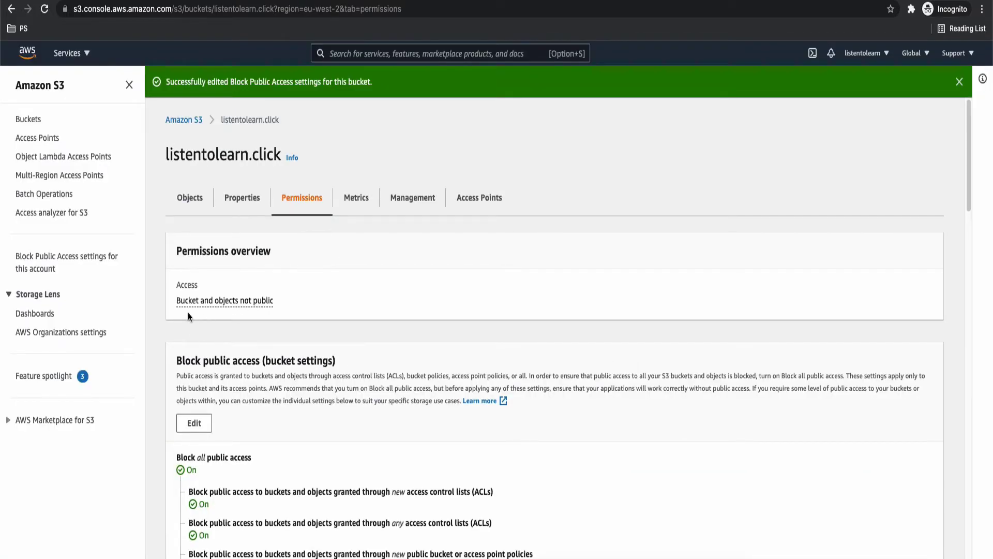
mouse_move(247, 317)
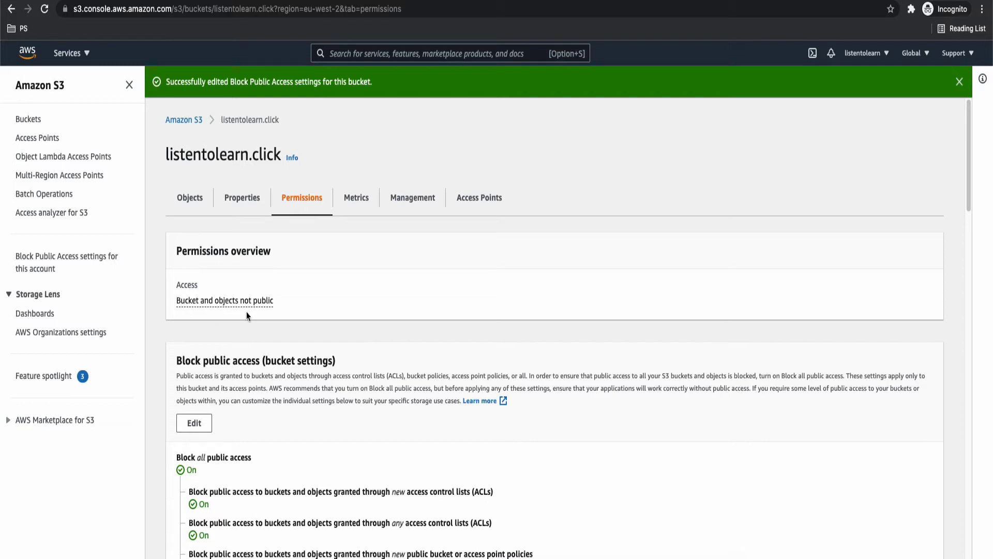
mouse_move(273, 336)
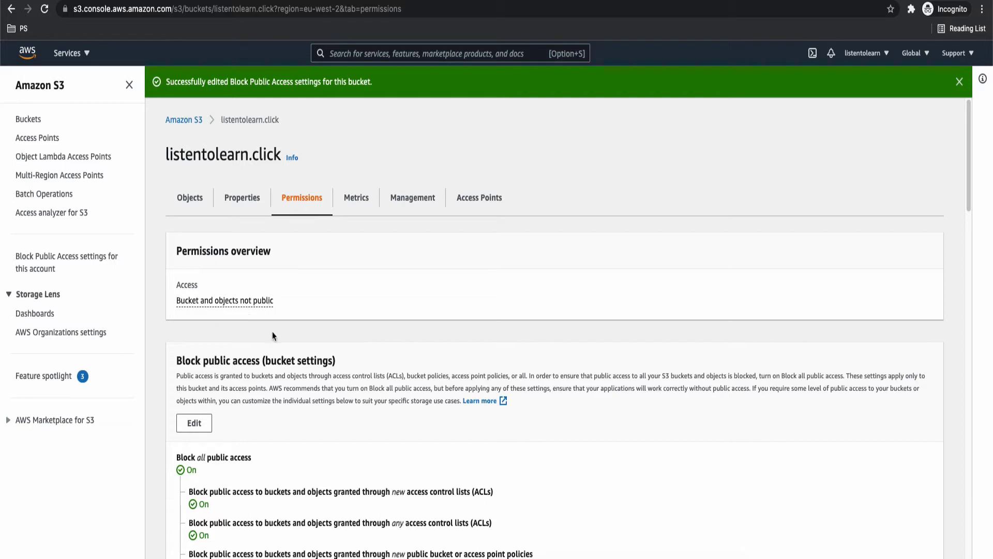
mouse_move(140, 134)
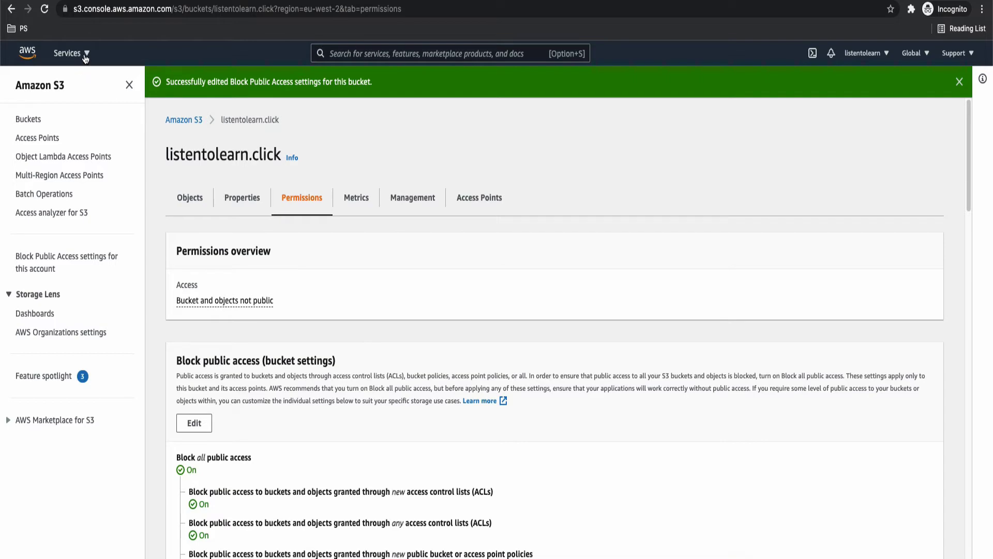
Go to Certificate Manager and start requesting a public certificate from Amazon.
left_click(67, 52)
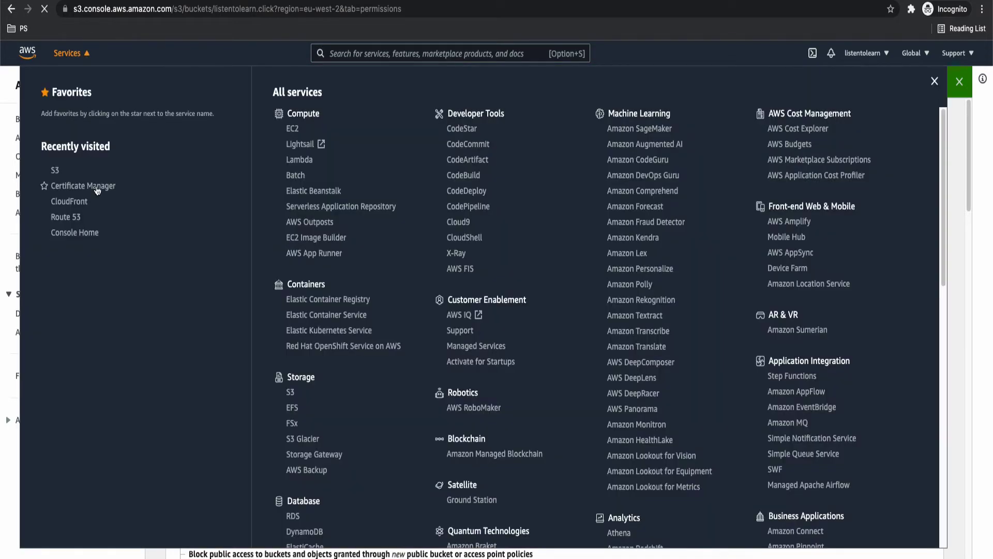
left_click(84, 185)
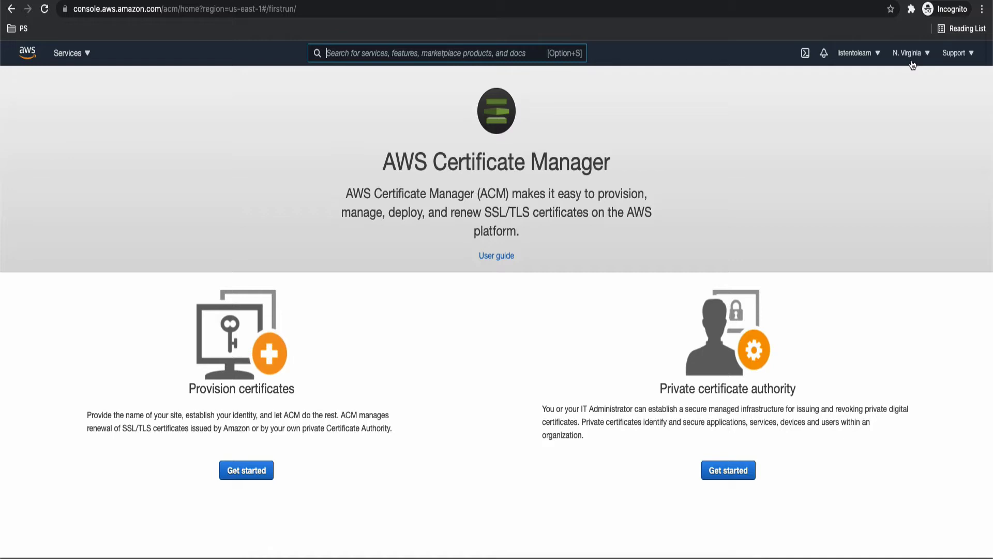
mouse_move(394, 380)
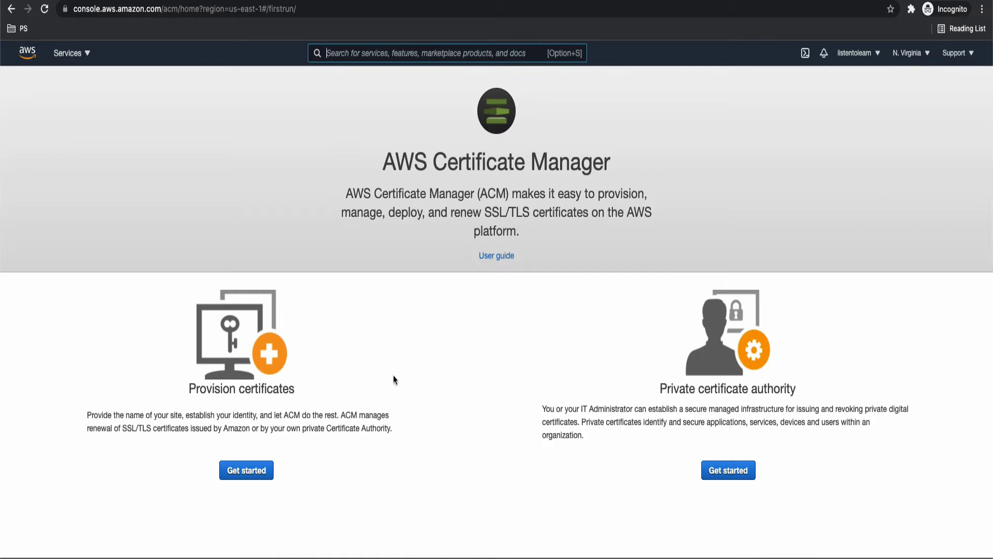
left_click(246, 470)
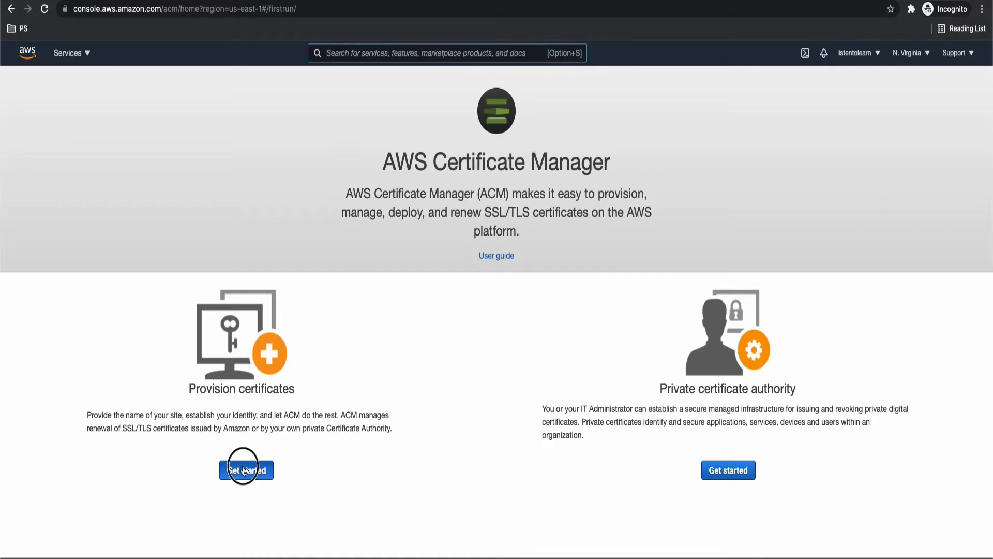
left_click(247, 470)
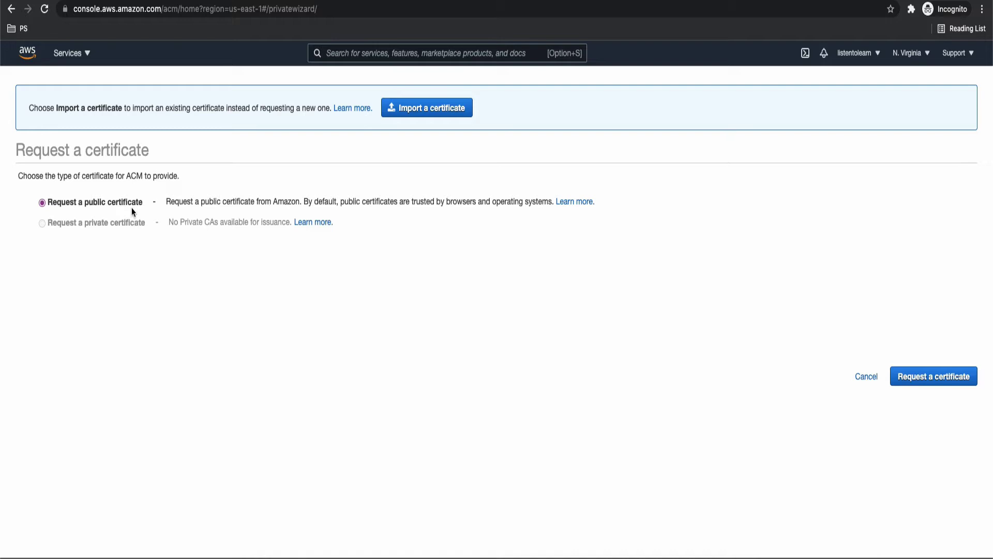
left_click(933, 376)
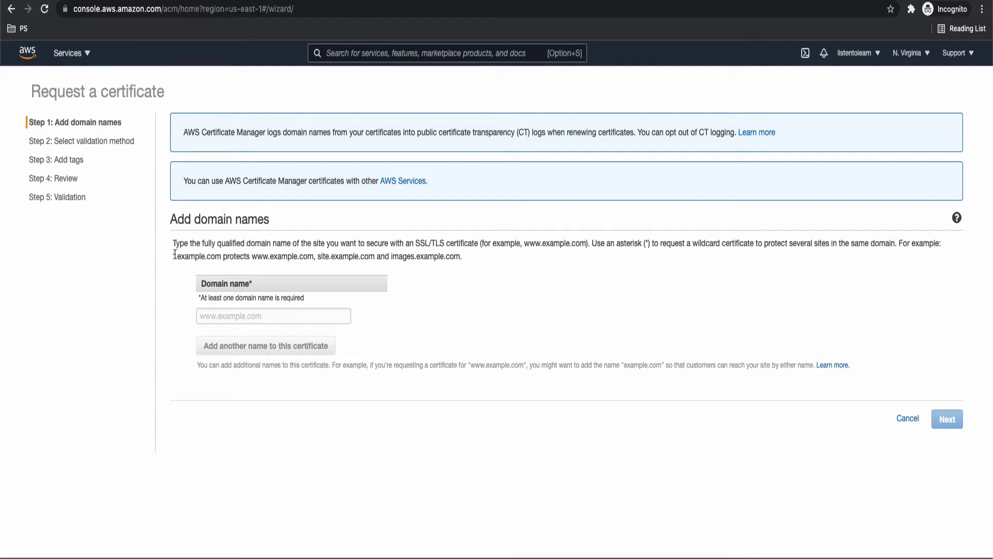
Enter the wildcard domain *.listentolearn.click as the certificate's first name.
double_click(196, 255)
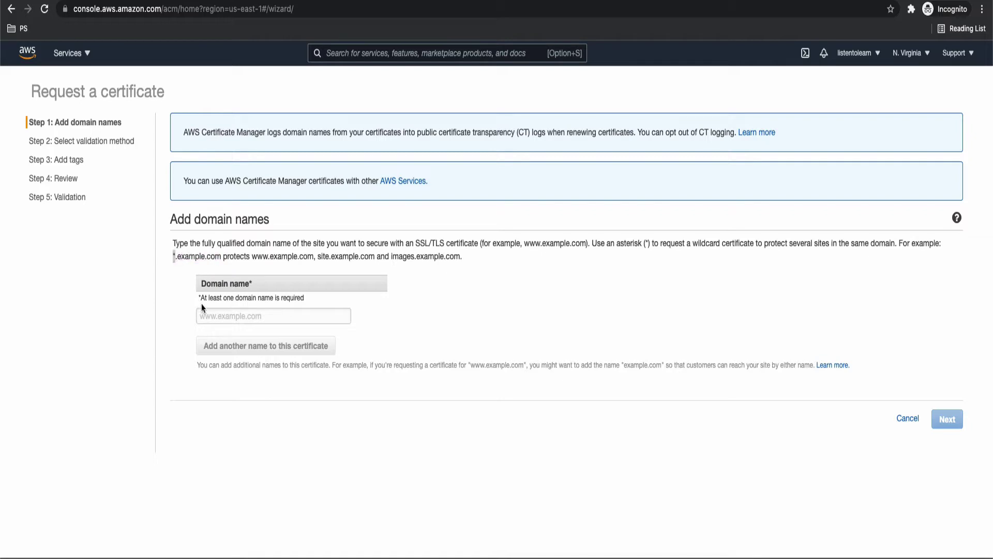
left_click(273, 315)
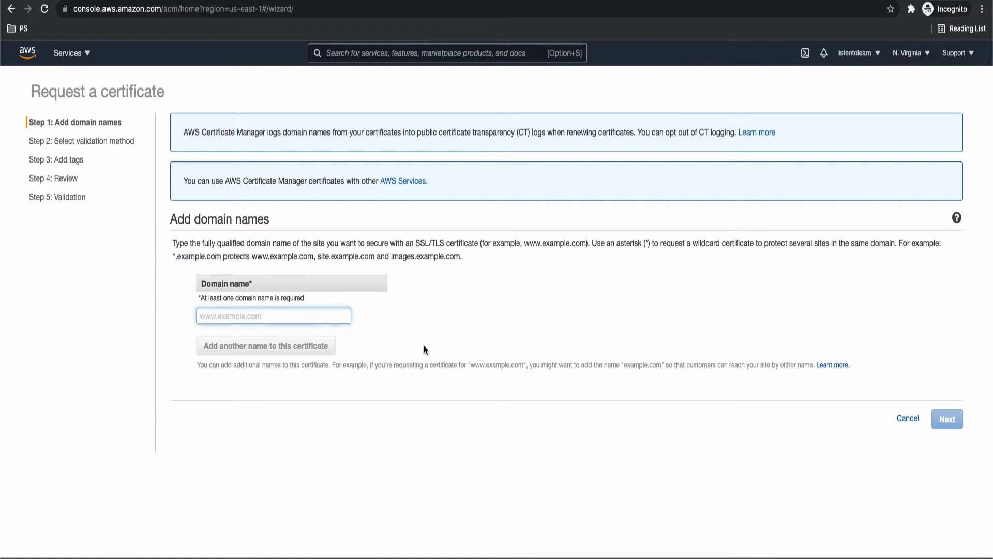
type("*listentolearn")
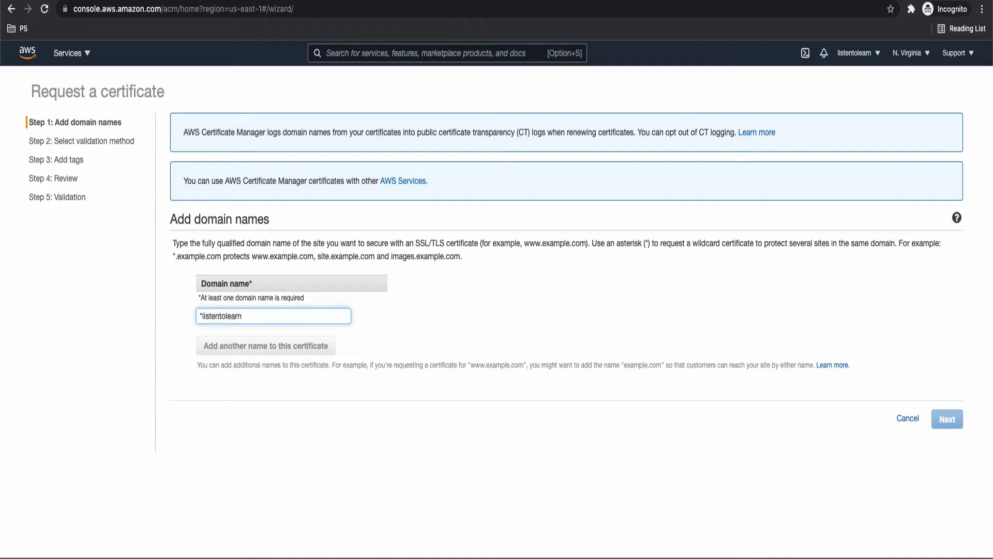
type(".click")
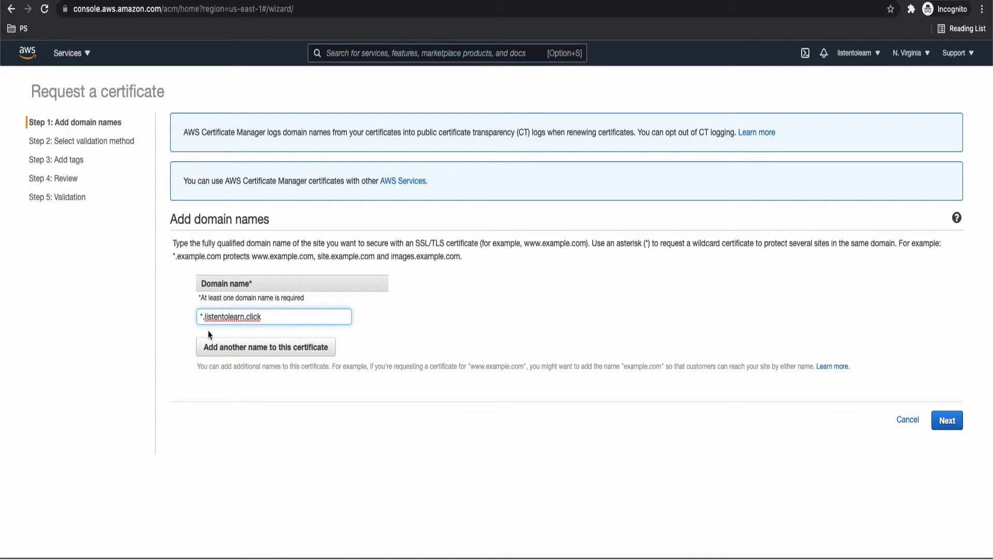
mouse_move(300, 329)
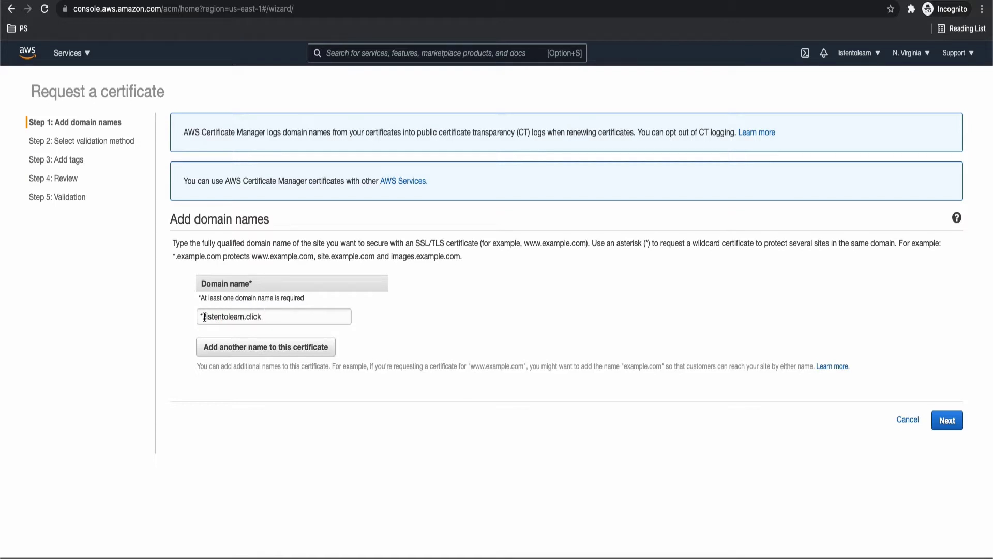
Add the root domain listentolearn.click as a second name on the certificate.
left_click(266, 346)
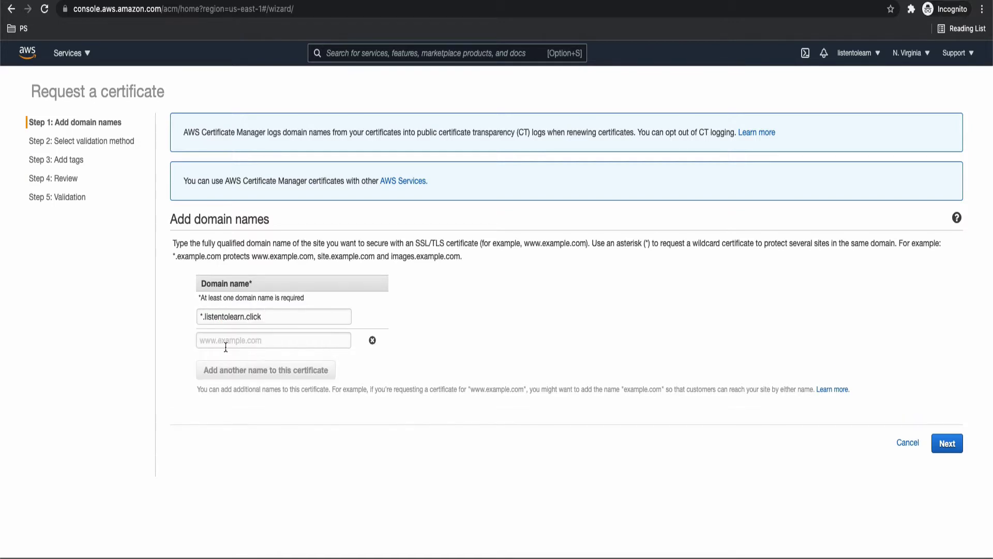
type("listentolearn.")
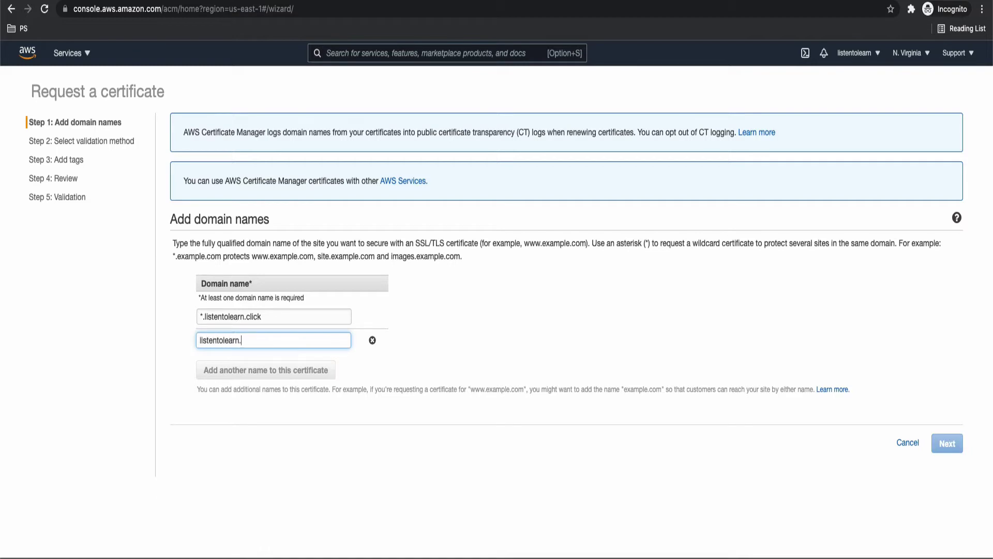
type("click")
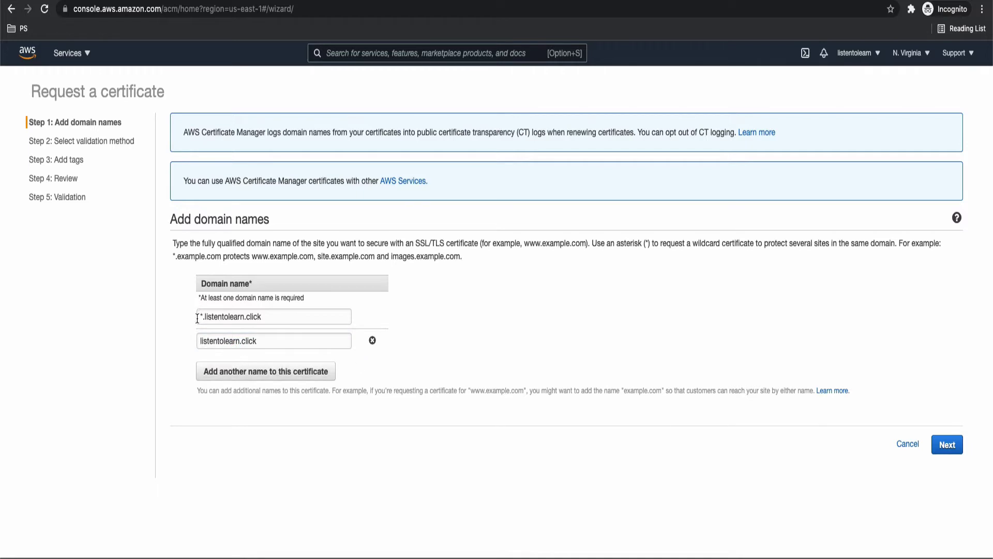
mouse_move(264, 341)
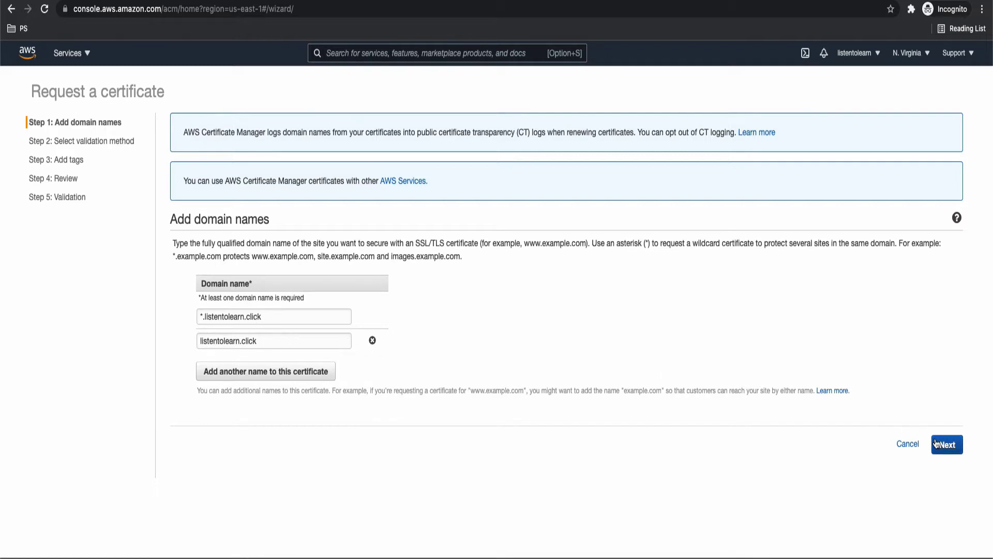
Keep DNS validation and continue to the tagging step.
left_click(947, 443)
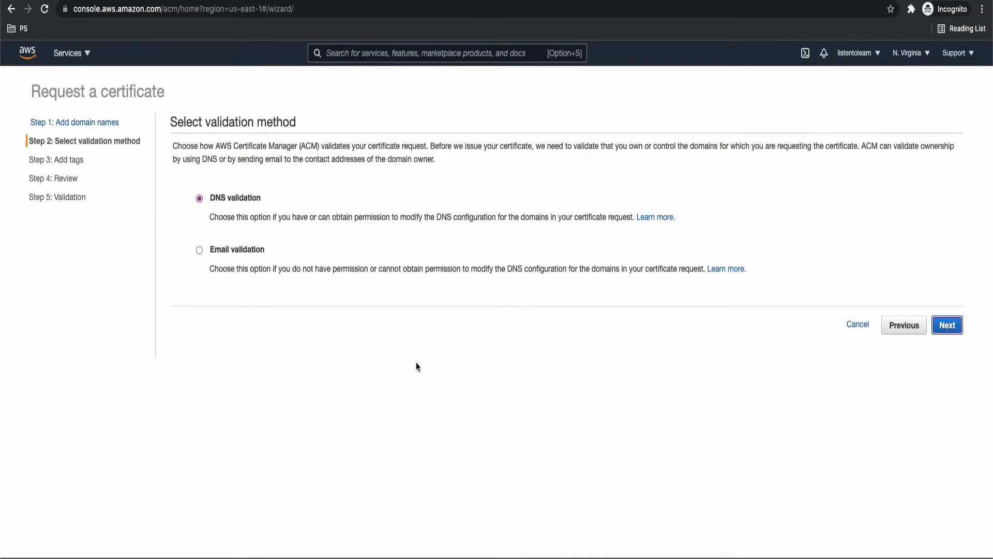
mouse_move(231, 233)
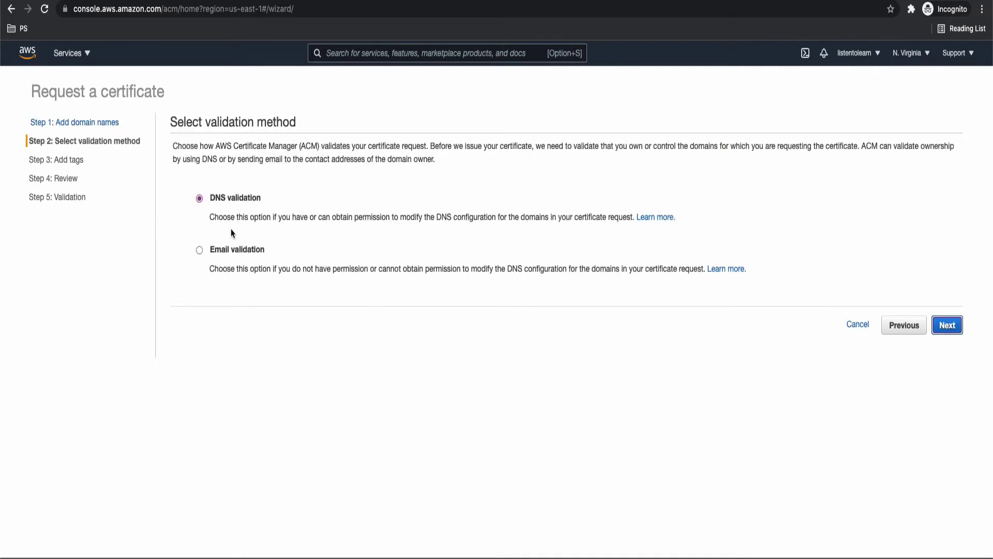
mouse_move(380, 231)
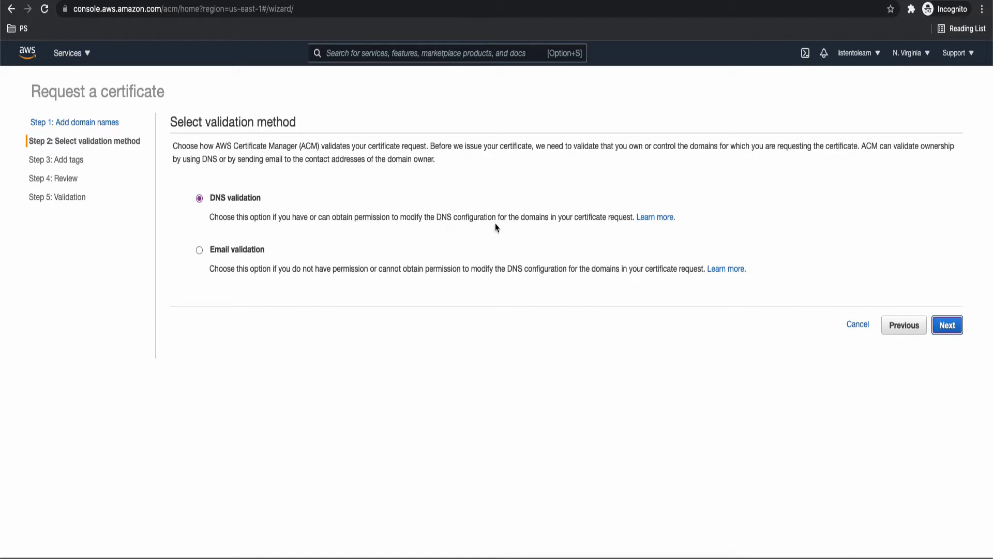
mouse_move(475, 232)
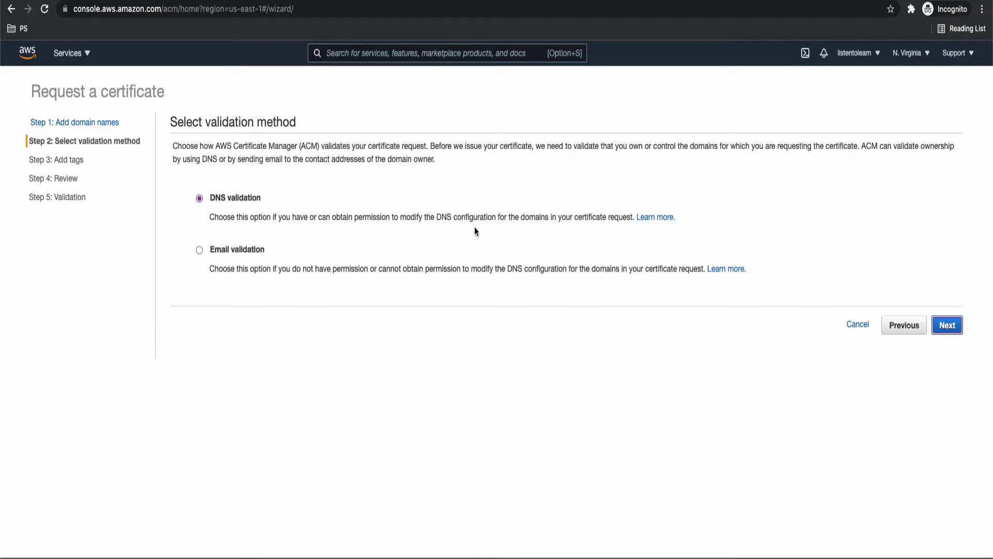
mouse_move(460, 232)
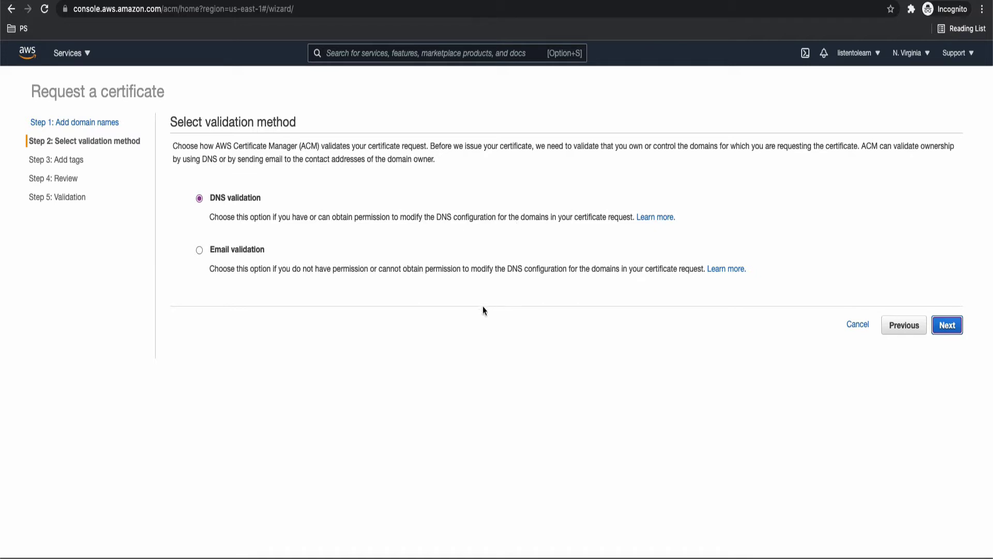
mouse_move(542, 281)
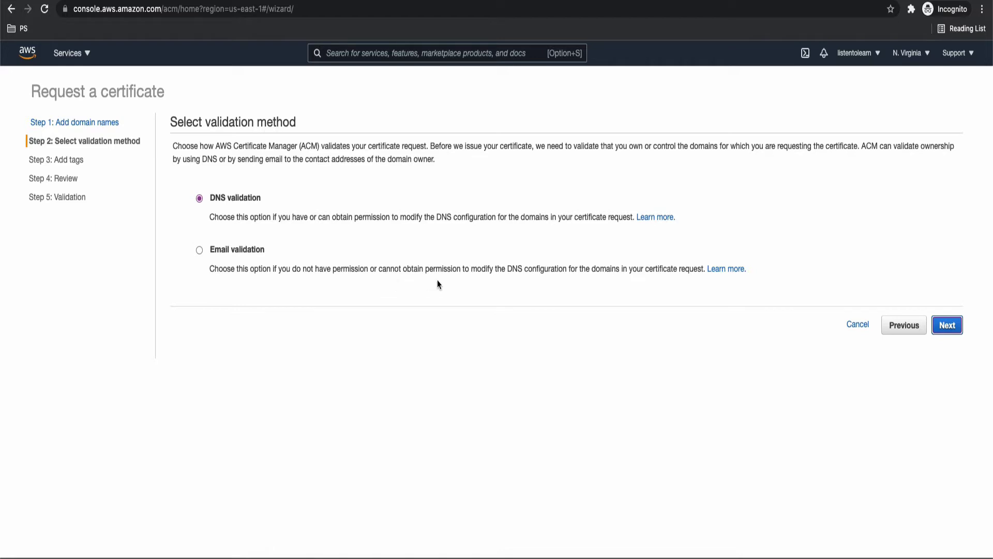
mouse_move(542, 284)
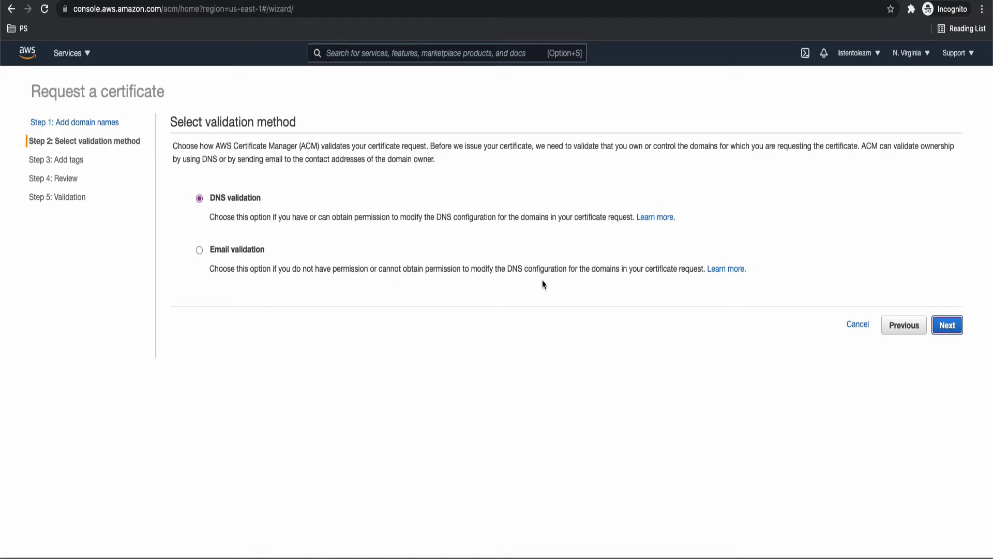
mouse_move(341, 281)
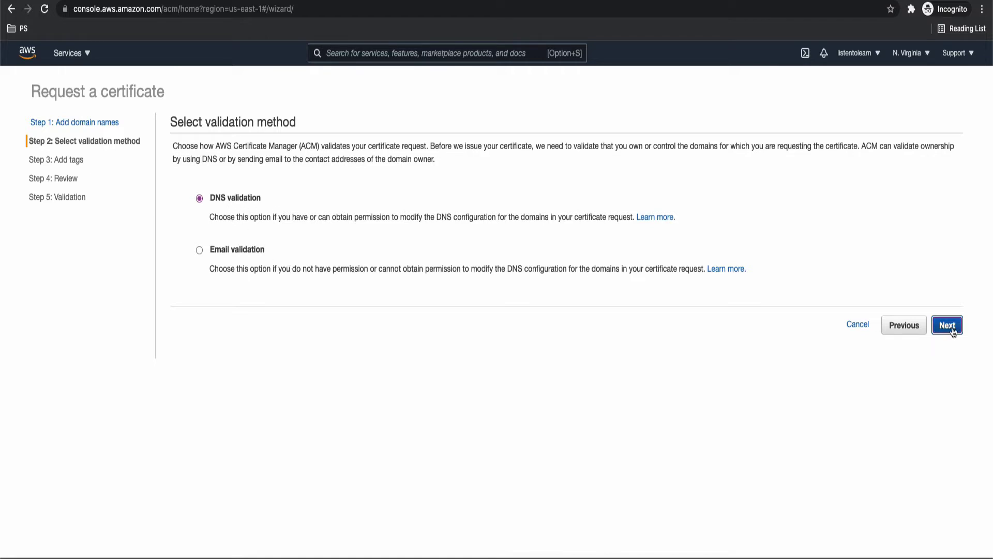
left_click(947, 325)
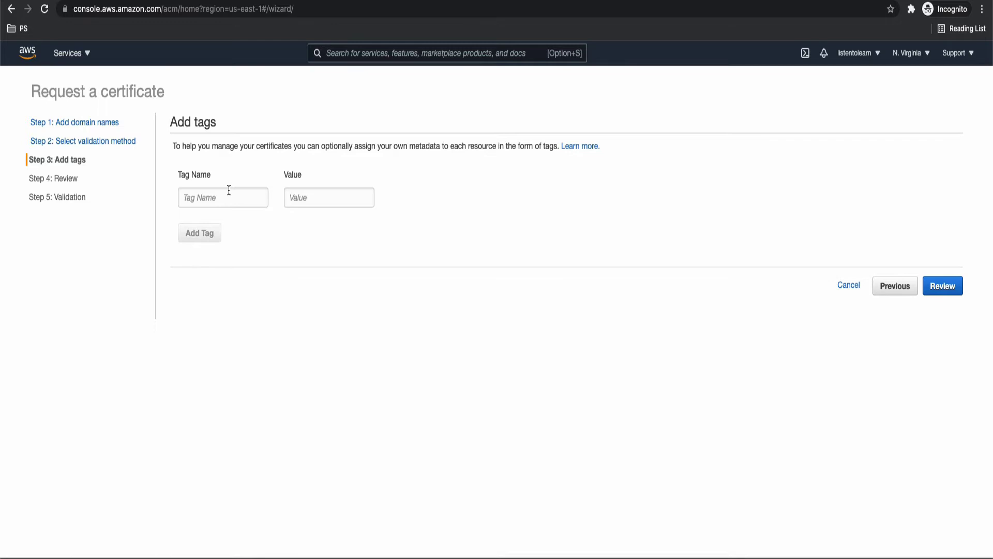
Tag the request Name = listentolearnCert and proceed to review.
left_click(223, 196)
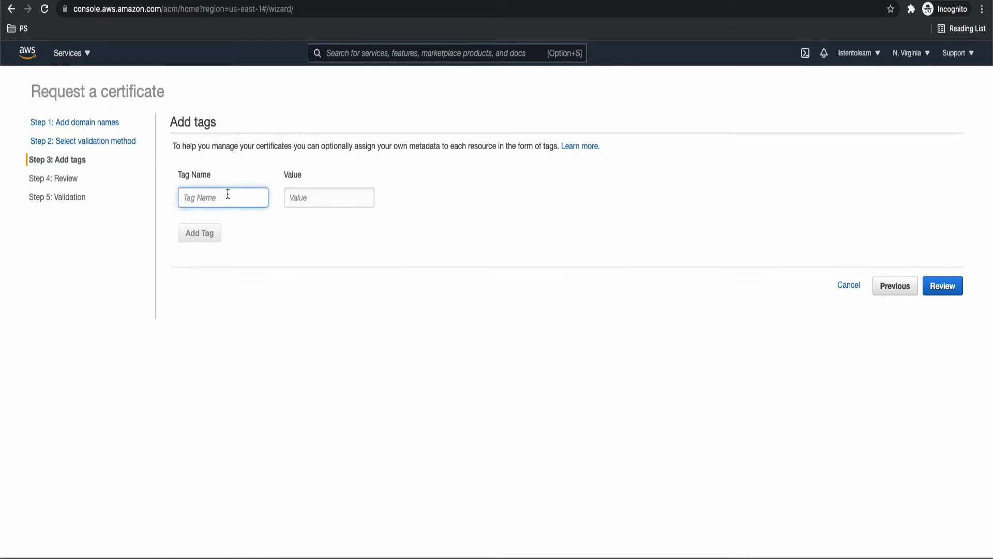
type("Name")
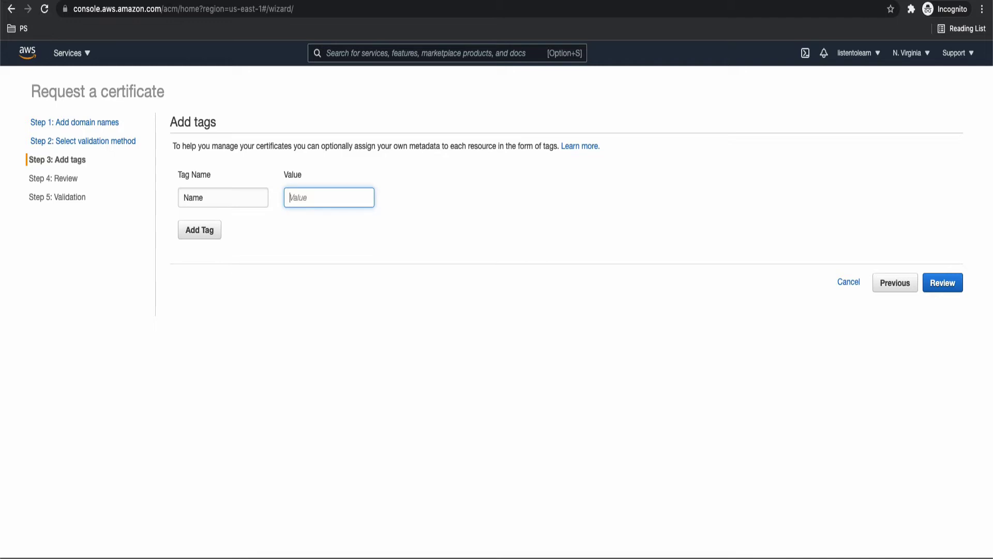
type("listento")
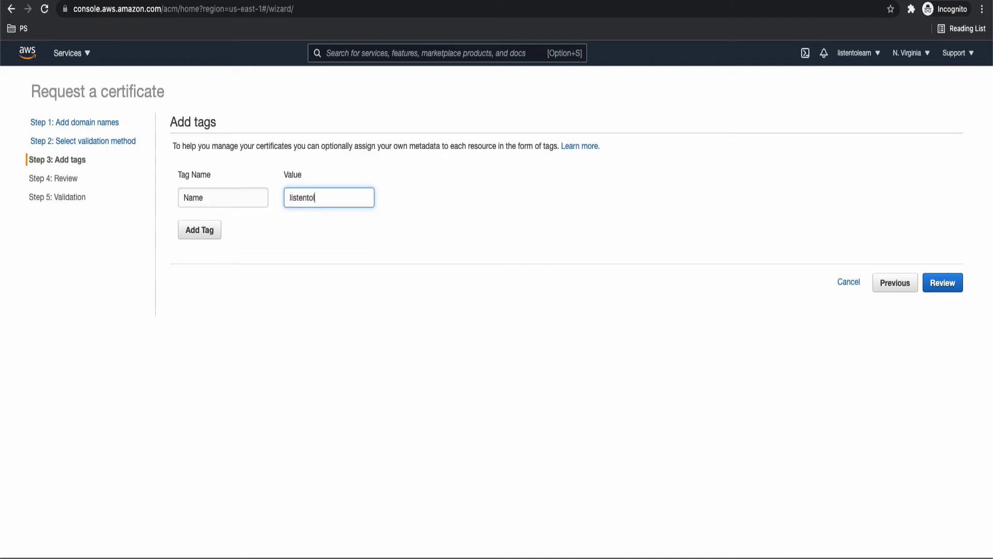
type("learn")
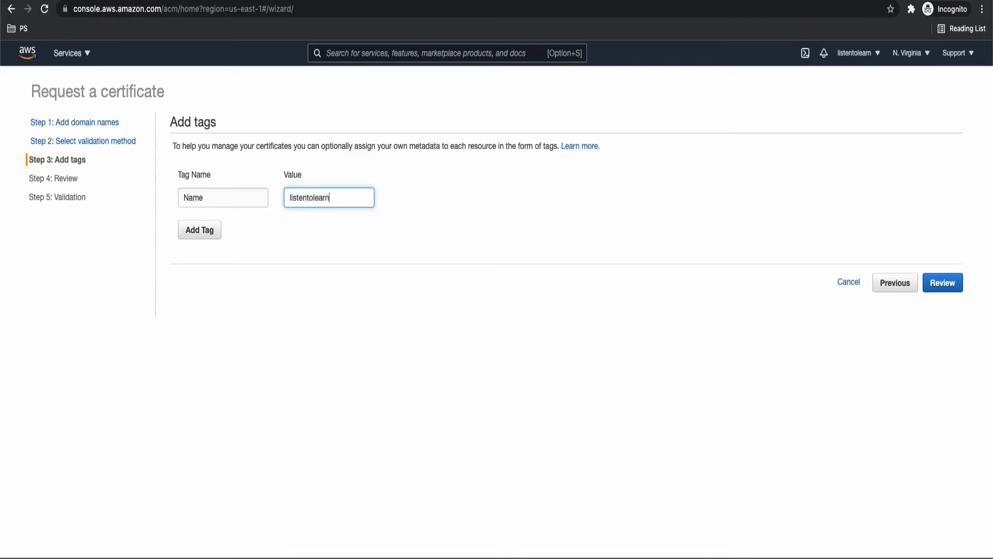
type("Cert")
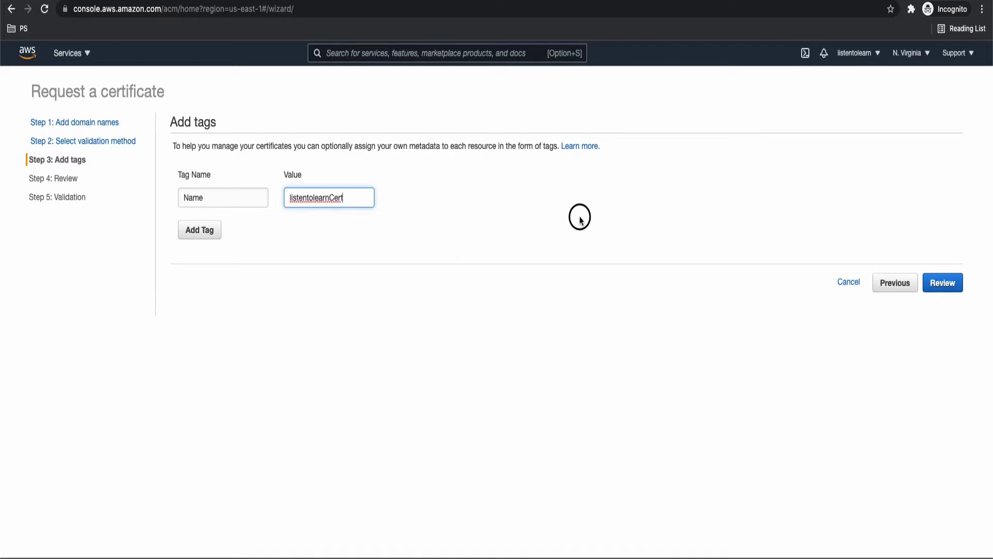
left_click(942, 283)
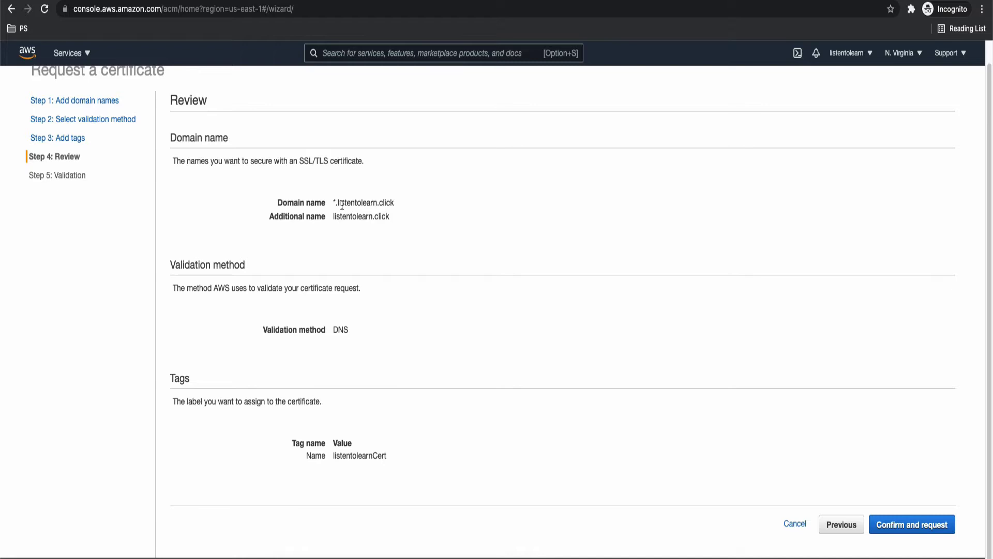
mouse_move(387, 314)
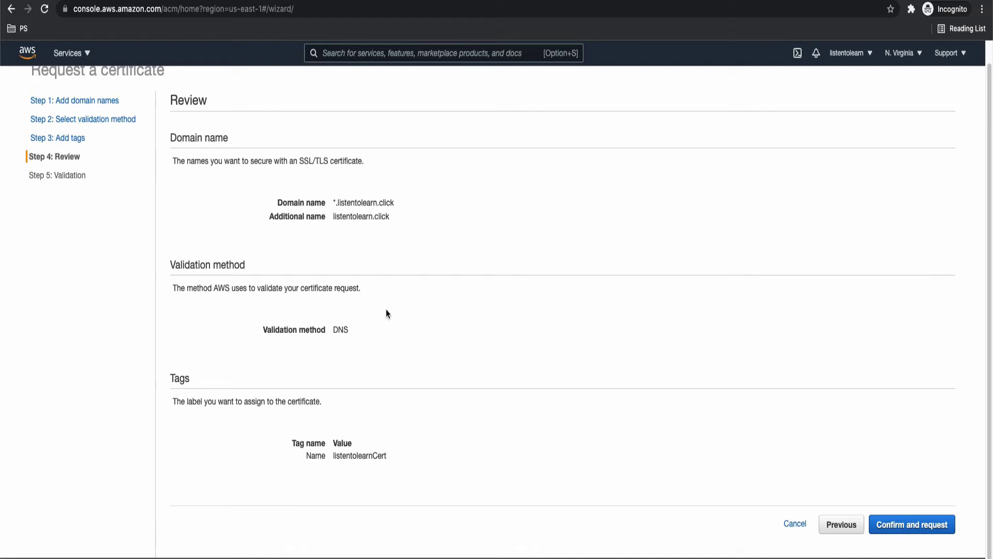
mouse_move(366, 468)
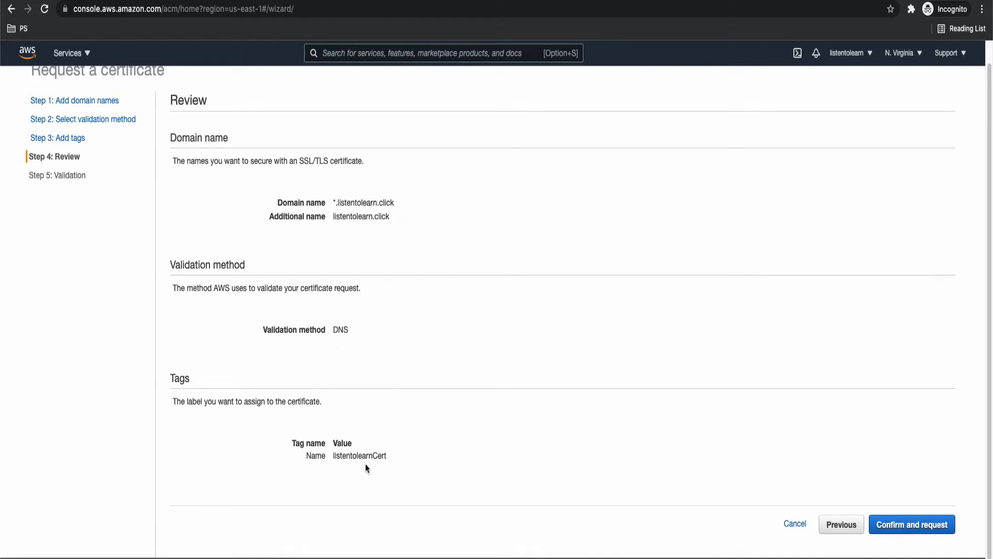
mouse_move(774, 469)
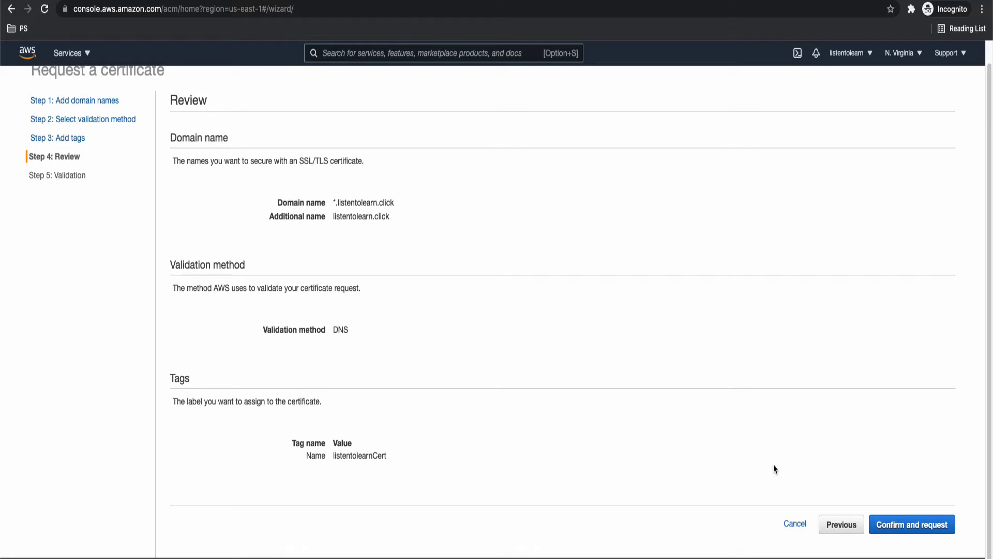
Confirm and submit the certificate request for both domains.
left_click(912, 523)
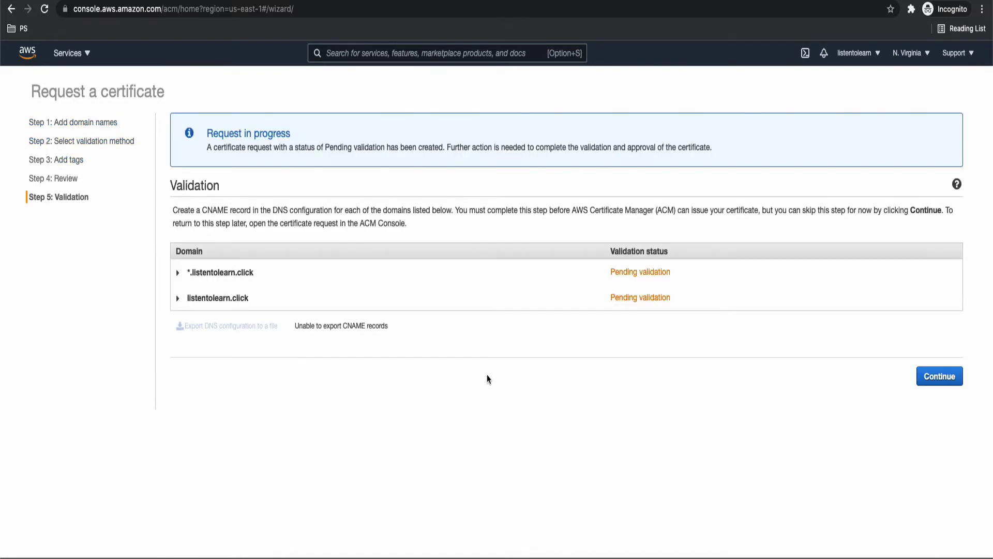
mouse_move(409, 371)
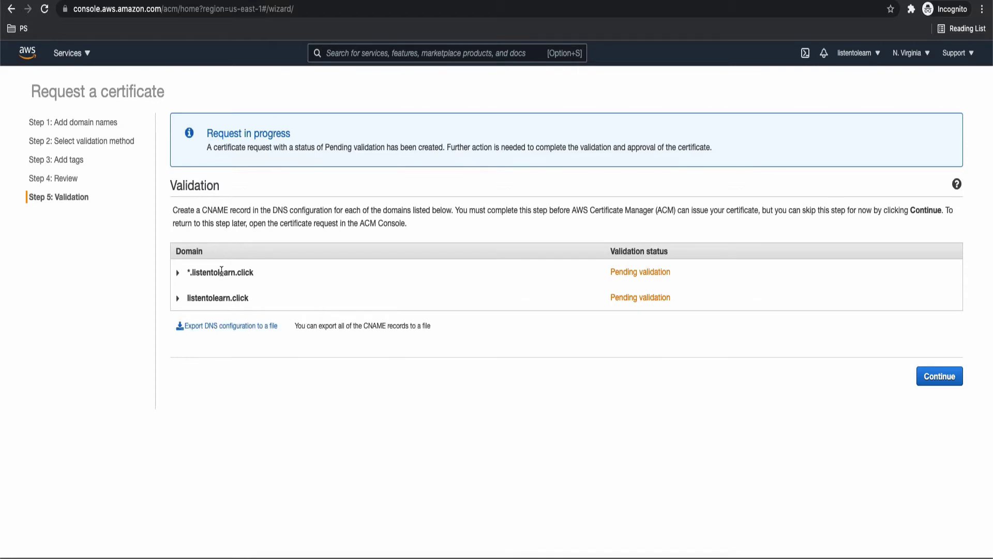
mouse_move(379, 298)
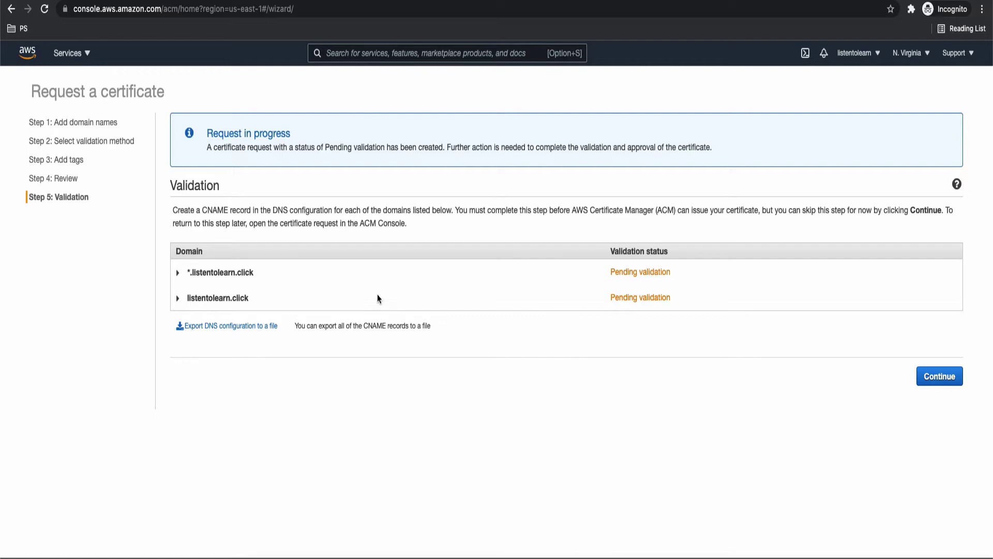
mouse_move(576, 304)
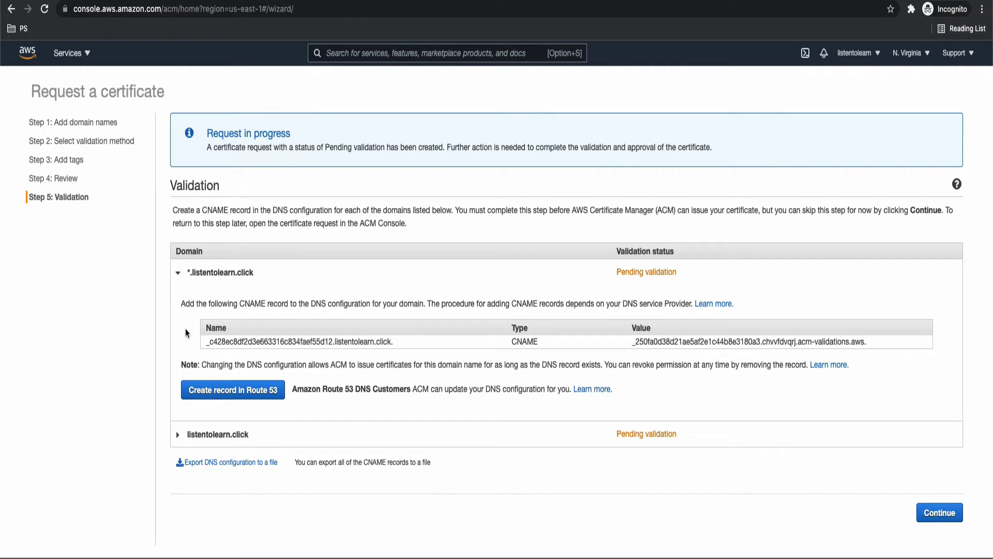
mouse_move(402, 357)
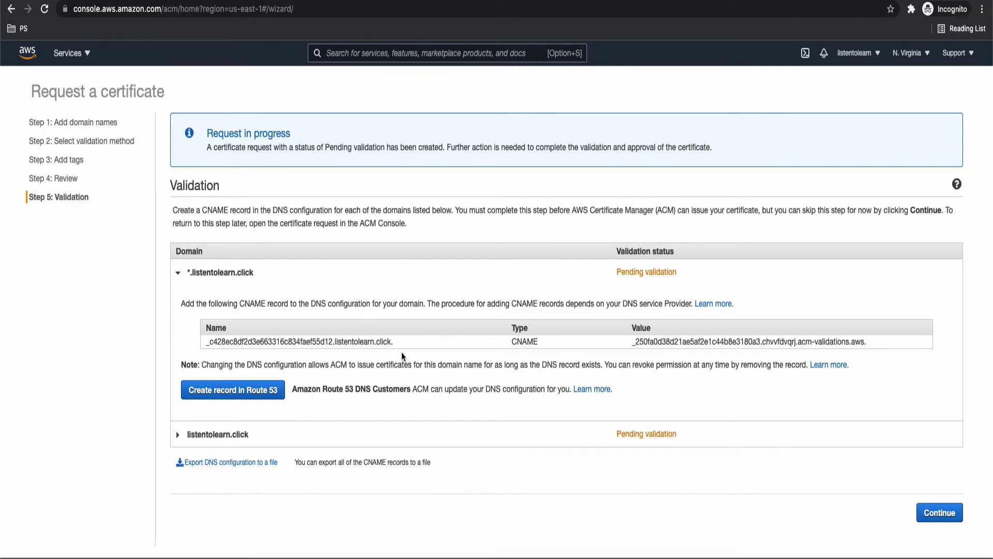
mouse_move(588, 352)
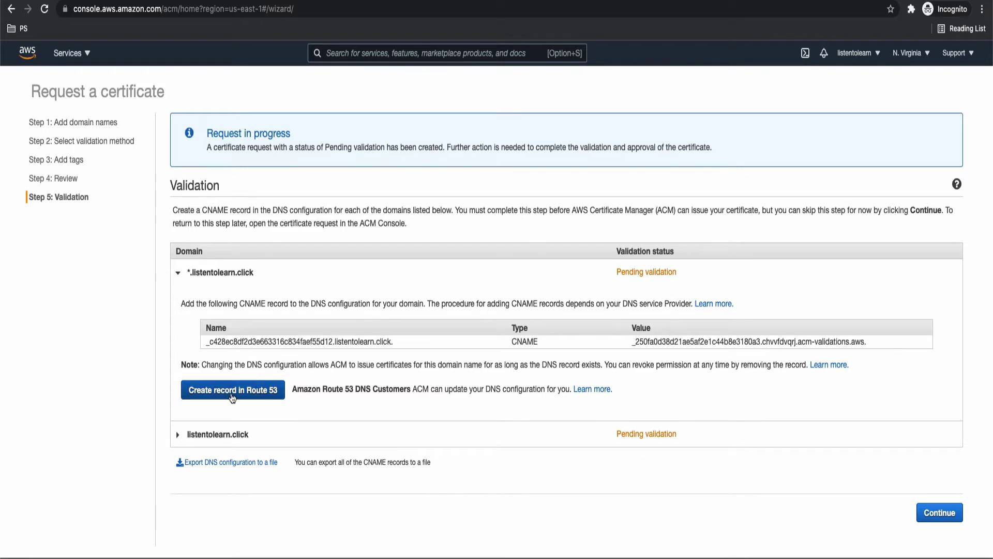
Create the *.listentolearn.click validation CNAME record in Route 53.
left_click(233, 390)
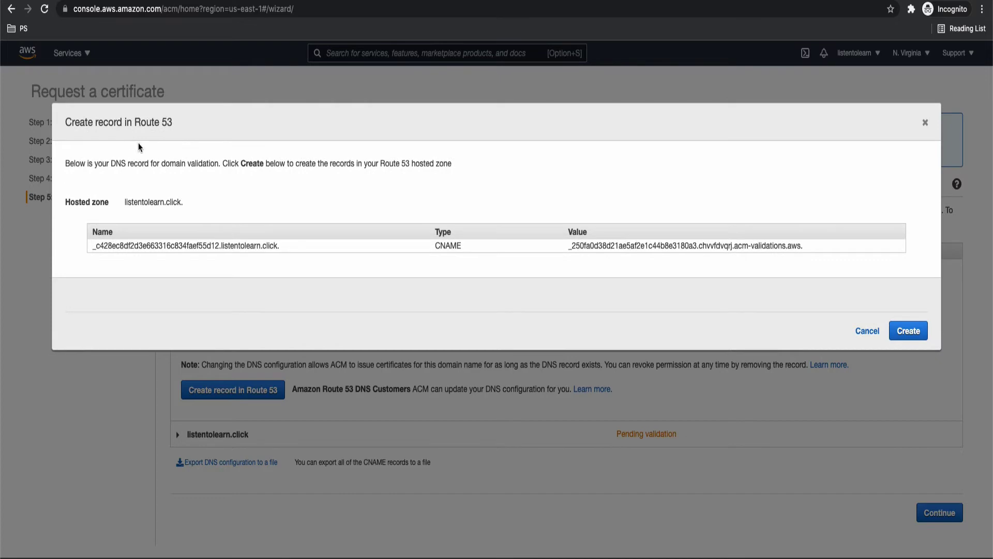
mouse_move(764, 307)
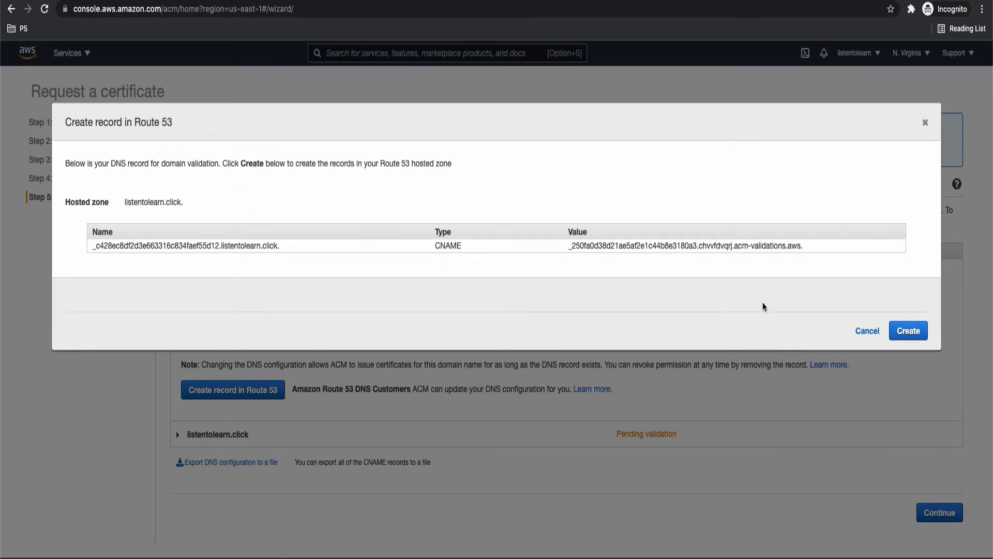
left_click(907, 330)
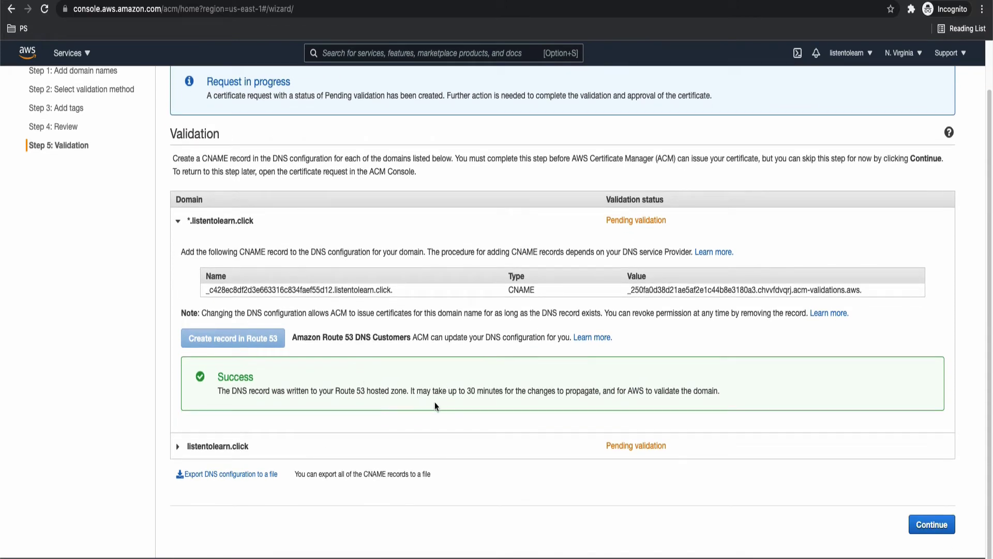
mouse_move(318, 513)
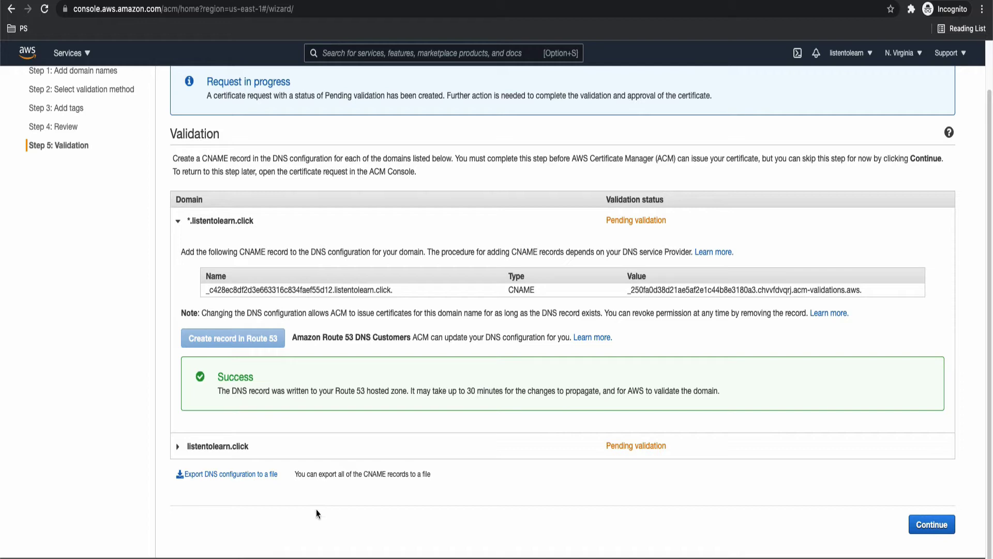
Create the listentolearn.click root domain's validation CNAME record in Route 53.
left_click(178, 445)
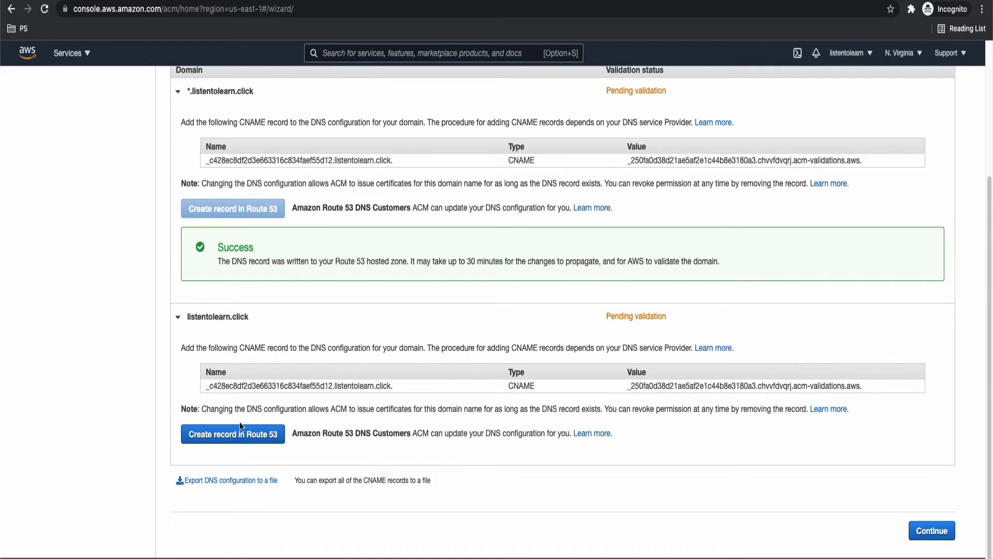
left_click(233, 433)
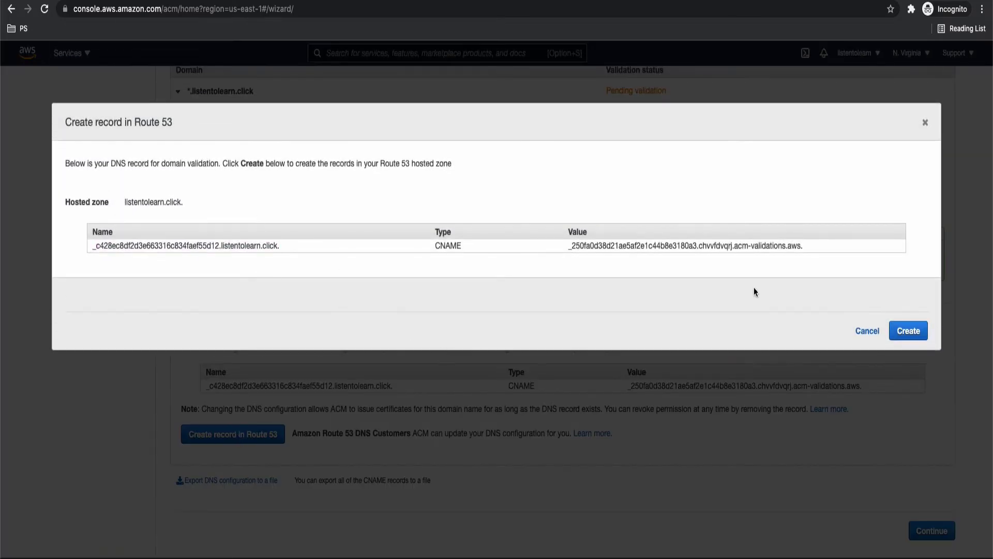
left_click(908, 330)
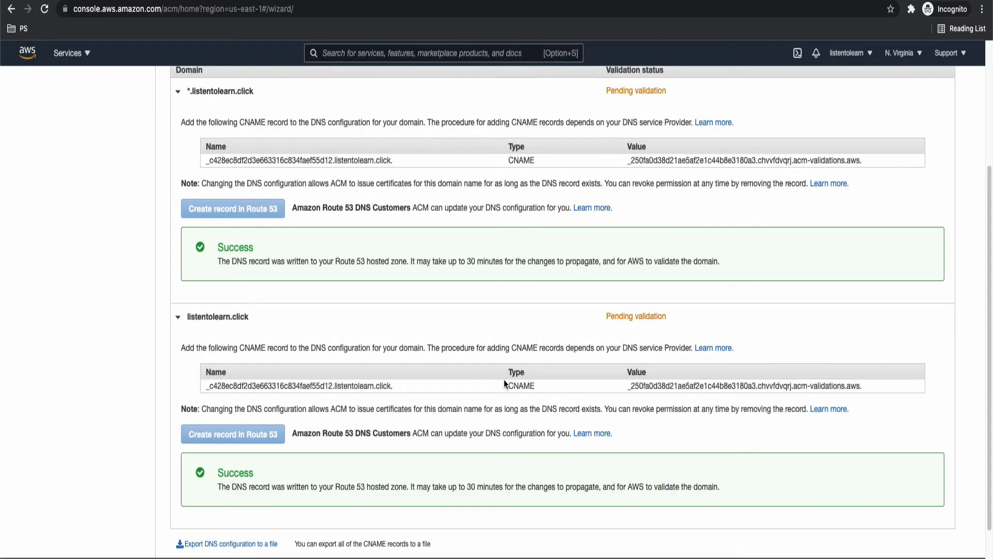
scroll("down", 3)
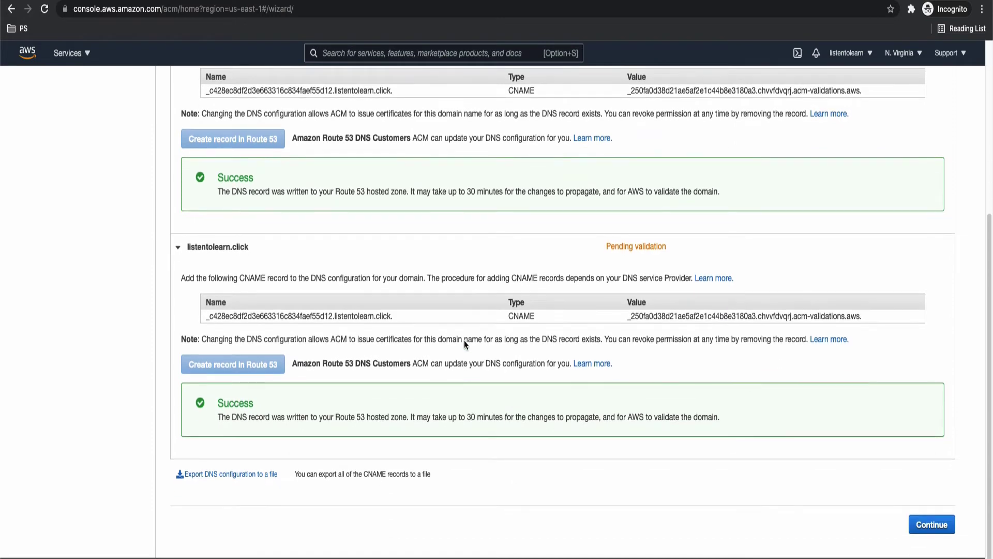
mouse_move(583, 448)
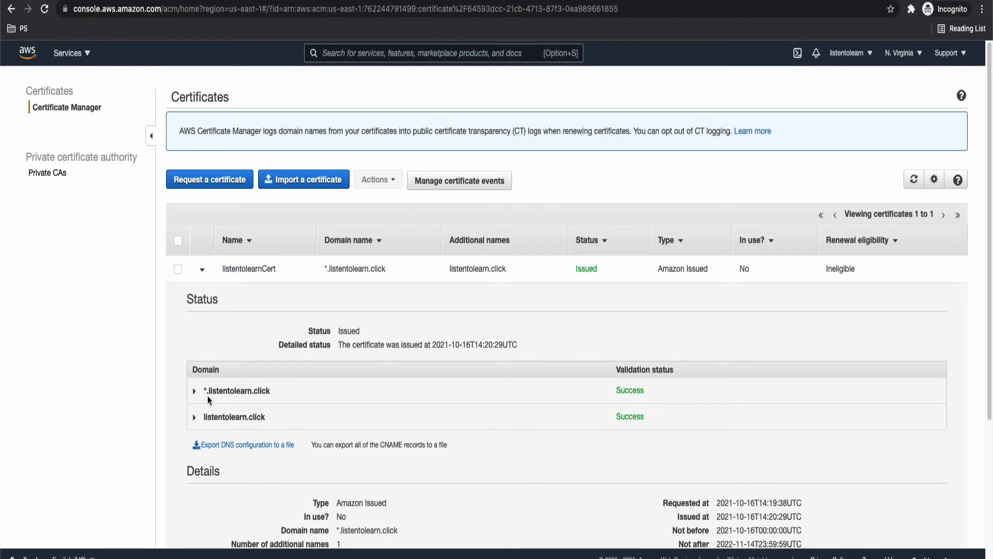
mouse_move(218, 433)
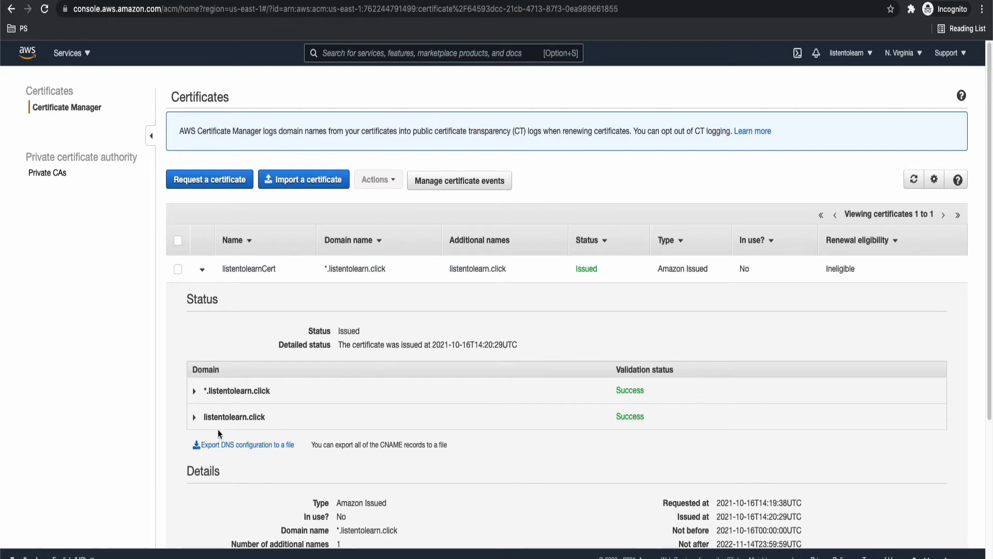
mouse_move(511, 366)
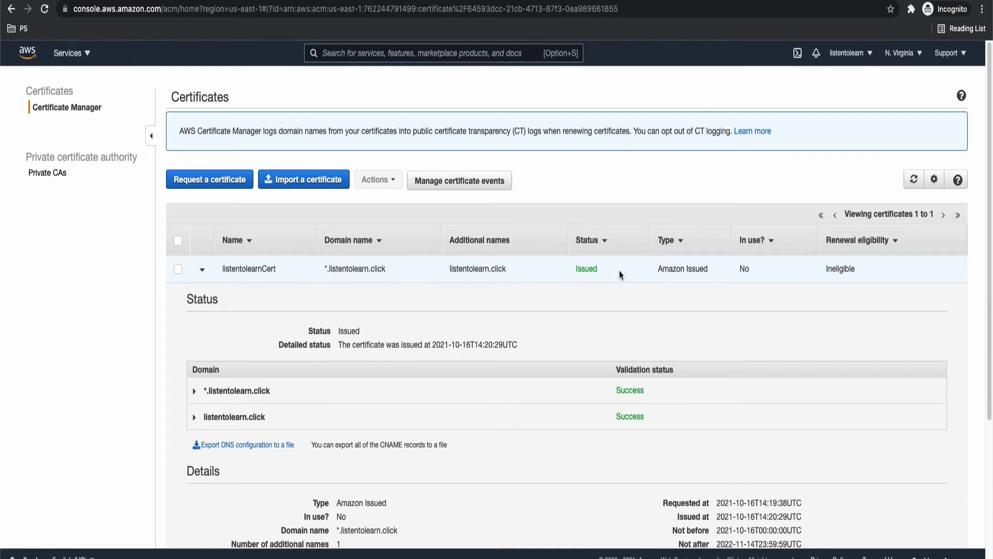
mouse_move(594, 278)
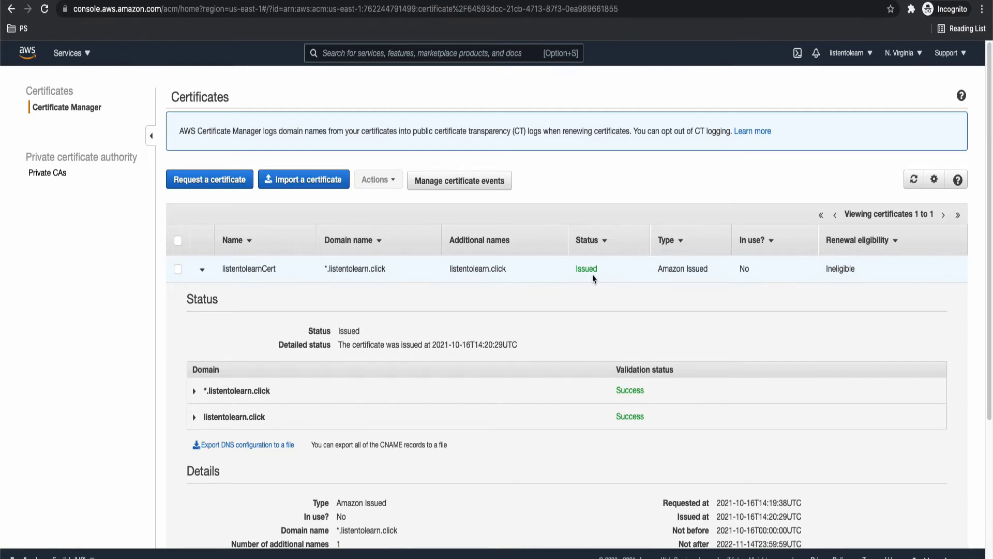
mouse_move(390, 233)
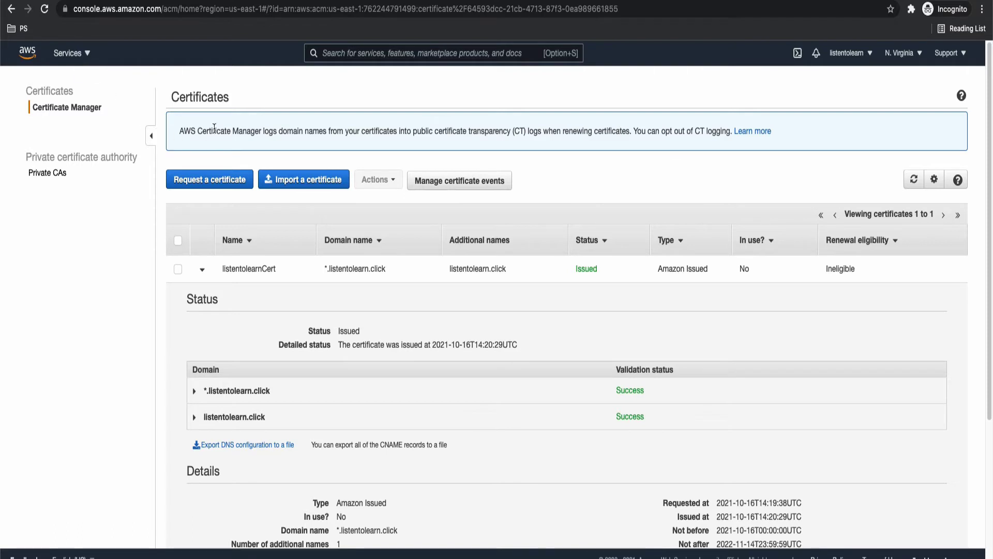
mouse_move(239, 333)
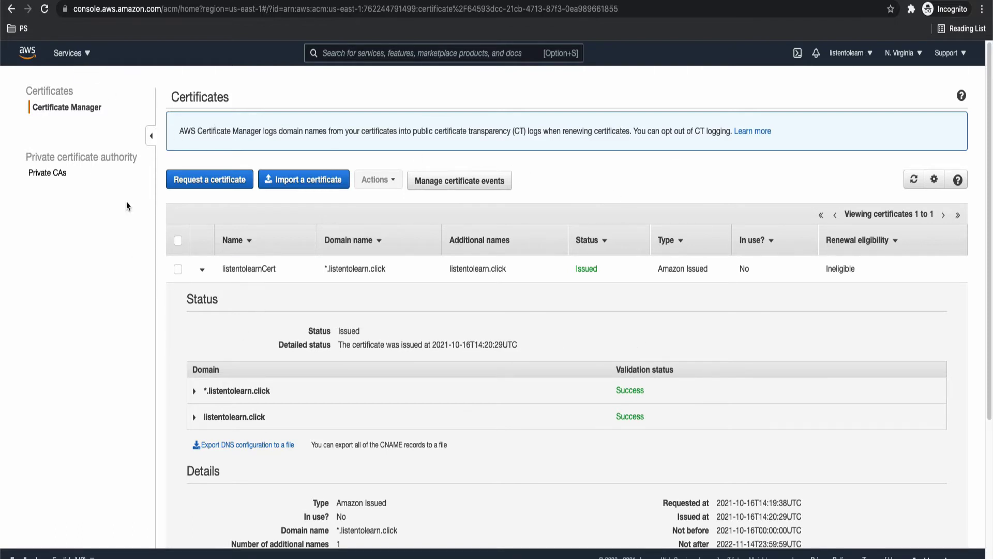
Go to CloudFront and start creating a new distribution.
left_click(67, 53)
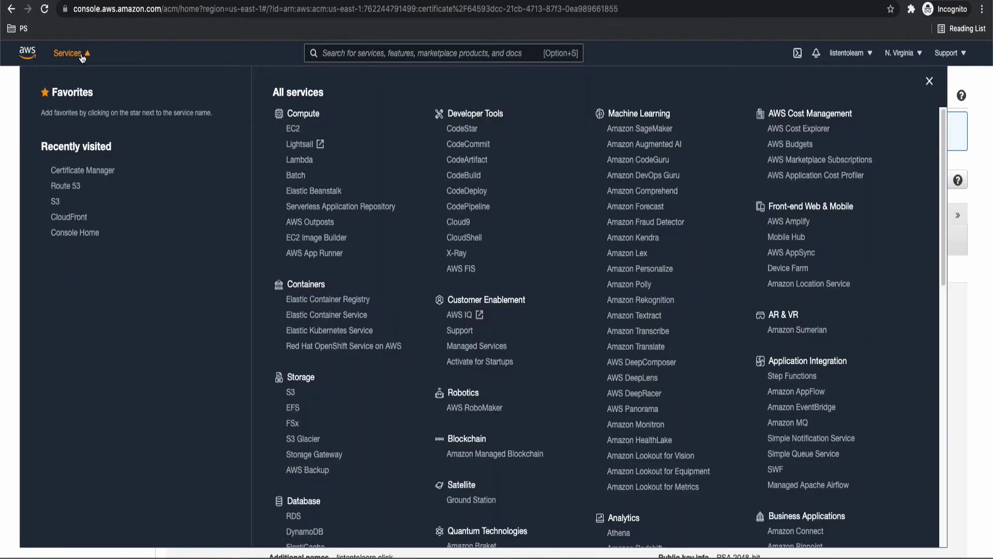
left_click(69, 216)
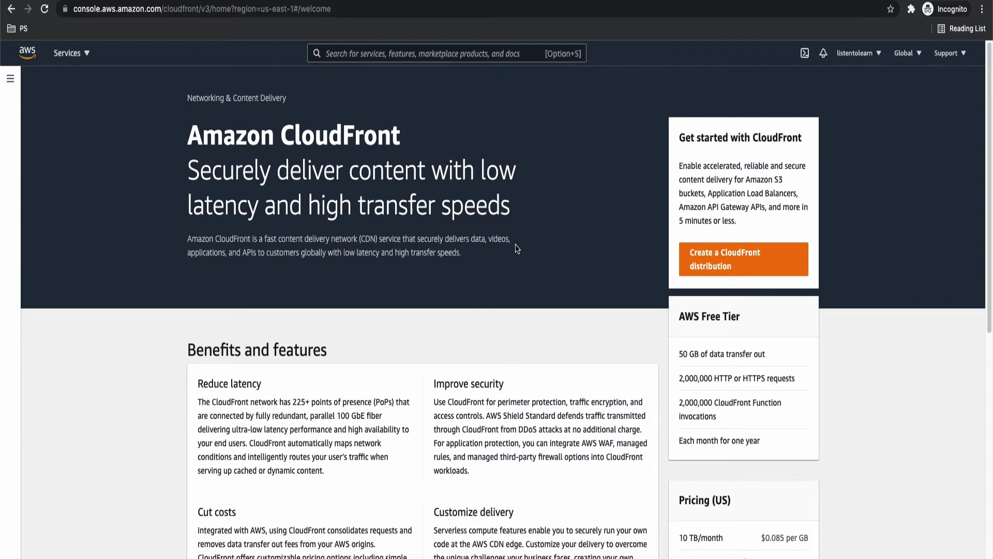
mouse_move(931, 84)
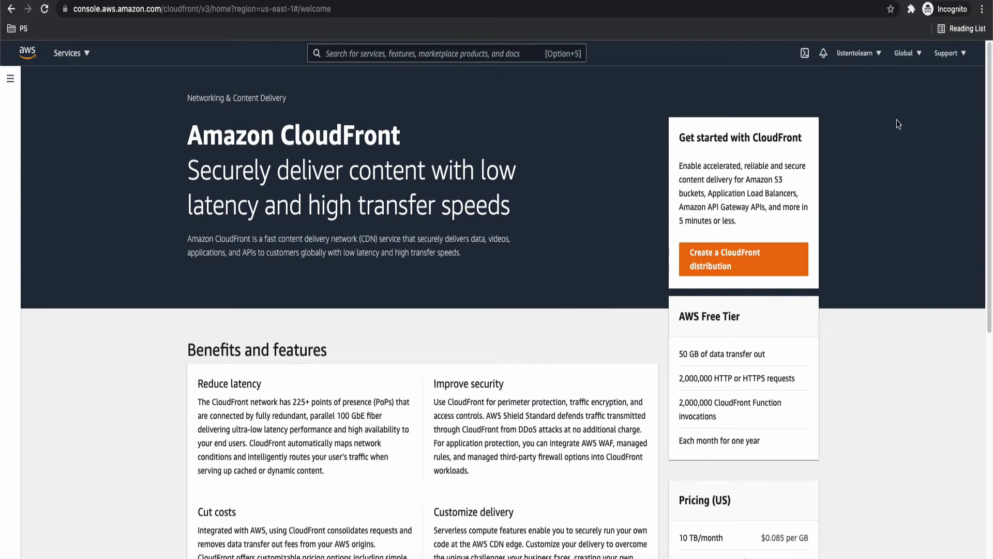
left_click(742, 259)
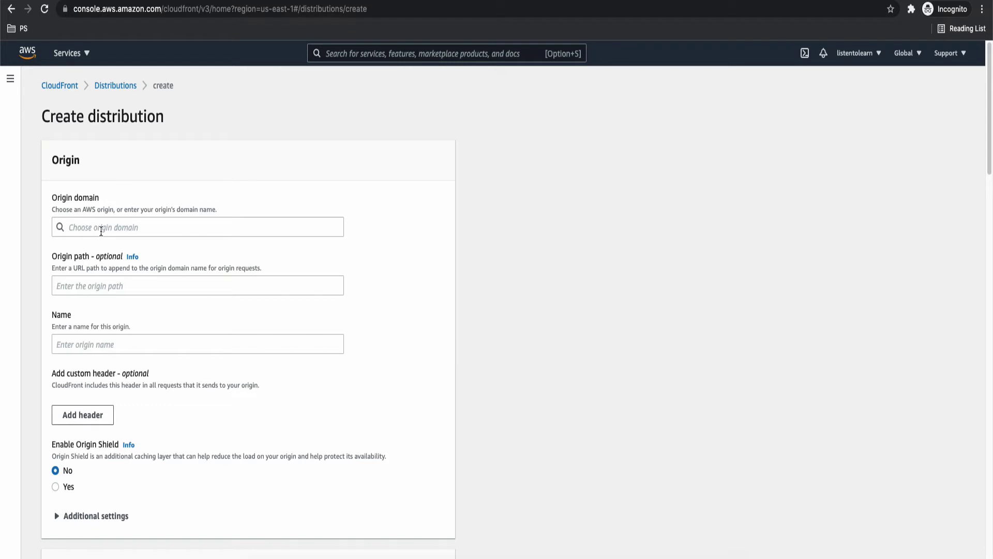
Select listentolearn.click.s3.eu-west-2.amazonaws.com as the origin domain.
left_click(197, 227)
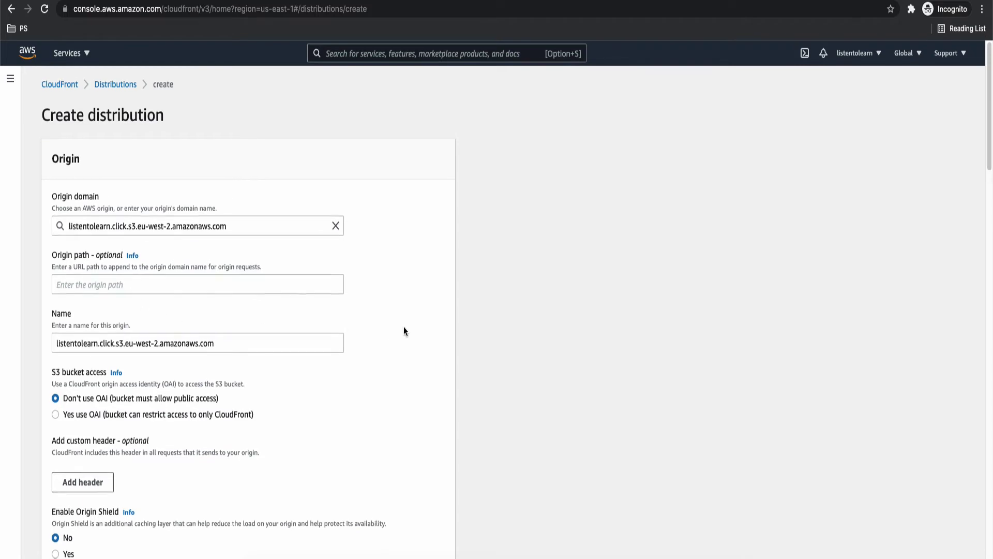
scroll("down", 3)
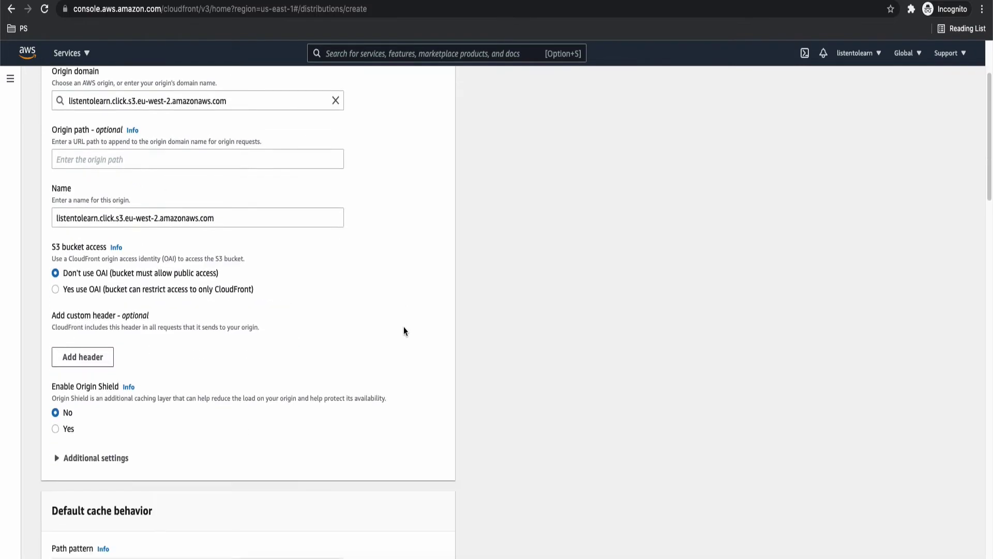
mouse_move(311, 312)
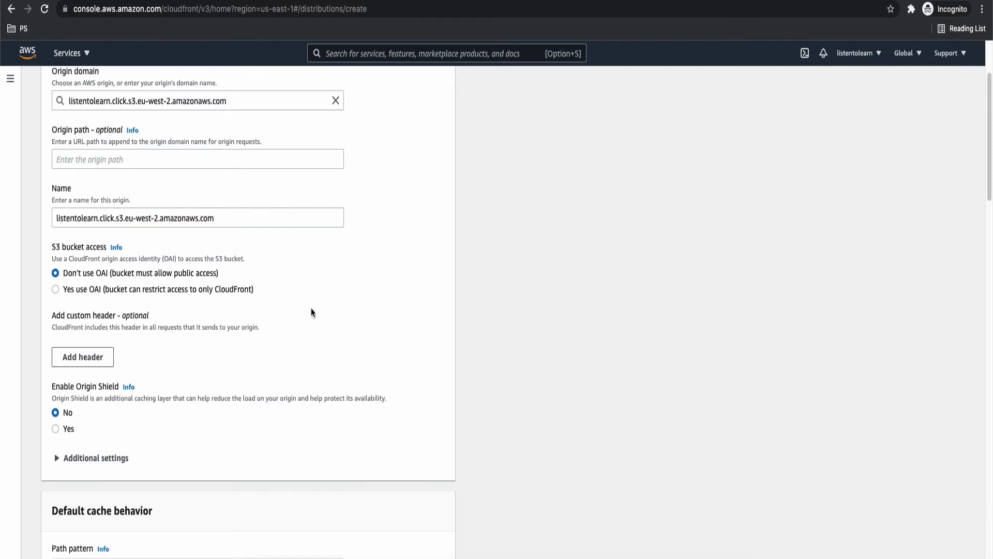
scroll("down", 3)
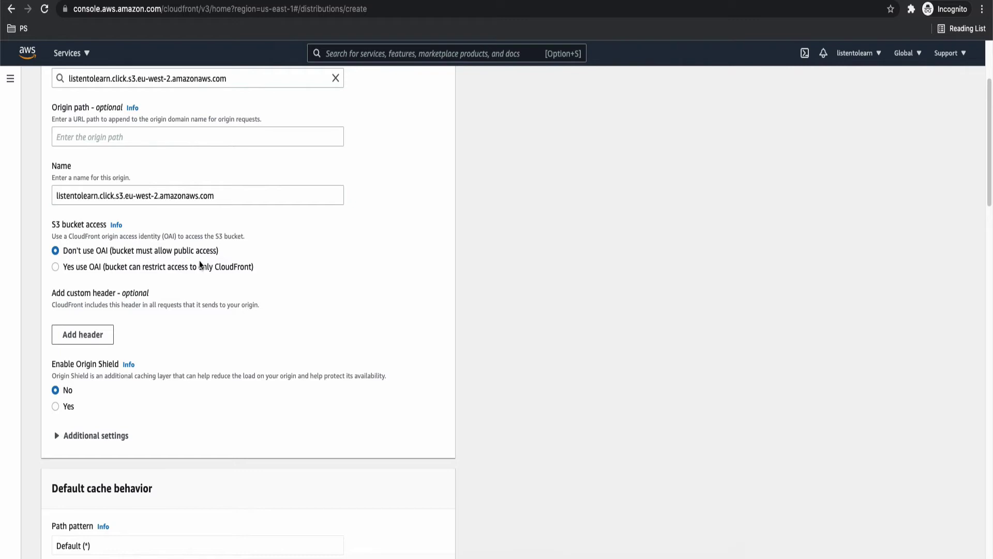
mouse_move(182, 277)
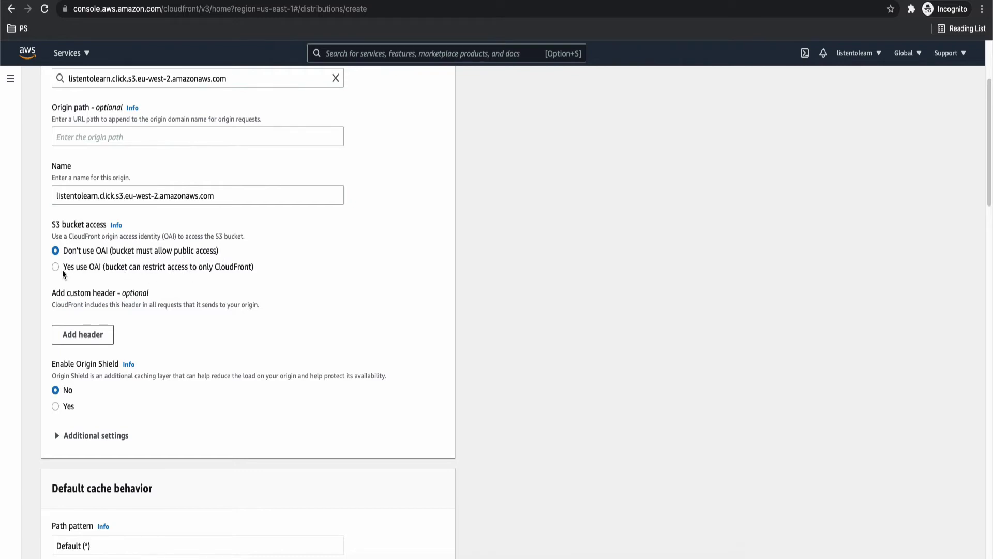
Use a new origin access identity for bucket access and let CloudFront update the bucket policy.
left_click(54, 266)
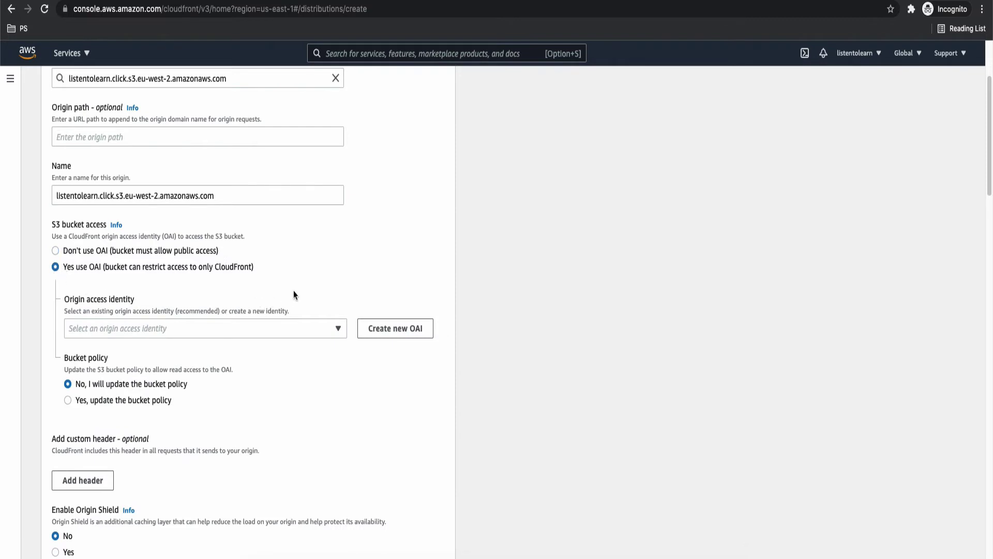
scroll("down", 3)
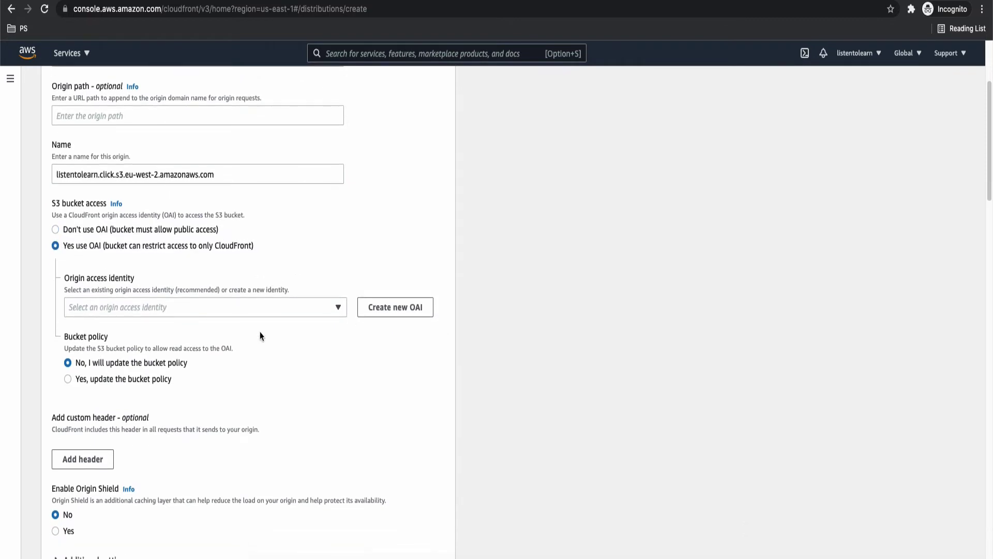
scroll("down", 3)
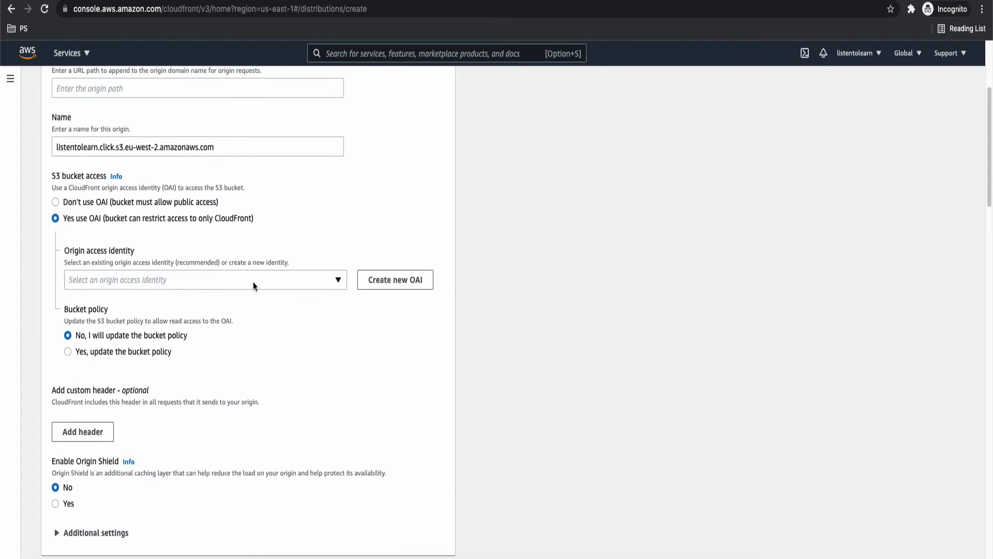
left_click(205, 280)
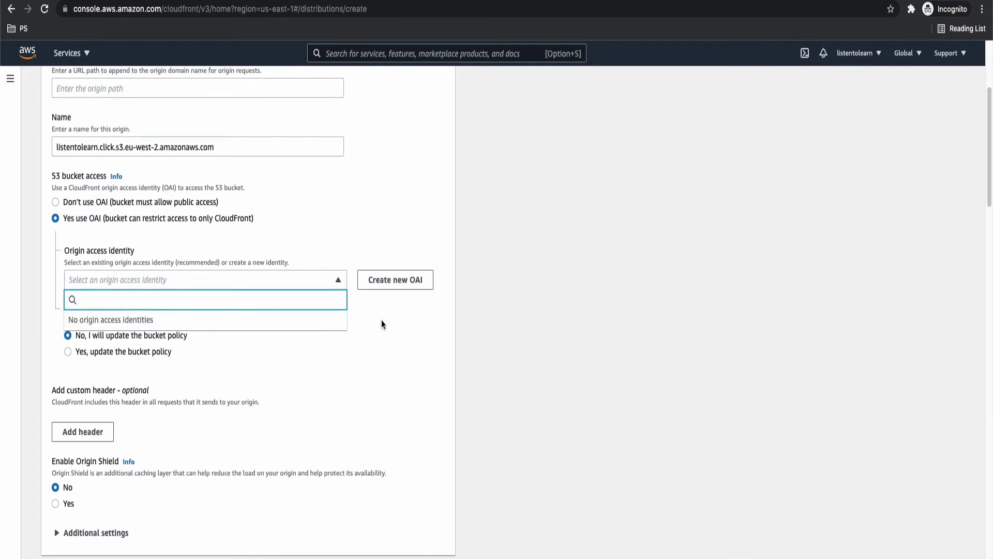
left_click(395, 280)
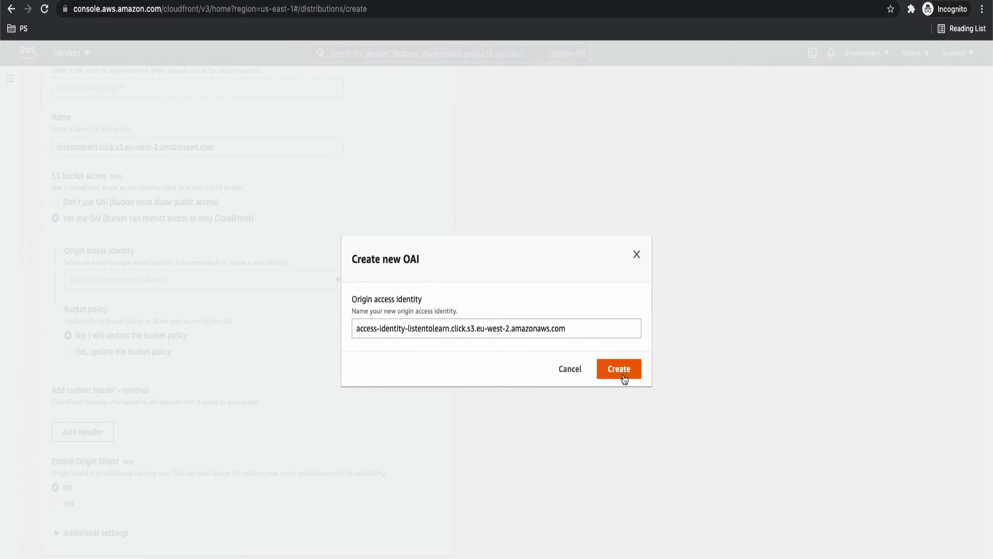
left_click(618, 368)
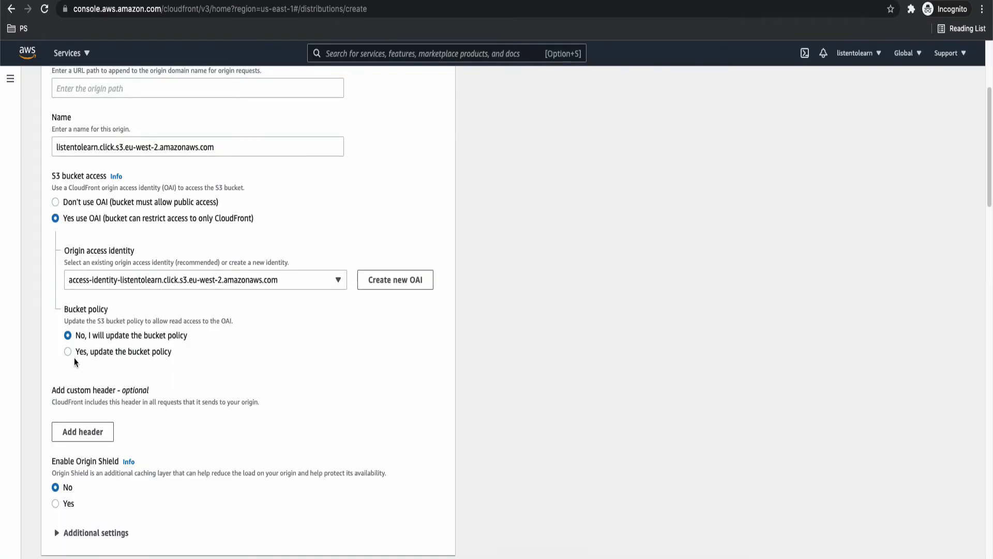
left_click(67, 352)
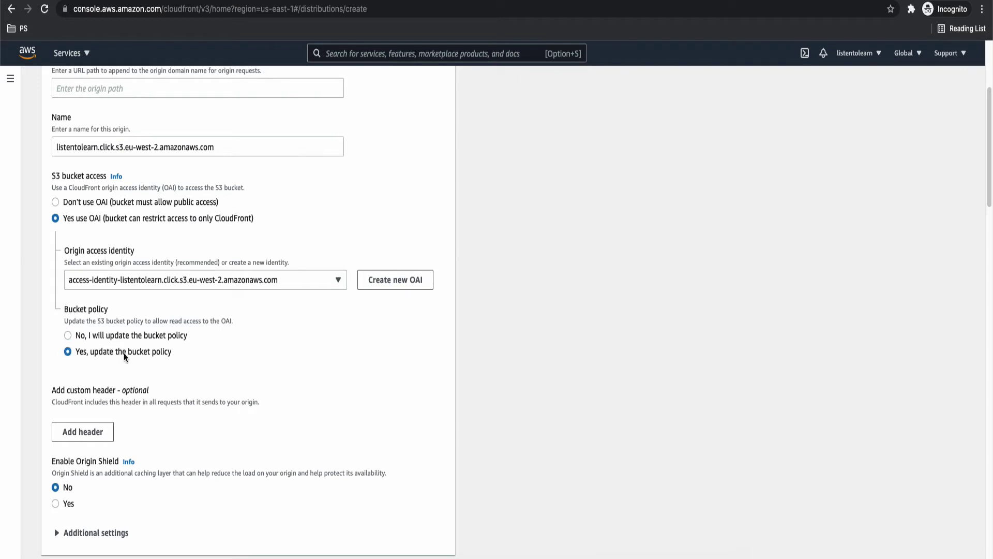
Set the default behavior's viewer protocol policy to 'Redirect HTTP to HTTPS'.
scroll("down", 3)
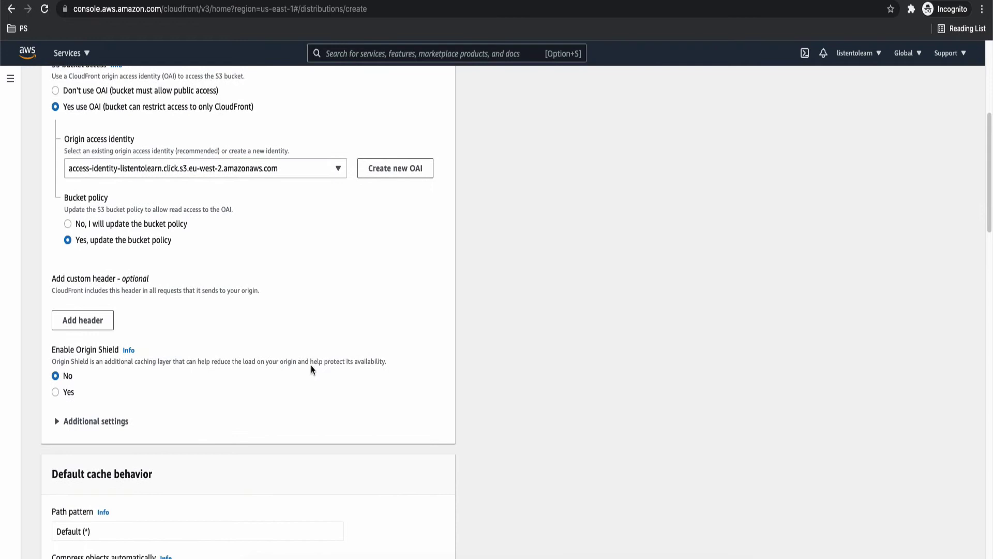
scroll("down", 3)
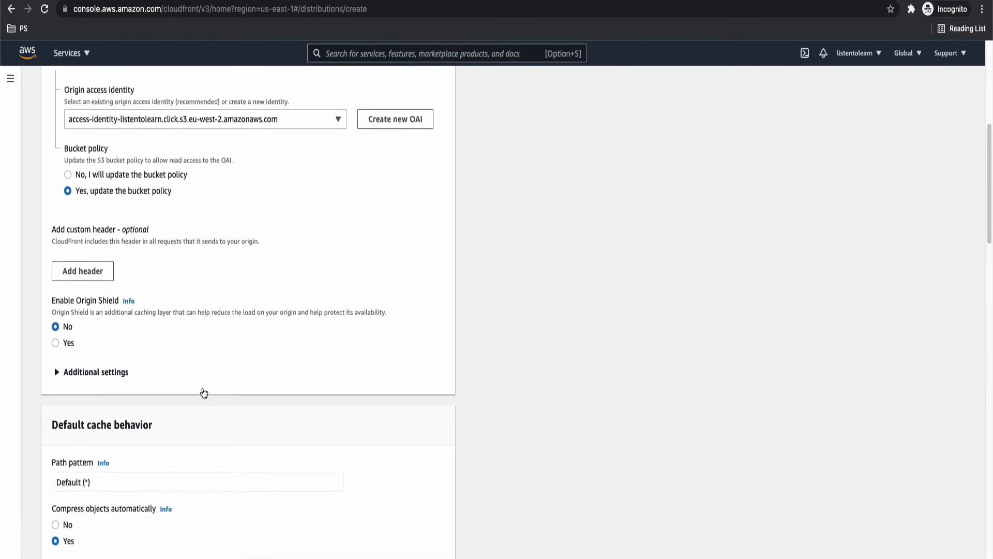
scroll("down", 3)
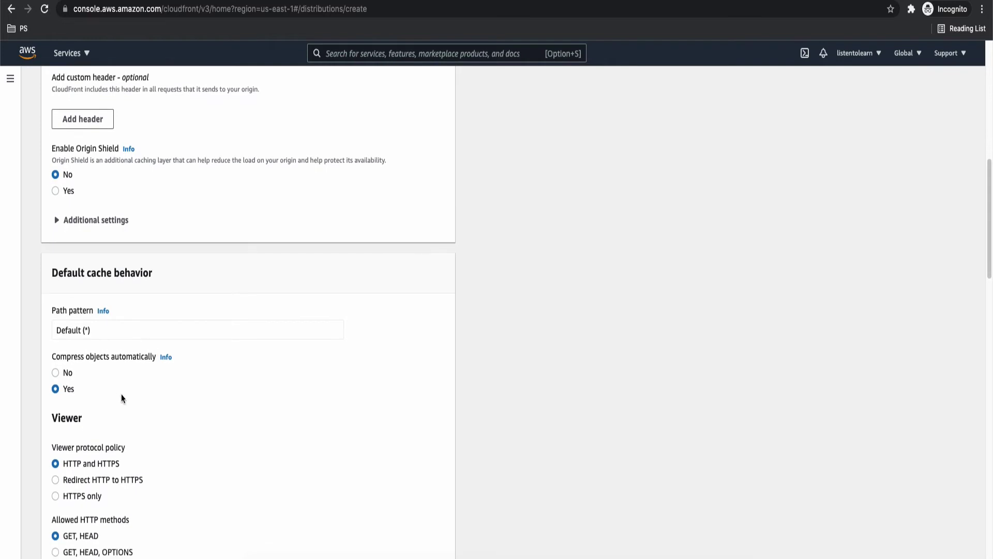
scroll("down", 3)
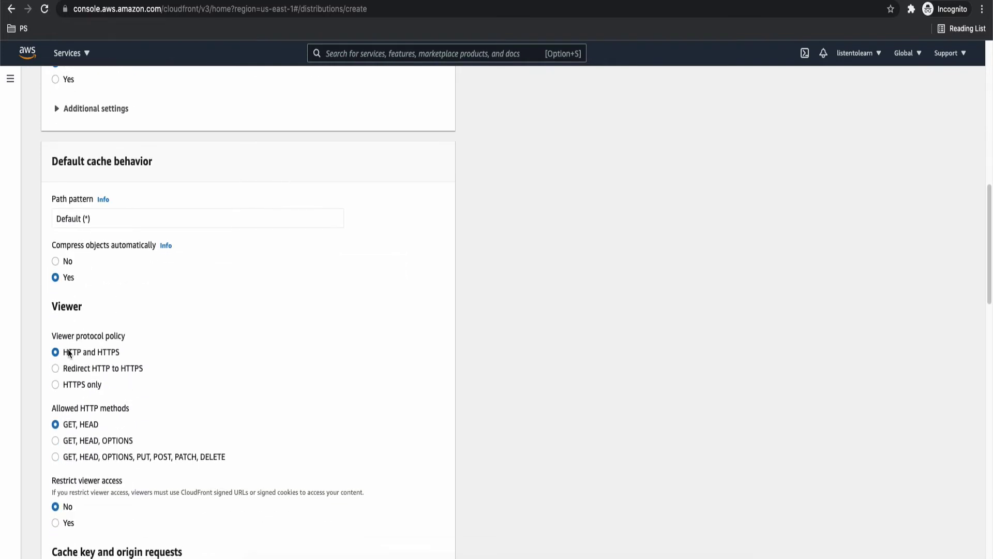
scroll("down", 3)
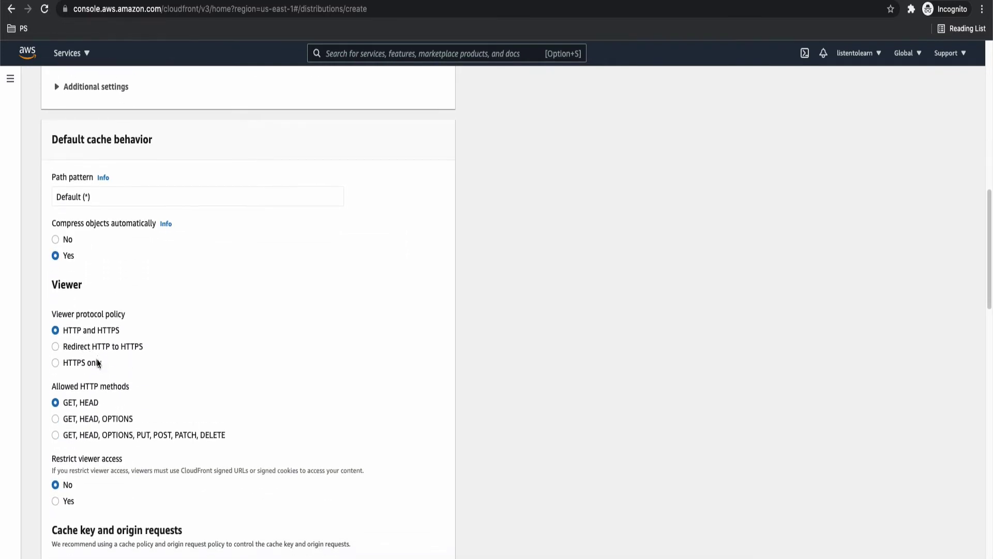
scroll("down", 3)
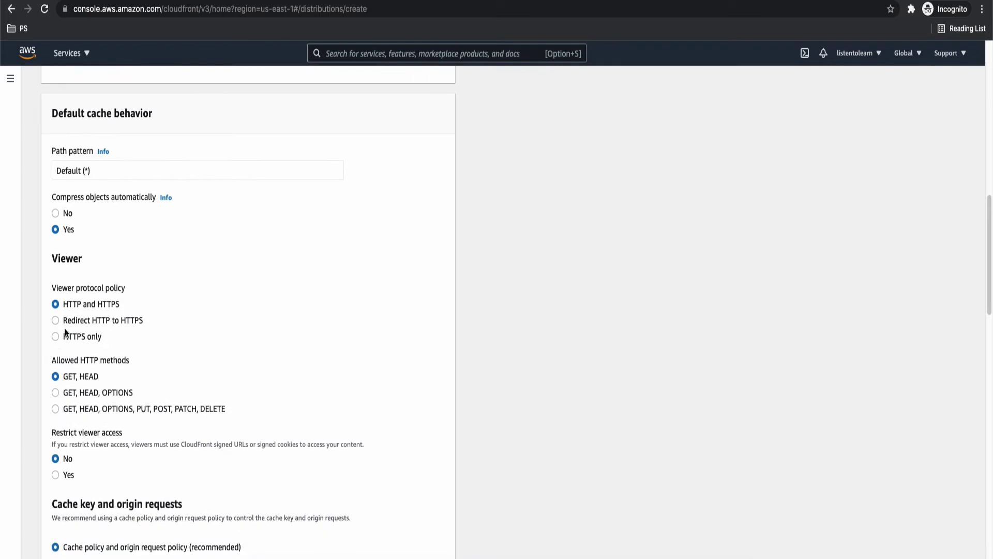
left_click(55, 320)
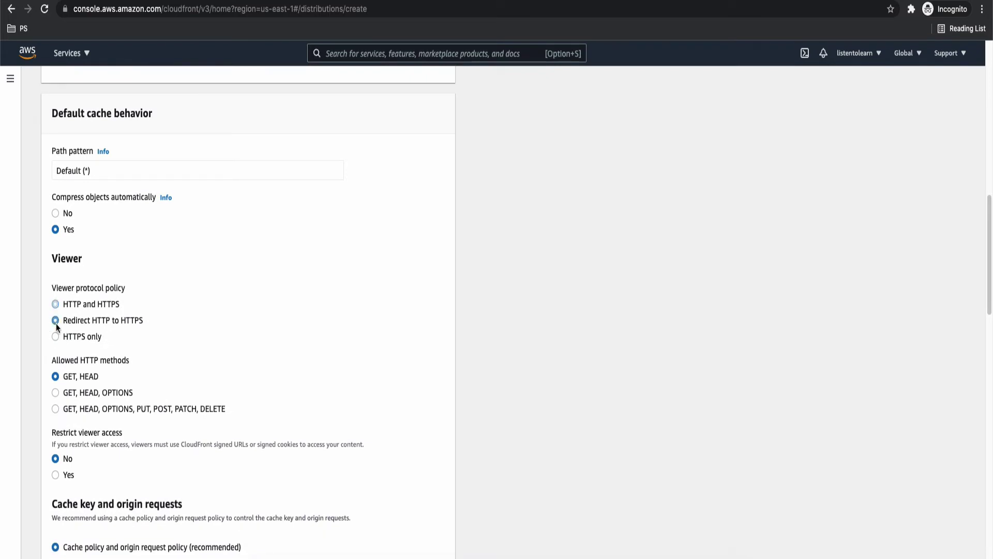
left_click(55, 319)
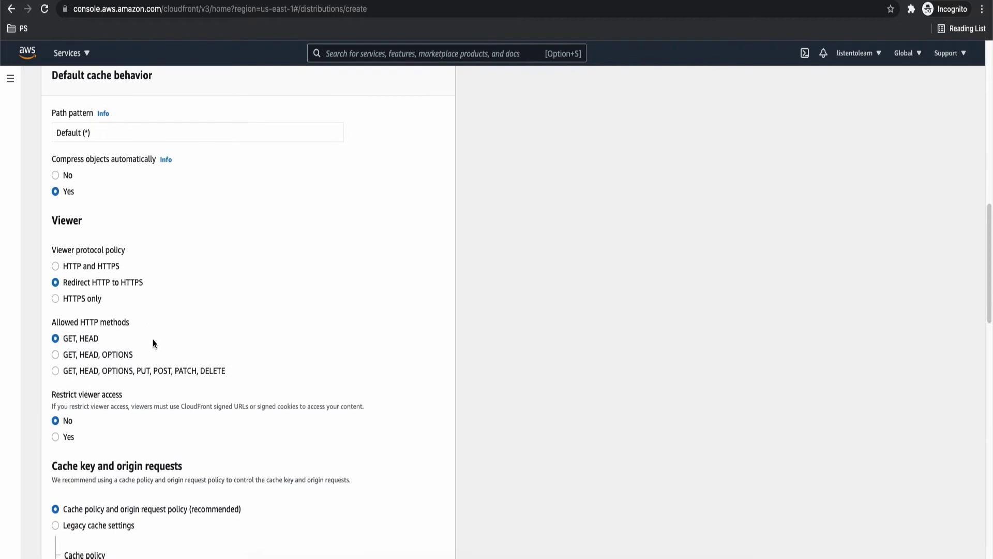
scroll("down", 3)
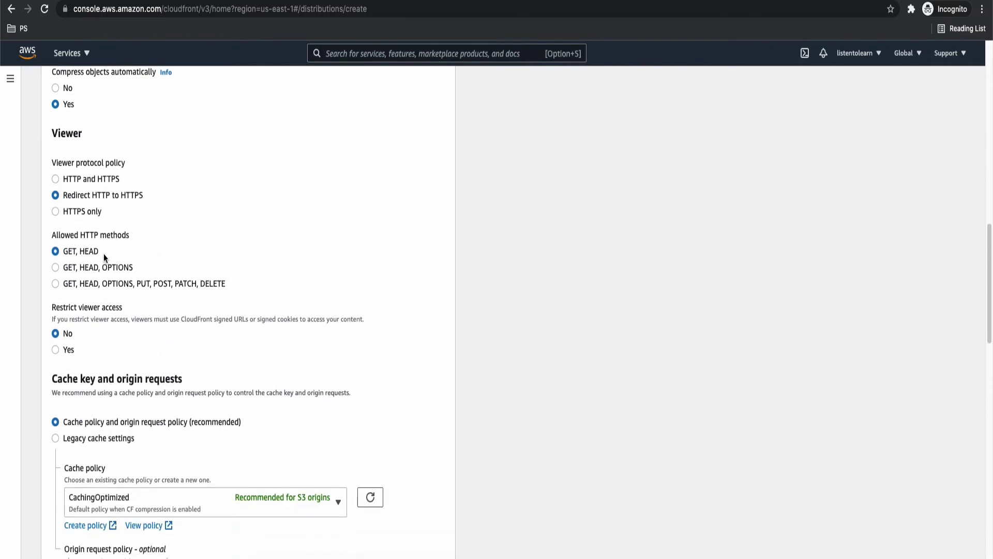
scroll("down", 3)
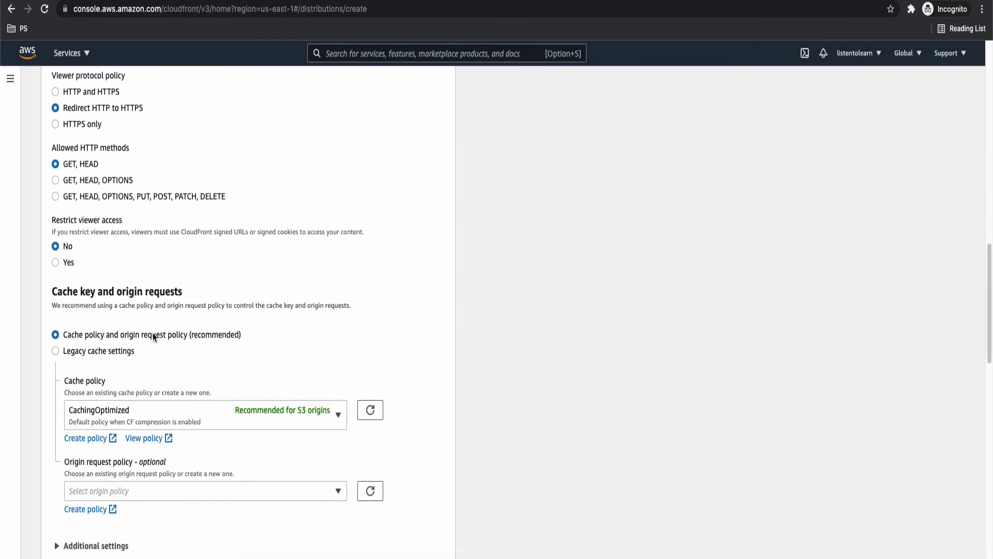
scroll("down", 3)
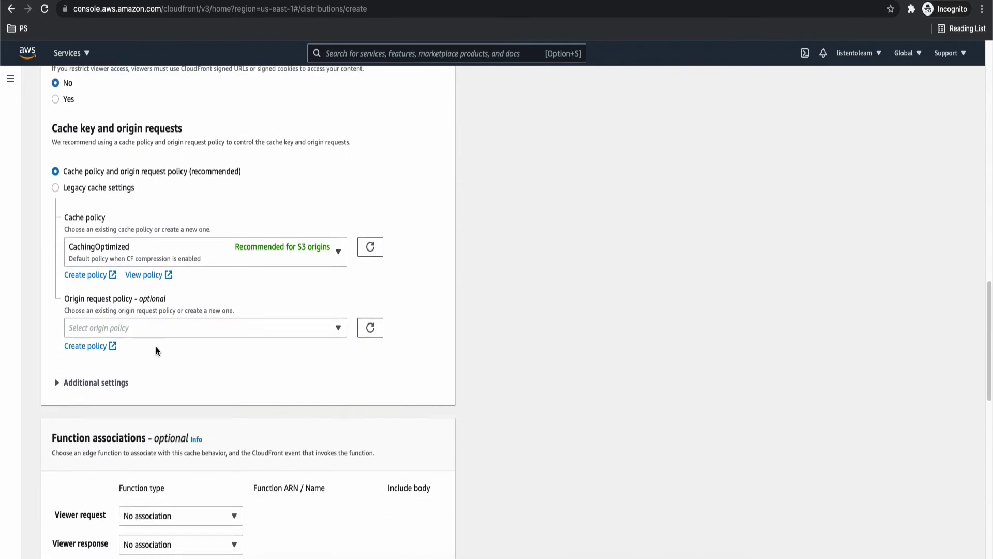
mouse_move(91, 199)
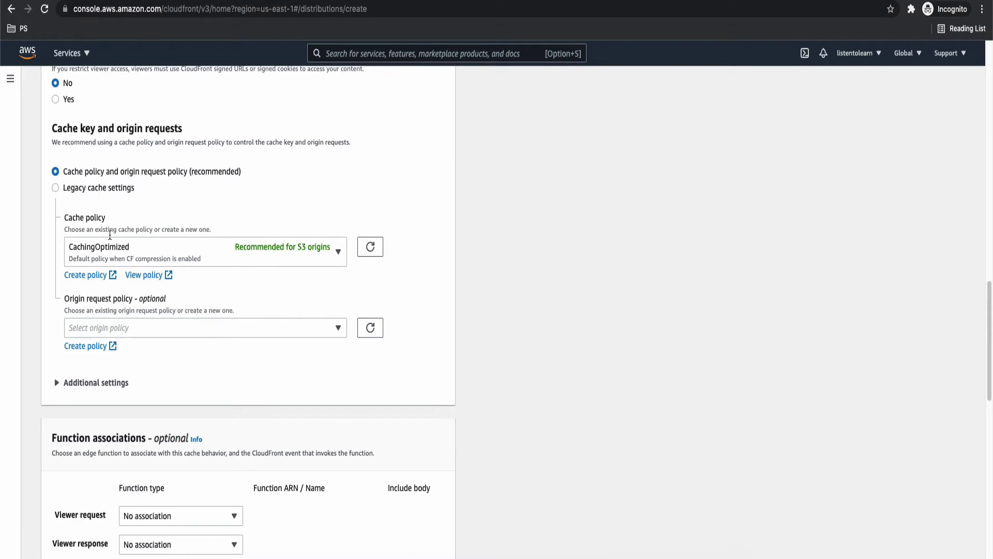
scroll("down", 3)
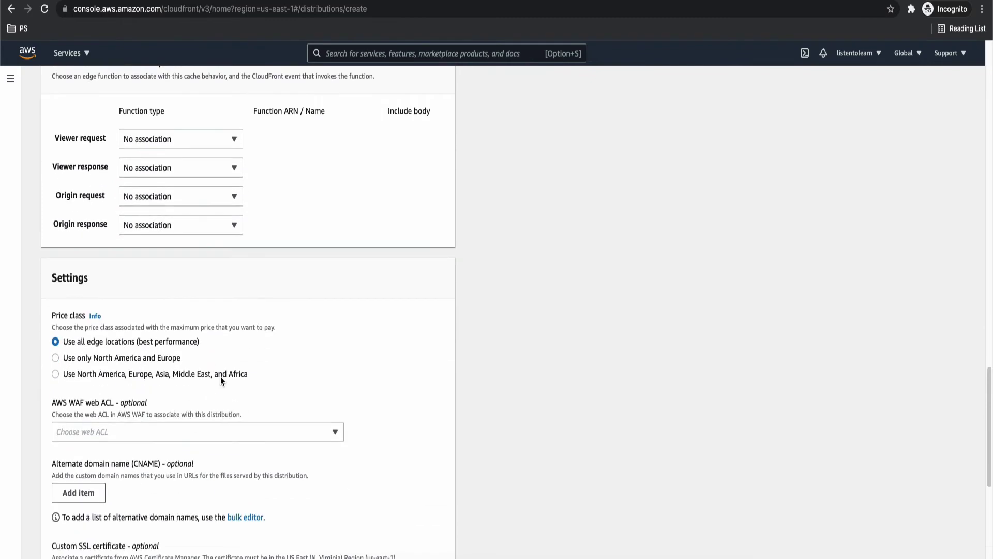
scroll("down", 3)
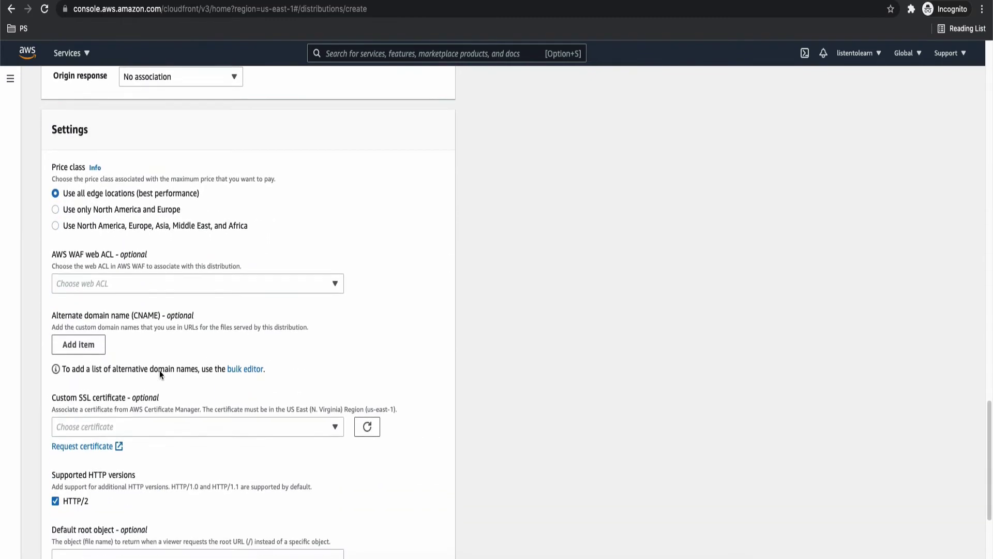
scroll("down", 3)
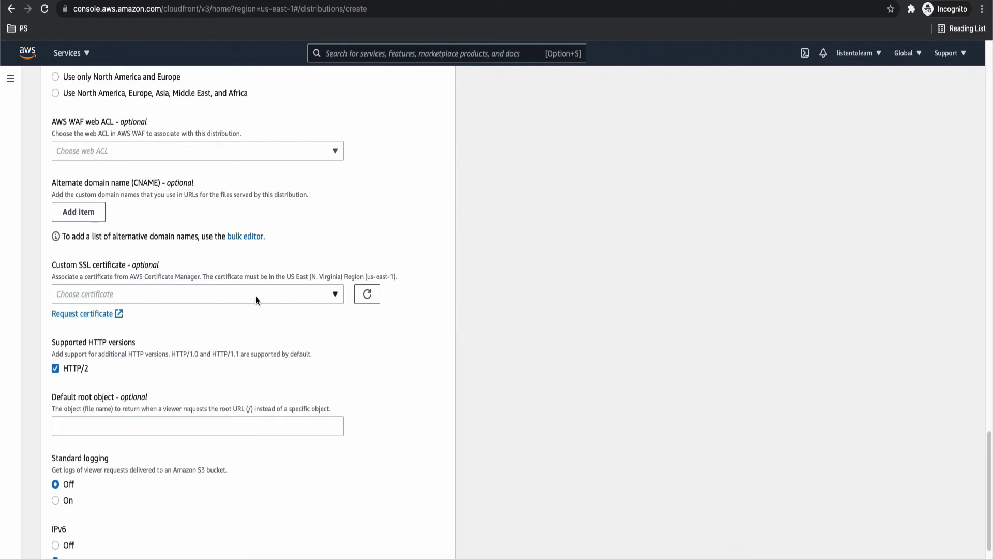
Choose the *.listentolearn.click ACM wildcard certificate as the custom SSL certificate.
left_click(197, 292)
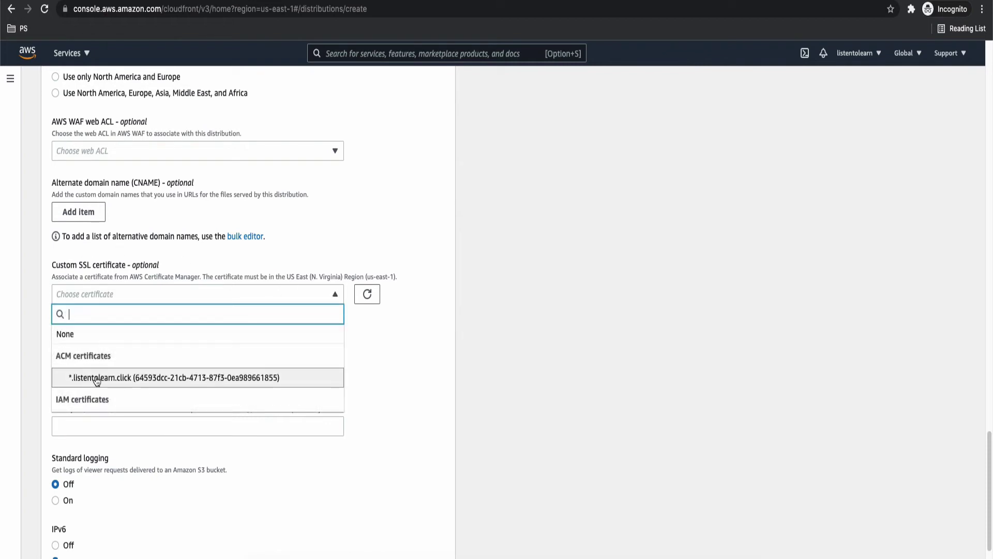
mouse_move(169, 382)
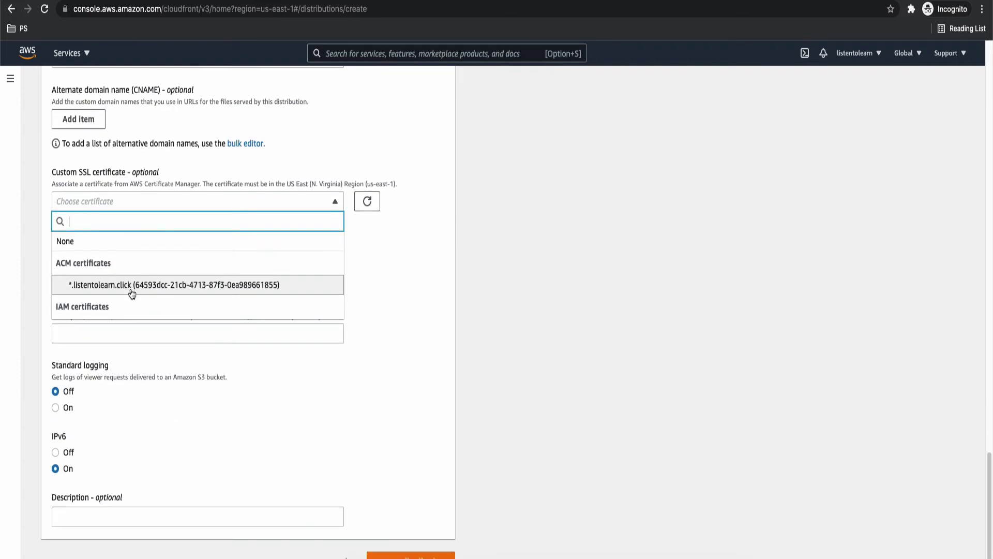
left_click(174, 284)
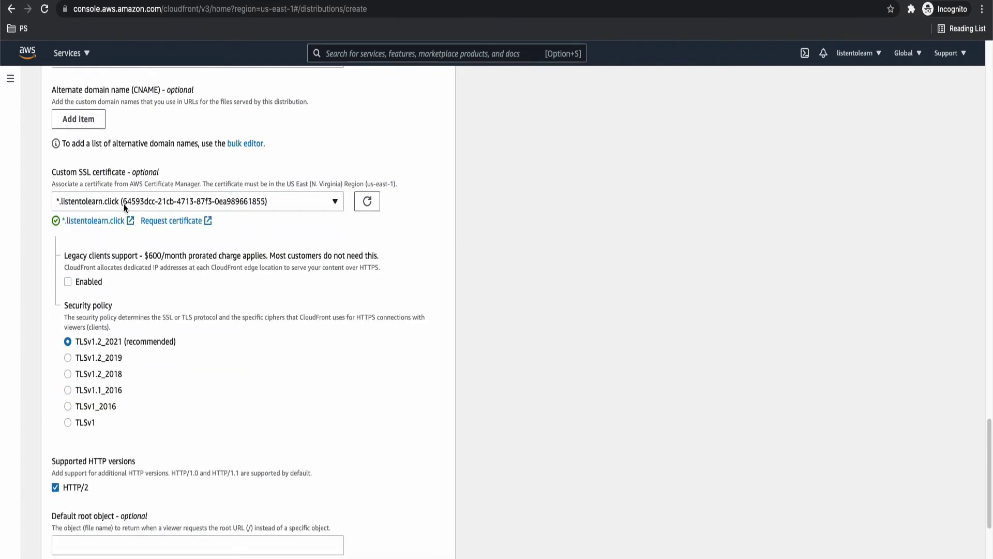
mouse_move(183, 241)
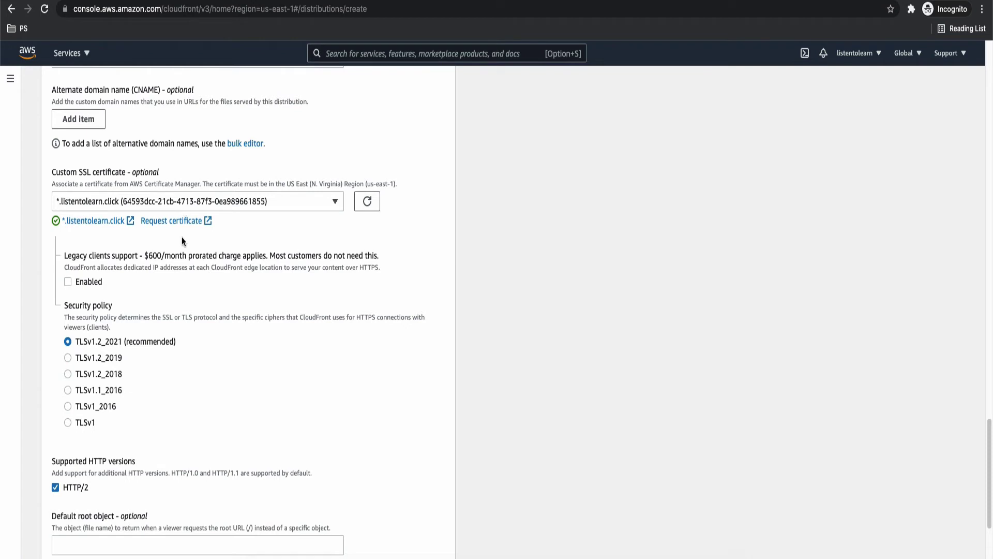
mouse_move(105, 348)
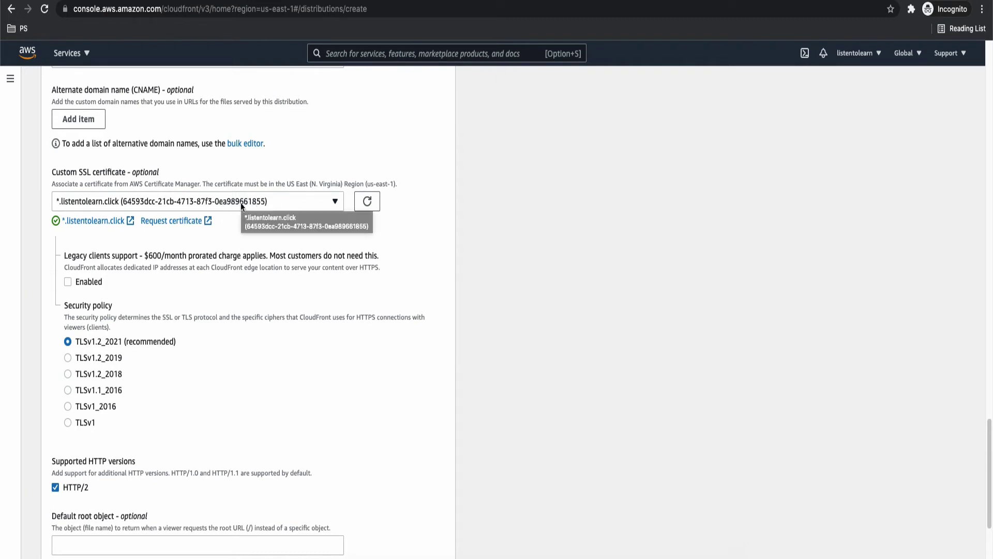
mouse_move(275, 377)
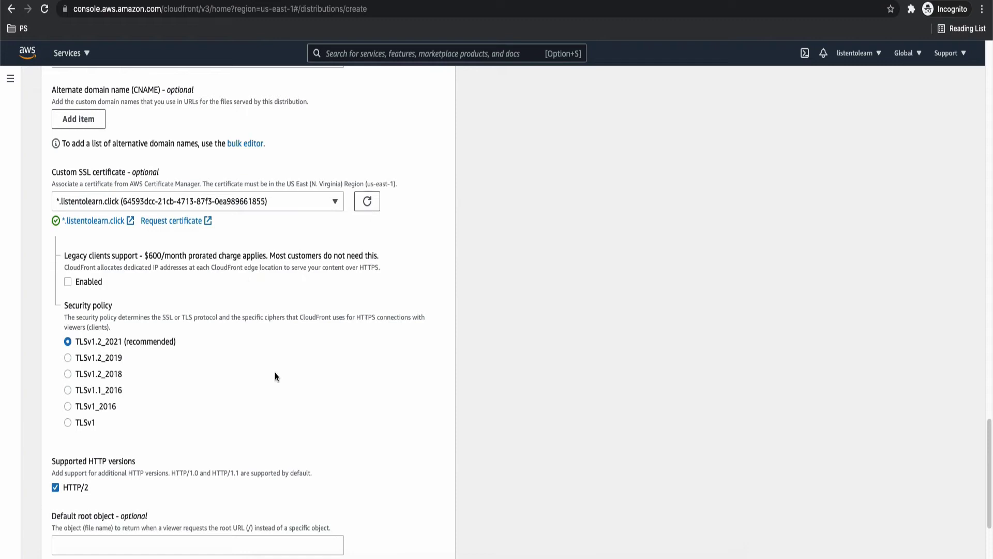
Set the distribution's default root object to index.html.
scroll("down", 3)
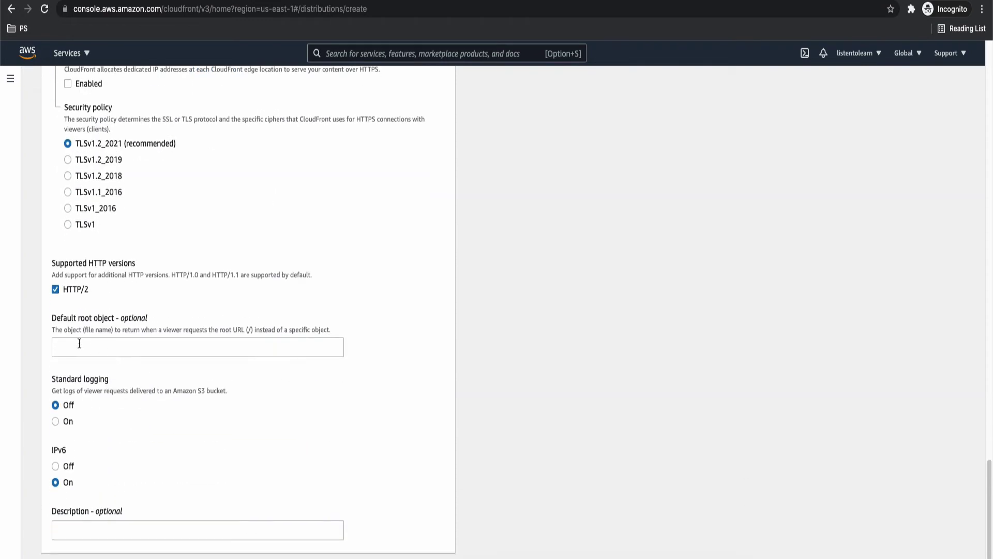
mouse_move(114, 348)
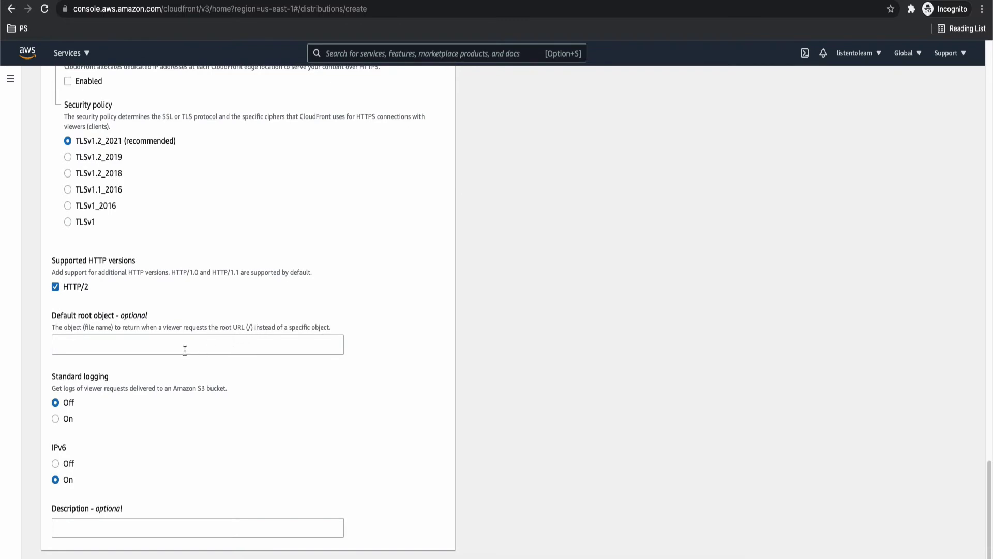
type("index.h")
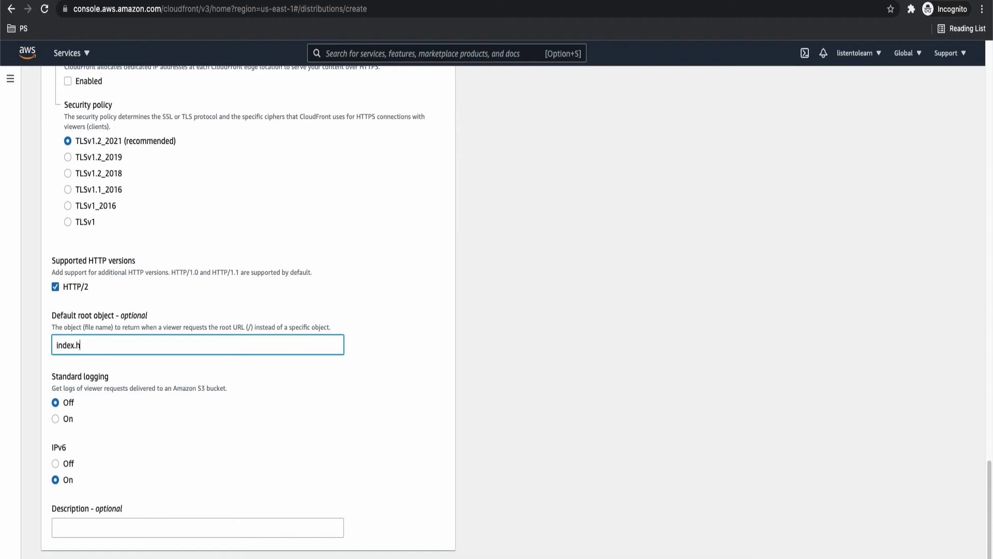
type("tml")
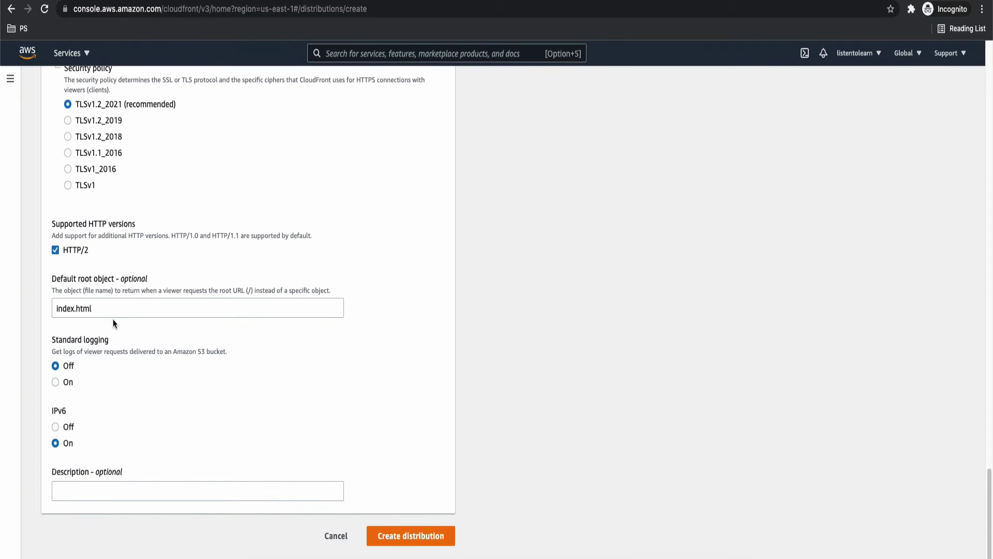
mouse_move(91, 457)
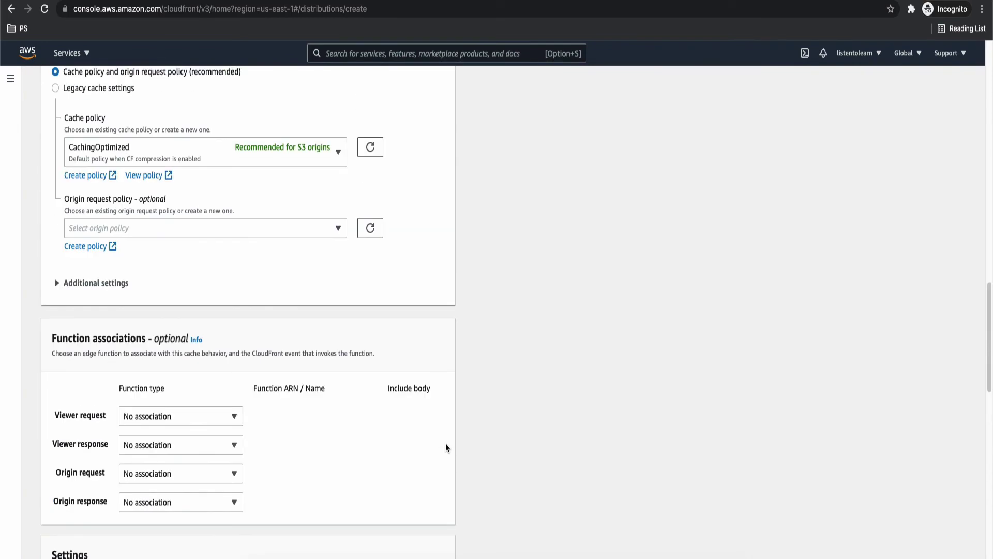
scroll("down", 3)
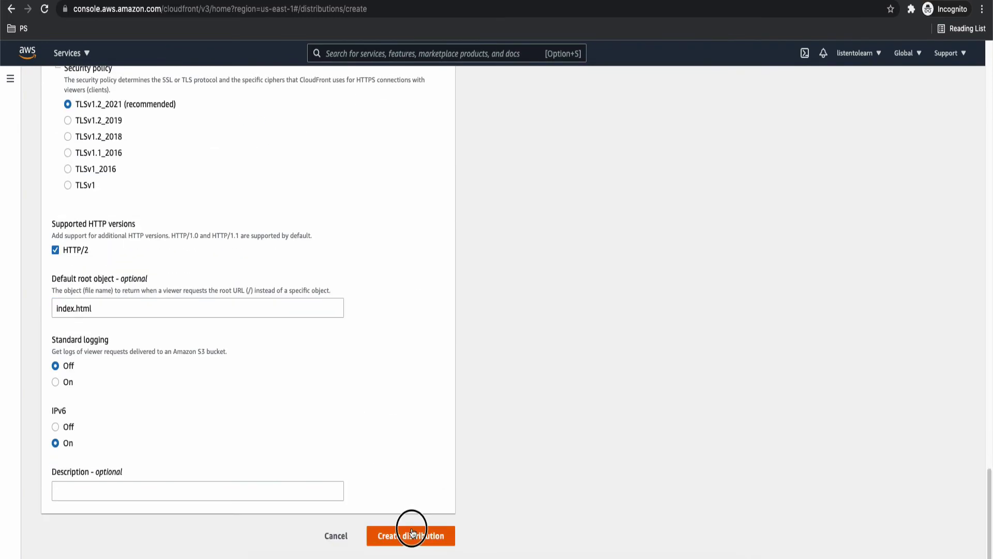
Create the CloudFront distribution and land on its details page while it deploys.
left_click(411, 535)
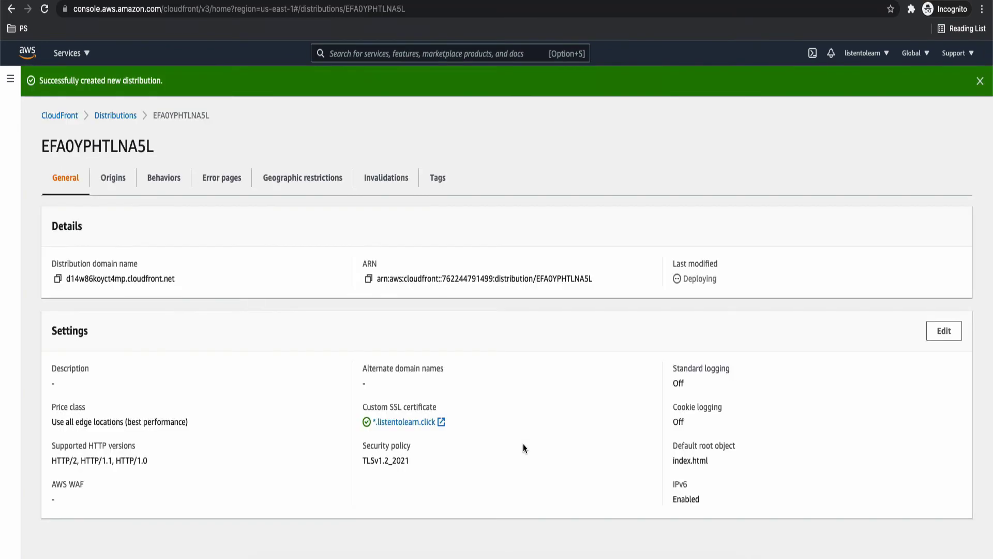
mouse_move(518, 436)
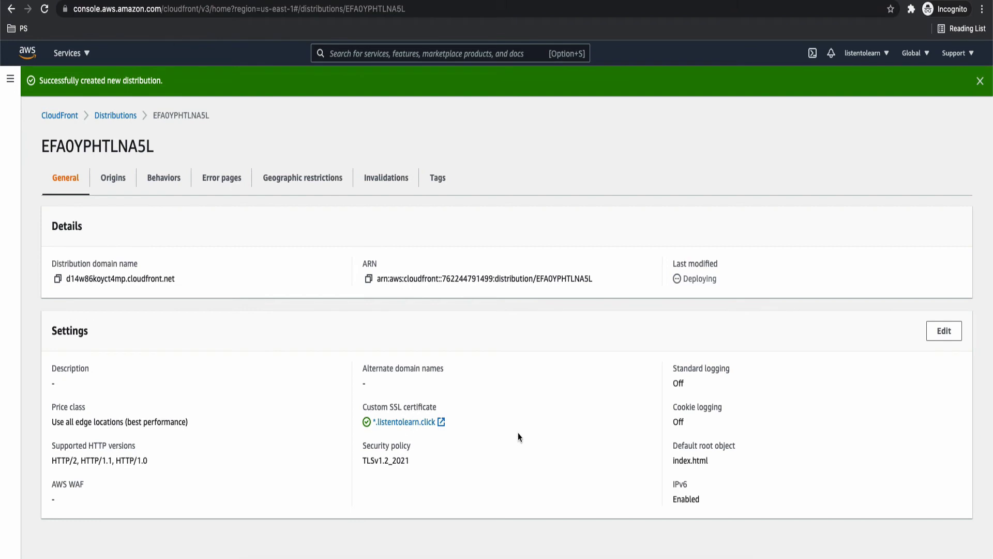
mouse_move(688, 290)
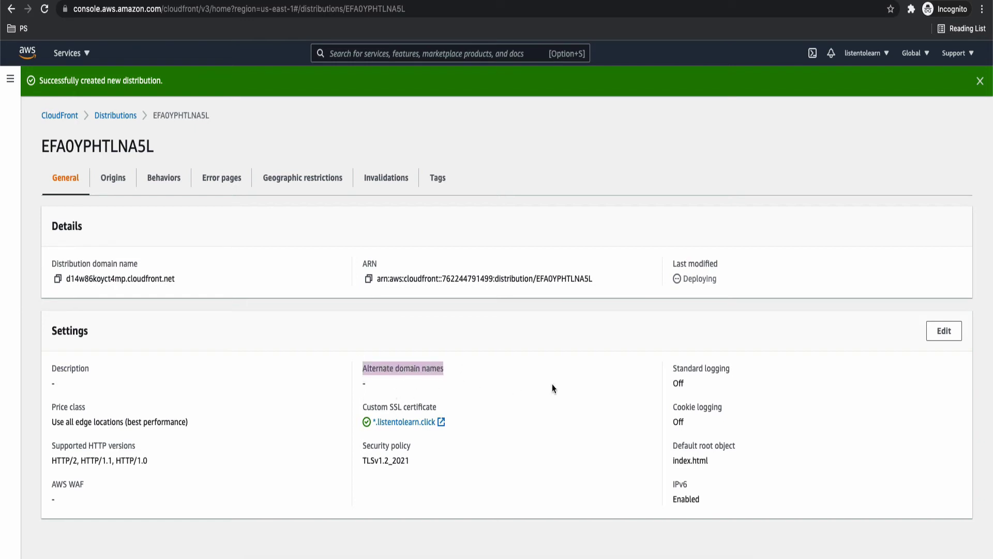
Edit the distribution settings and add *.listentolearn.click and listentolearn.click as alternate domain names.
left_click(944, 330)
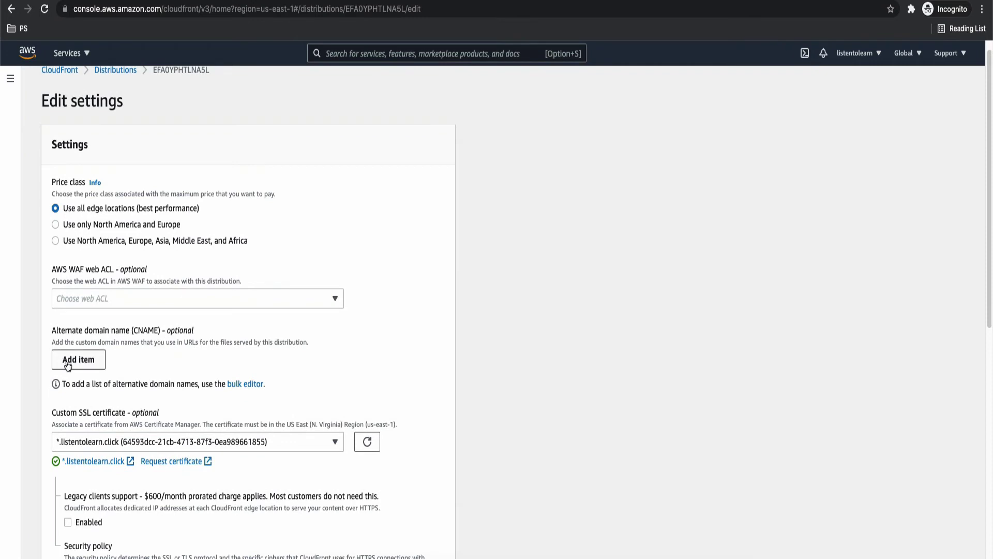
mouse_move(45, 326)
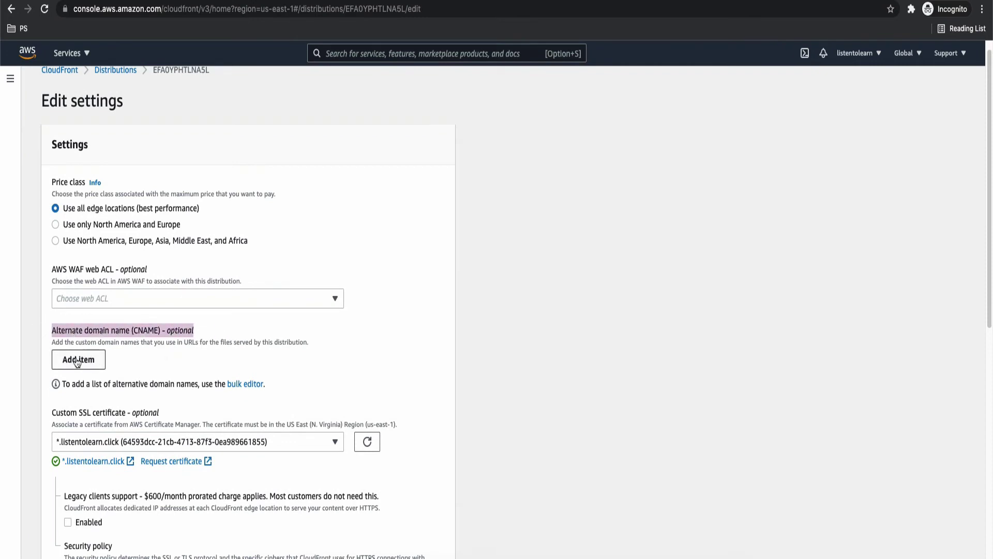
left_click(78, 359)
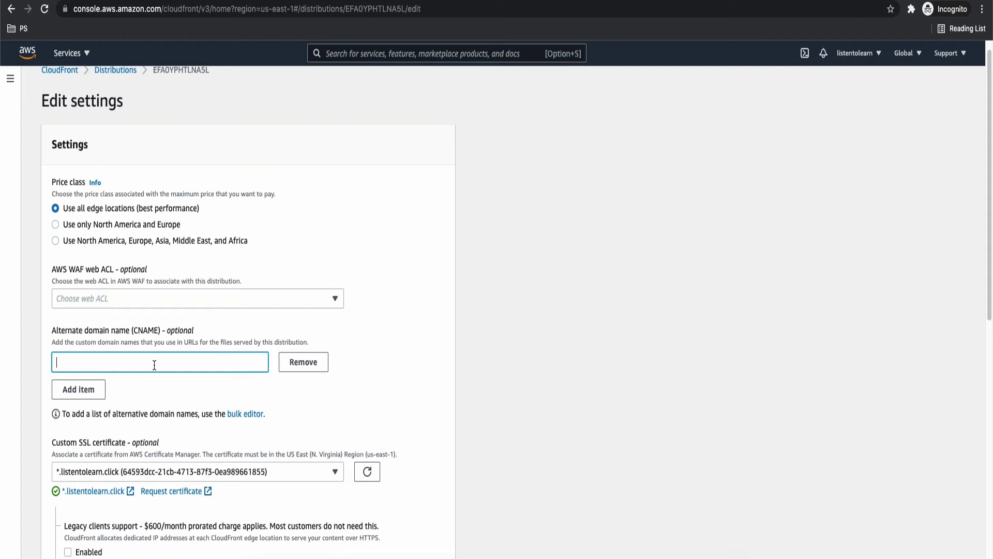
type("*.listentolearn.click")
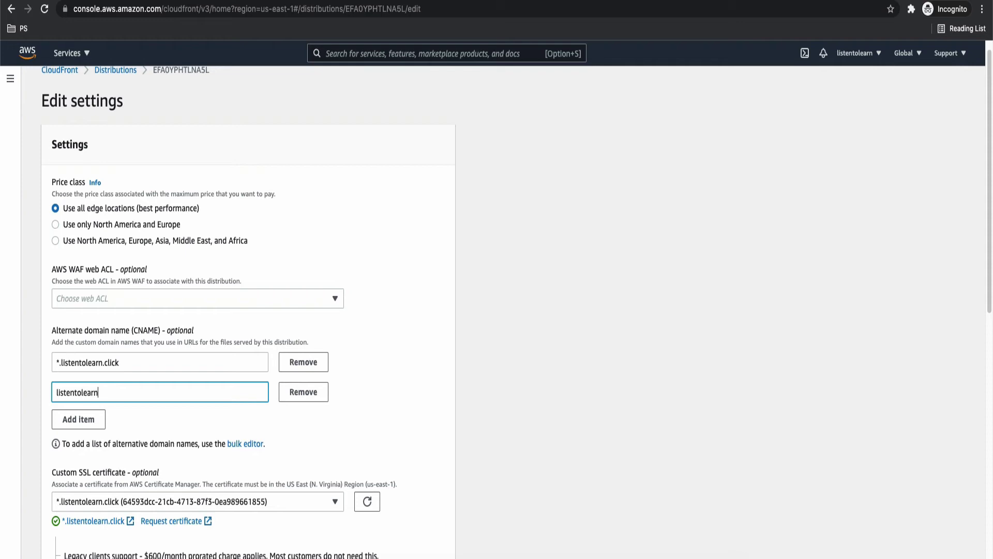
type(".cli")
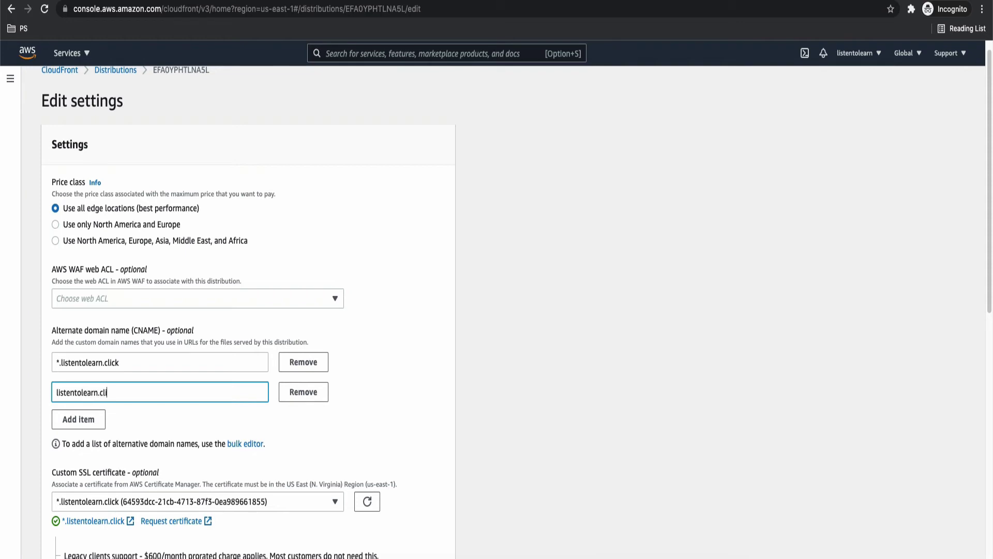
type("ck")
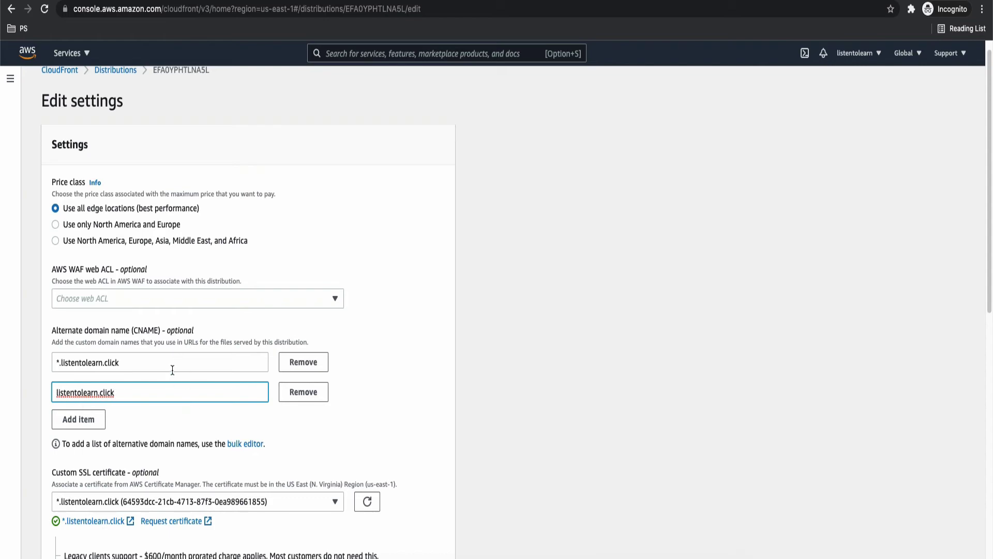
scroll("down", 3)
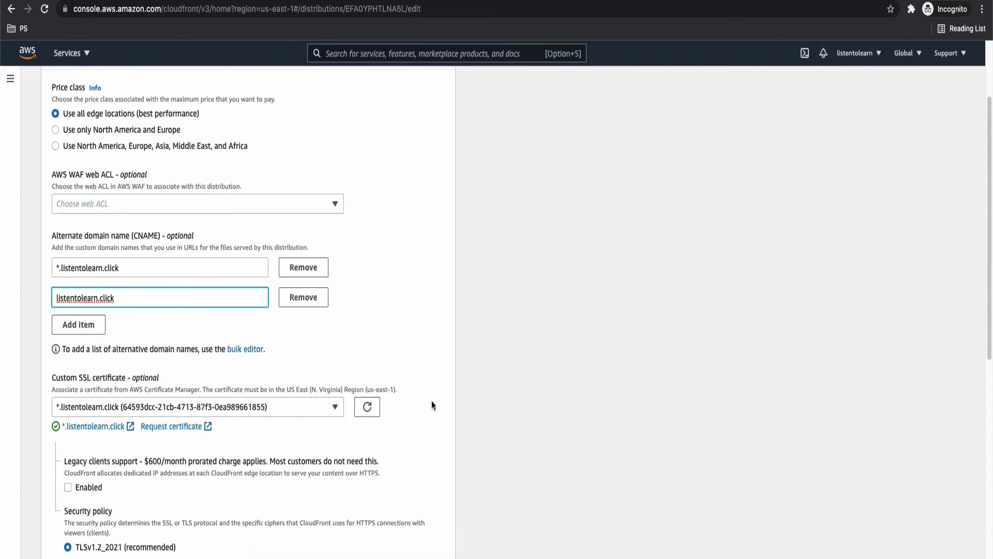
scroll("down", 3)
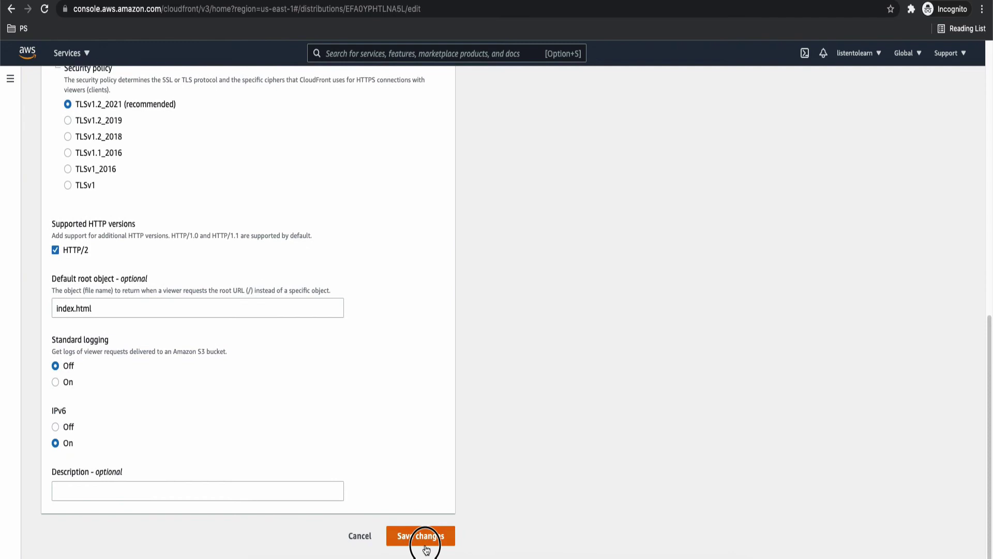
Save the distribution changes and refresh the distributions list to confirm it shows Enabled.
left_click(421, 535)
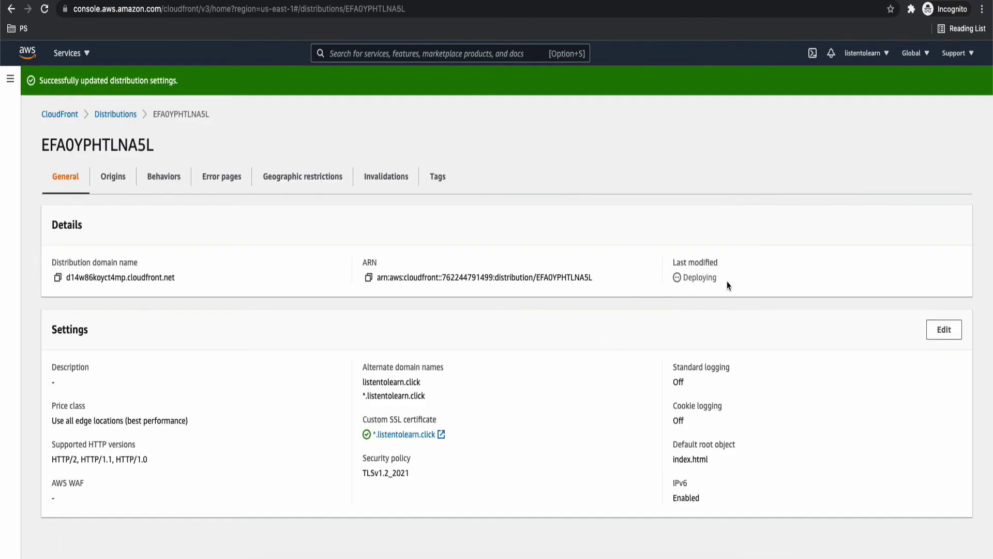
mouse_move(226, 252)
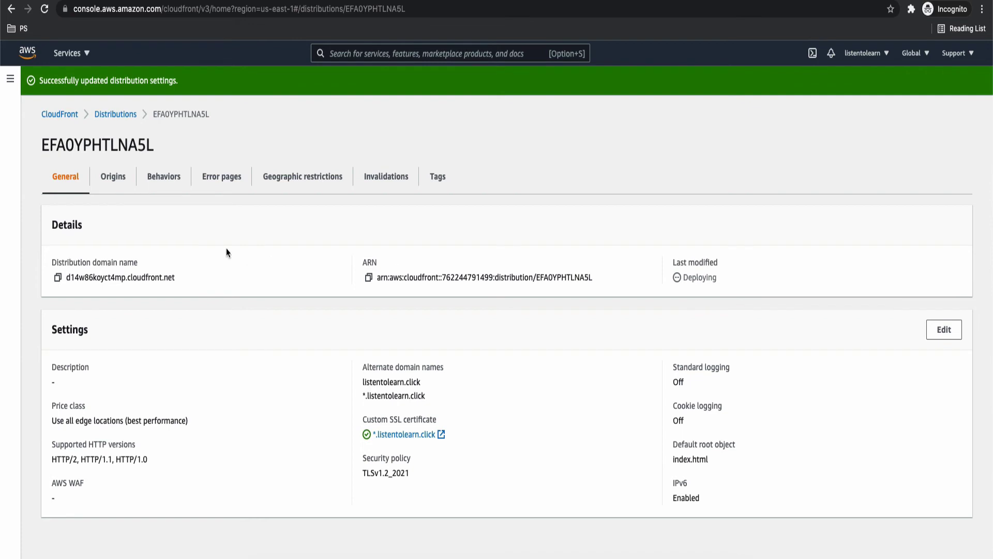
mouse_move(115, 113)
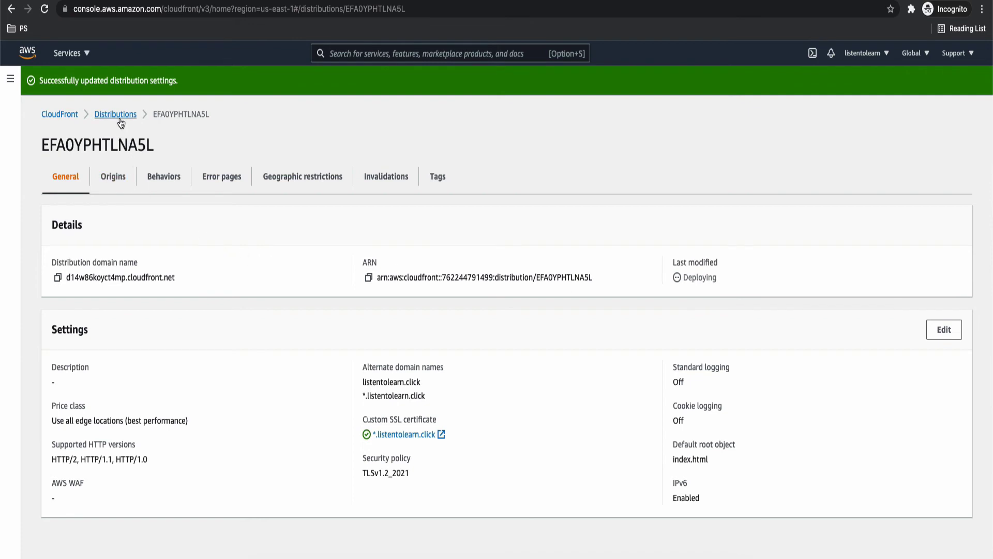
left_click(115, 114)
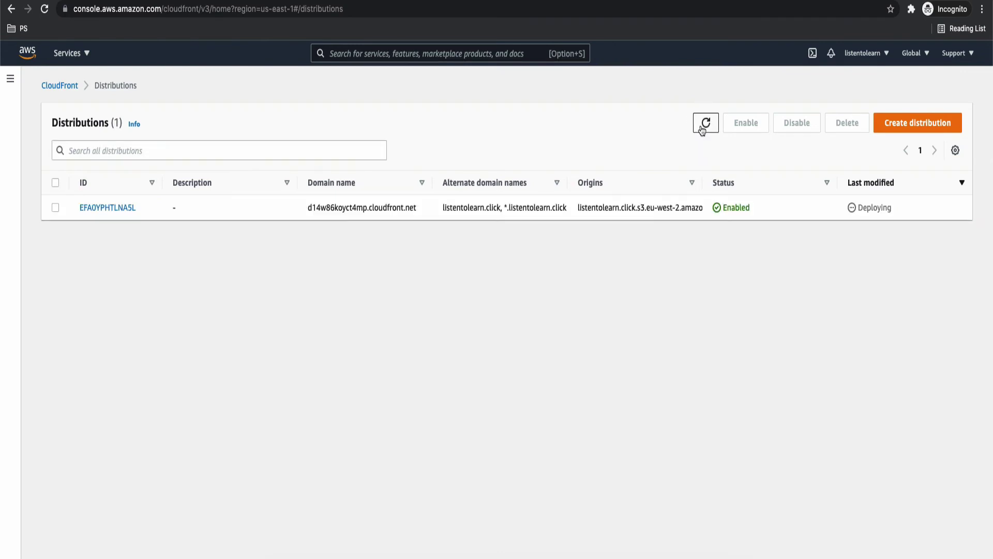
left_click(705, 123)
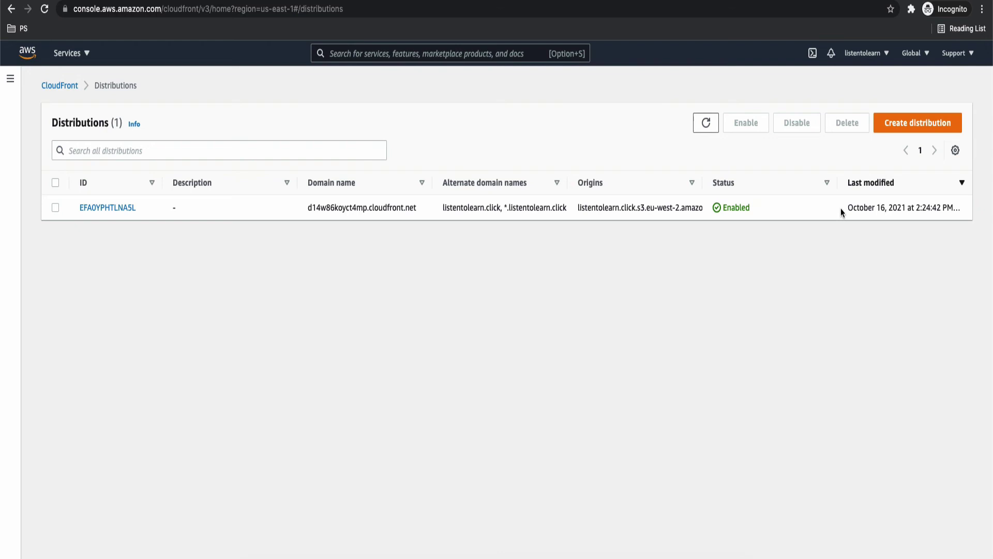
mouse_move(693, 219)
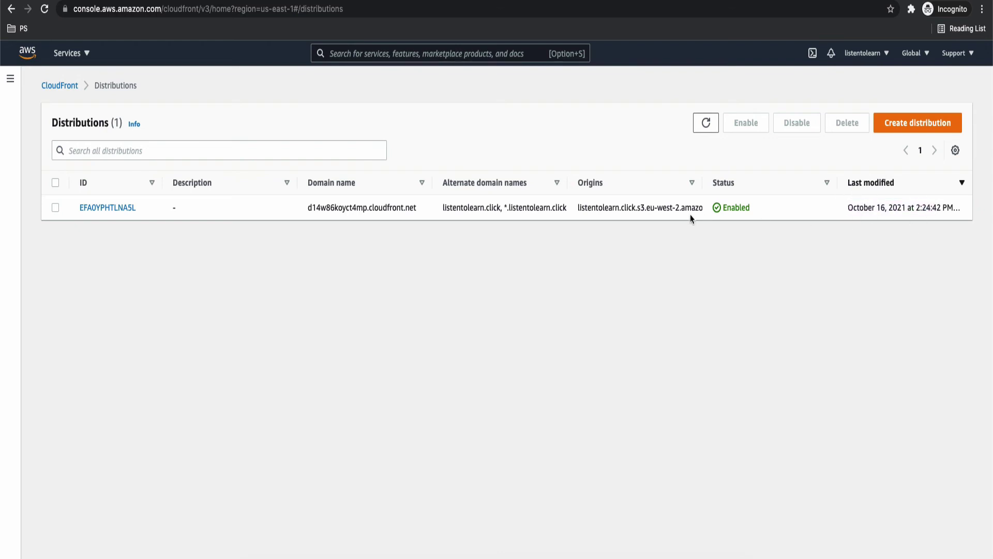
mouse_move(757, 213)
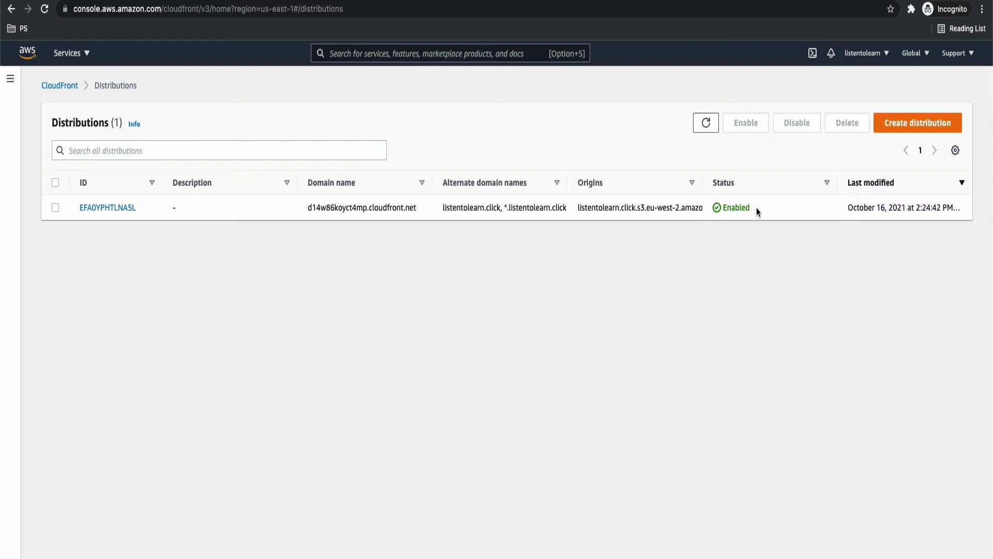
mouse_move(496, 168)
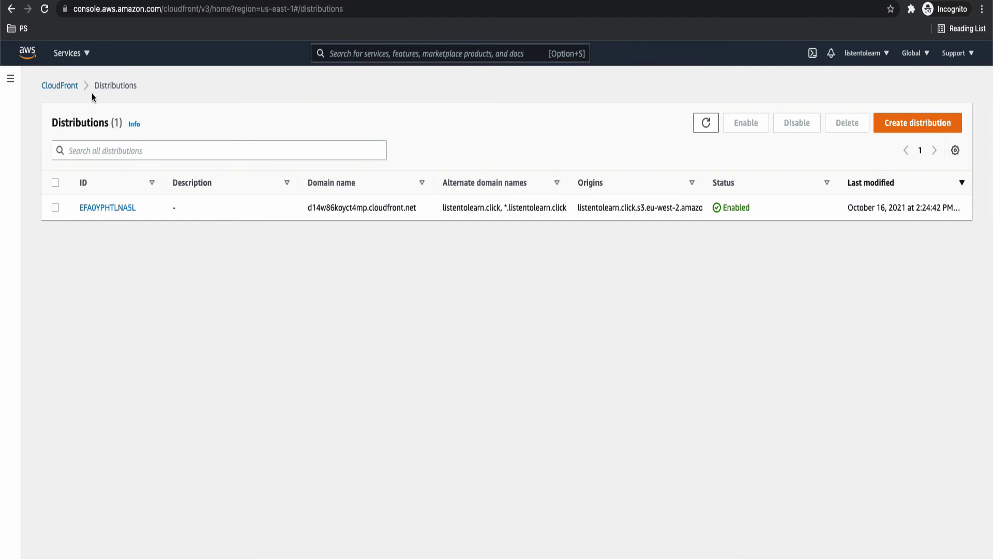
left_click(67, 52)
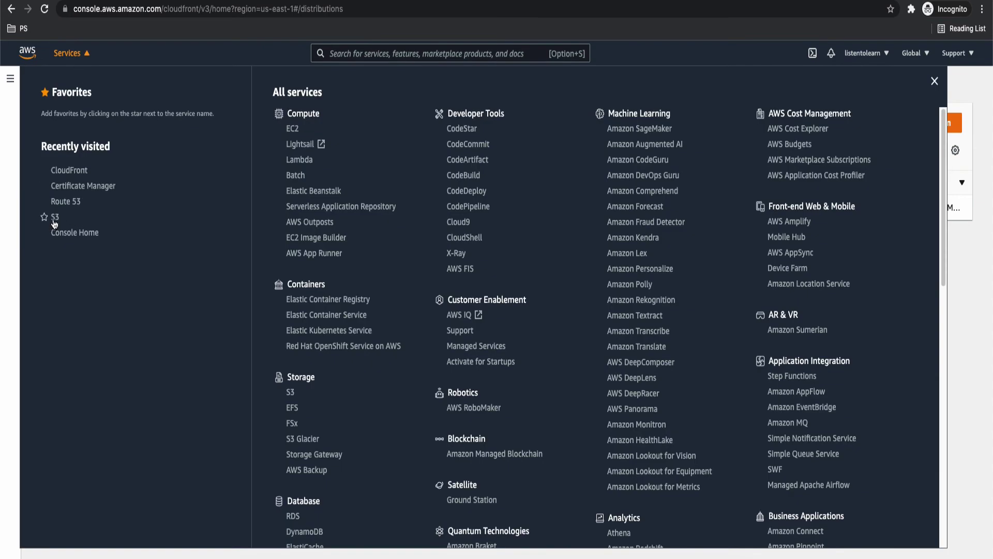
Review the listentolearn.click S3 bucket policy granting GetObject to CloudFront's identity, then head to Route 53.
left_click(52, 216)
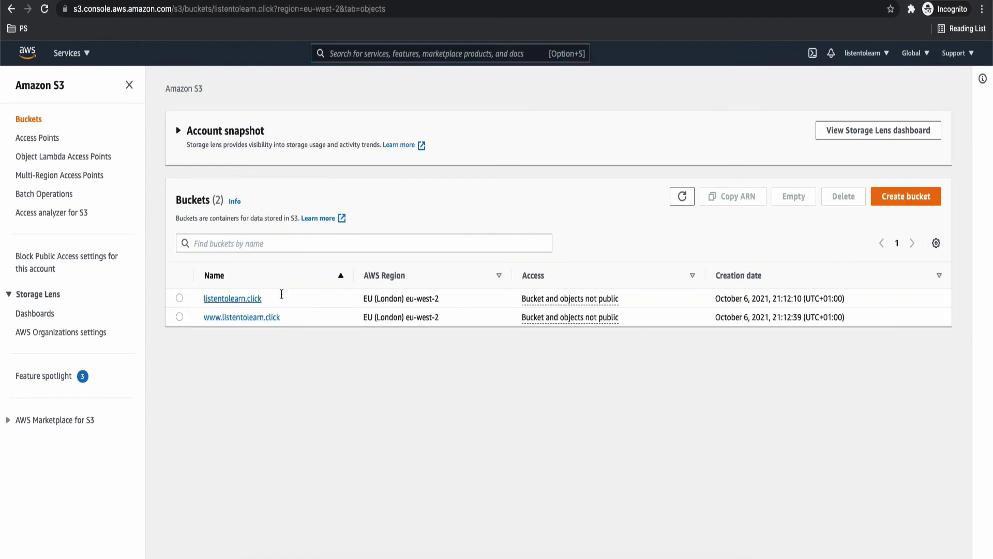
left_click(232, 298)
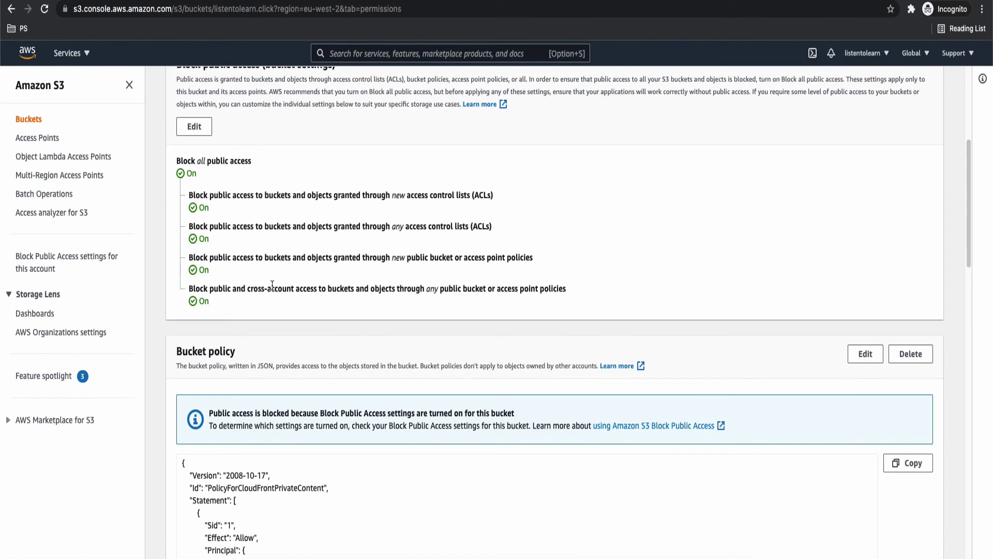
scroll("down", 3)
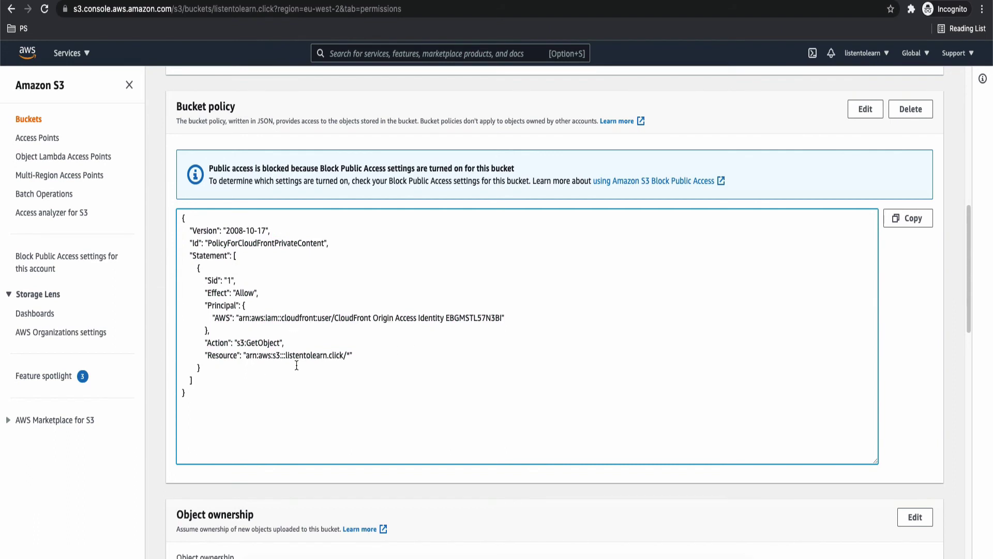
mouse_move(336, 317)
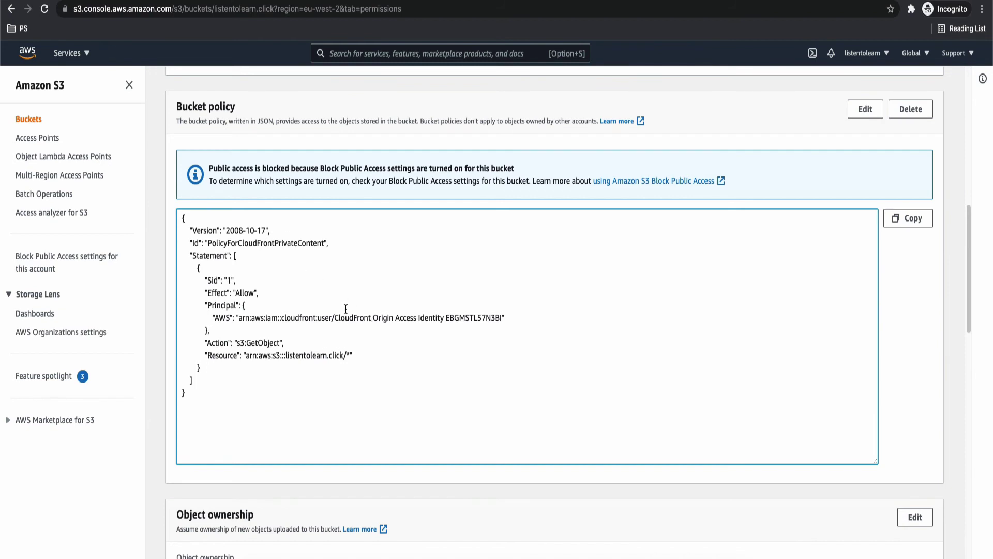
mouse_move(311, 196)
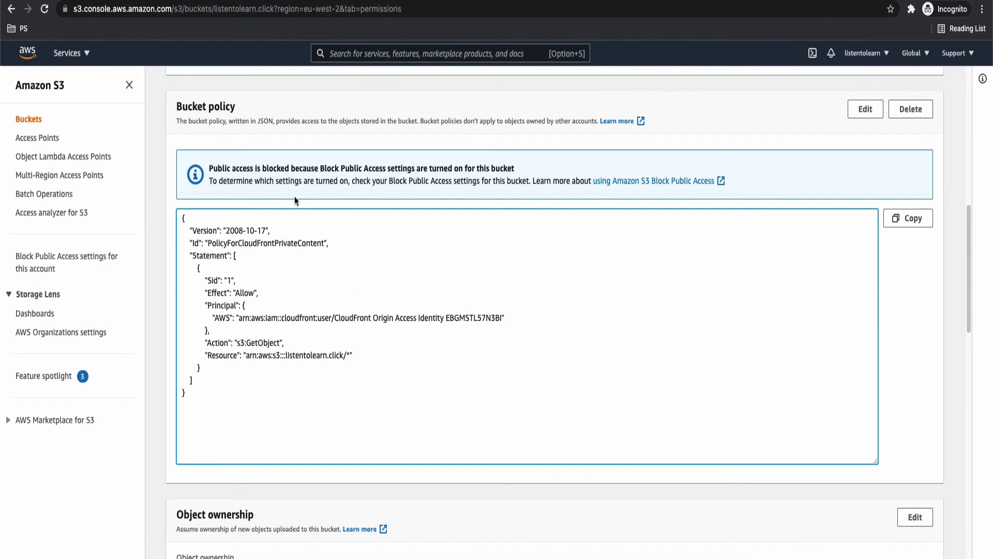
mouse_move(56, 72)
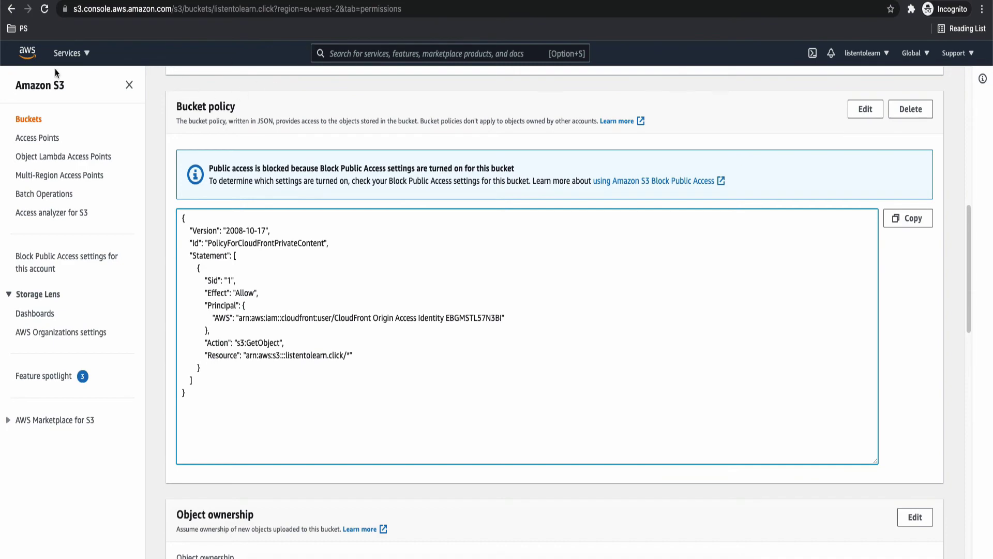
left_click(68, 52)
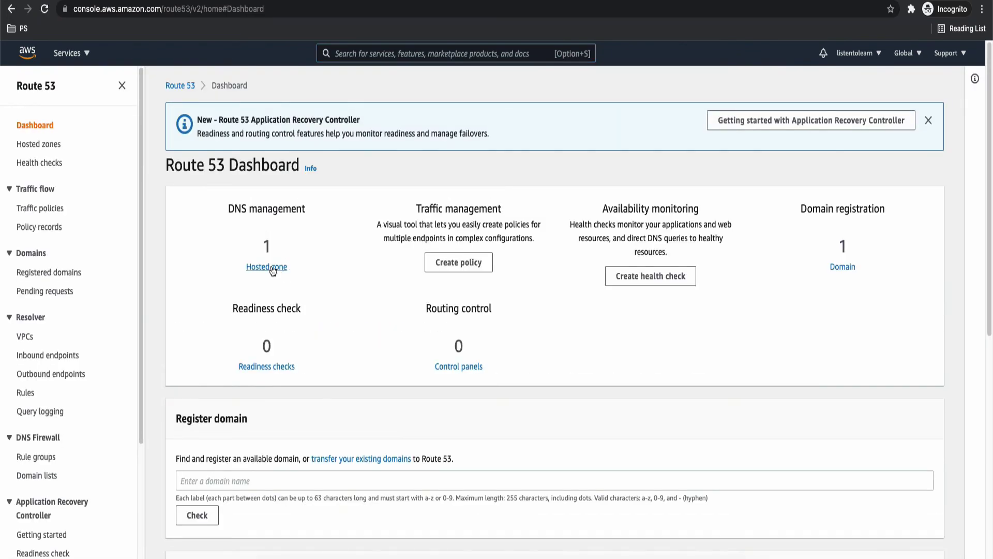
Open the listentolearn.click hosted zone in Route 53 to list its five records.
left_click(266, 267)
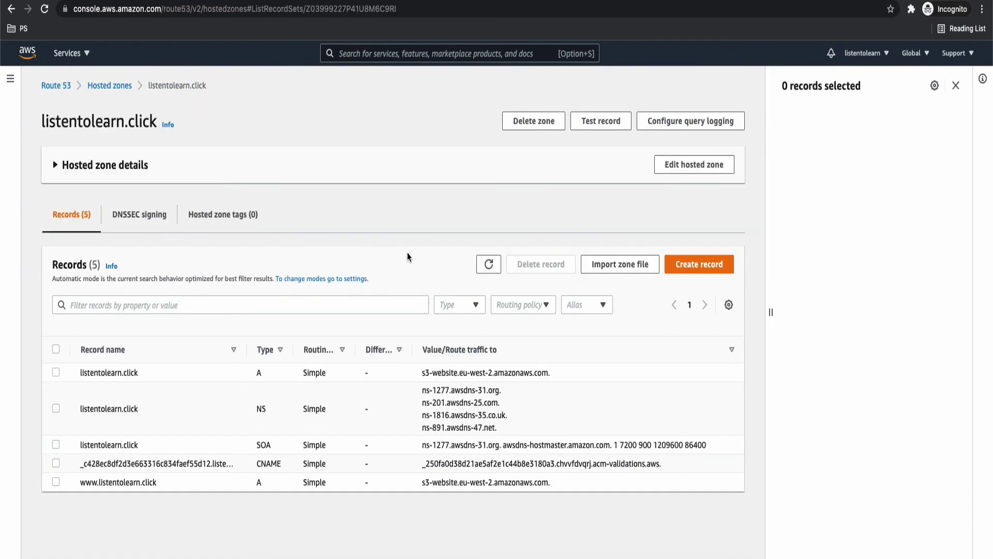
mouse_move(199, 466)
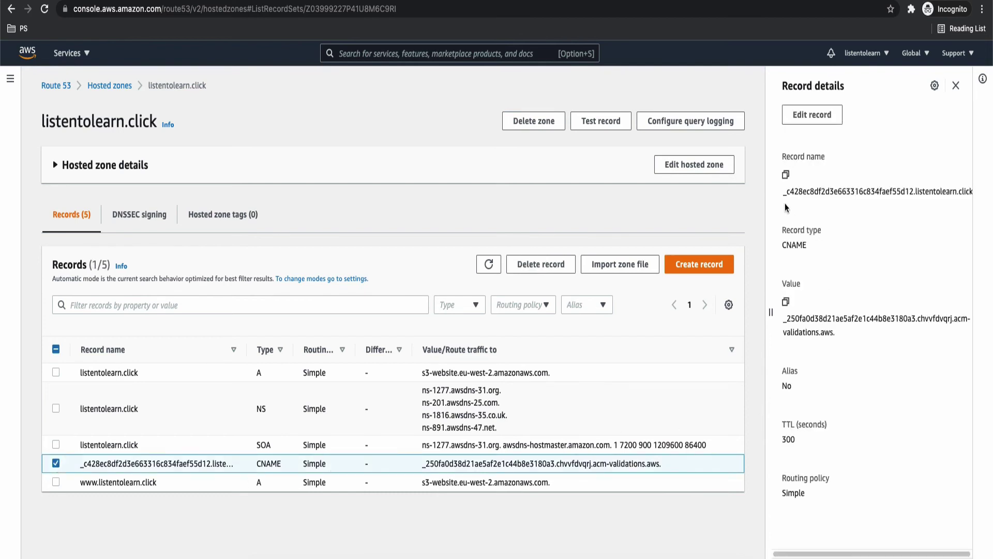
double_click(877, 191)
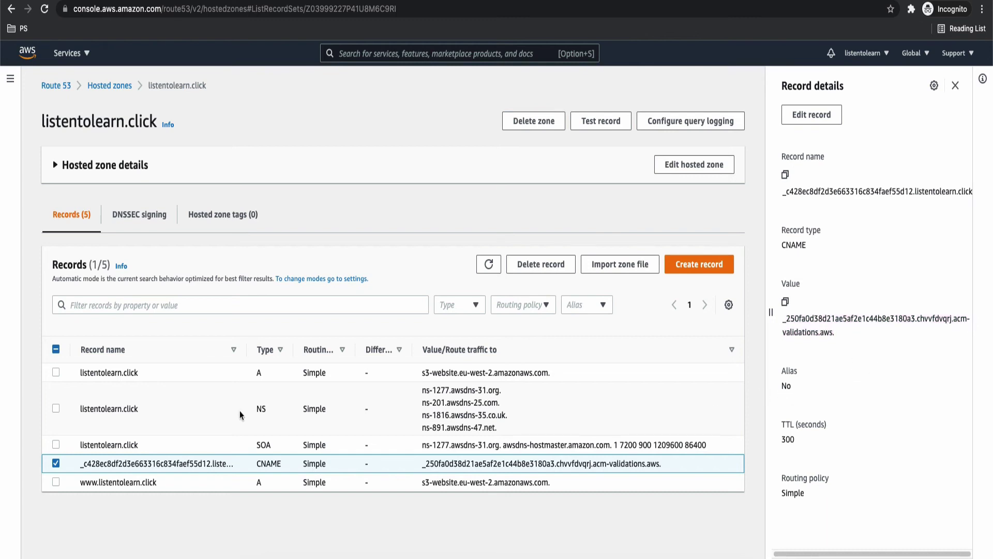
left_click(55, 463)
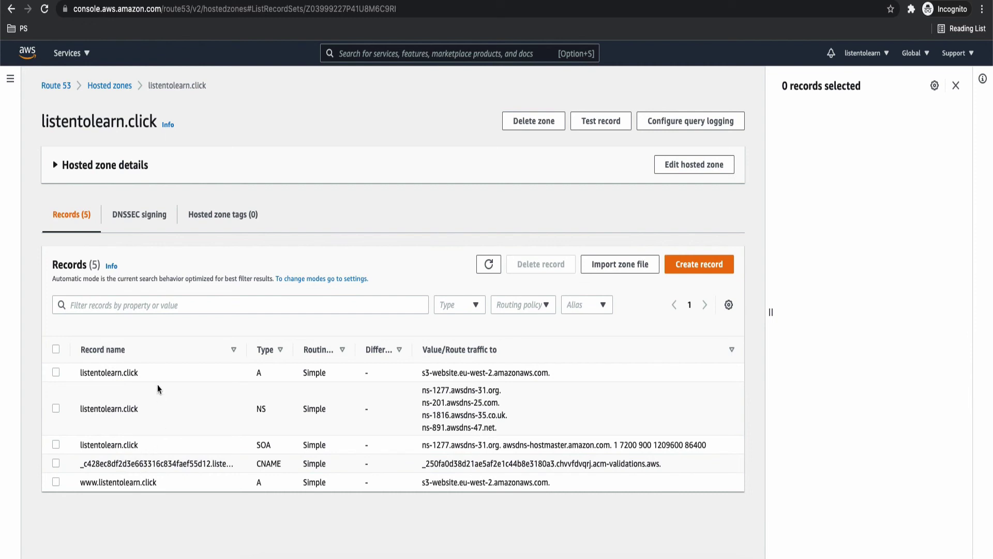
mouse_move(142, 494)
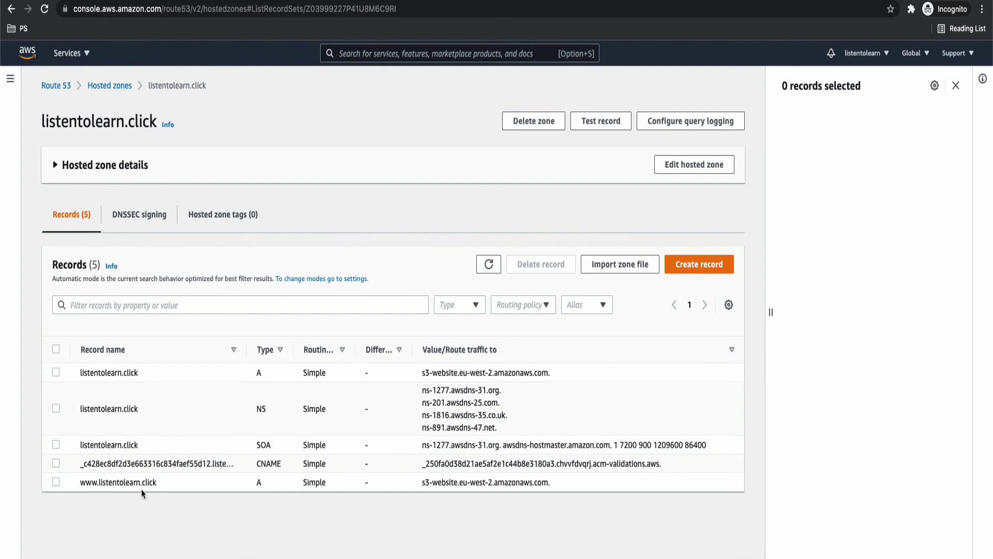
mouse_move(133, 385)
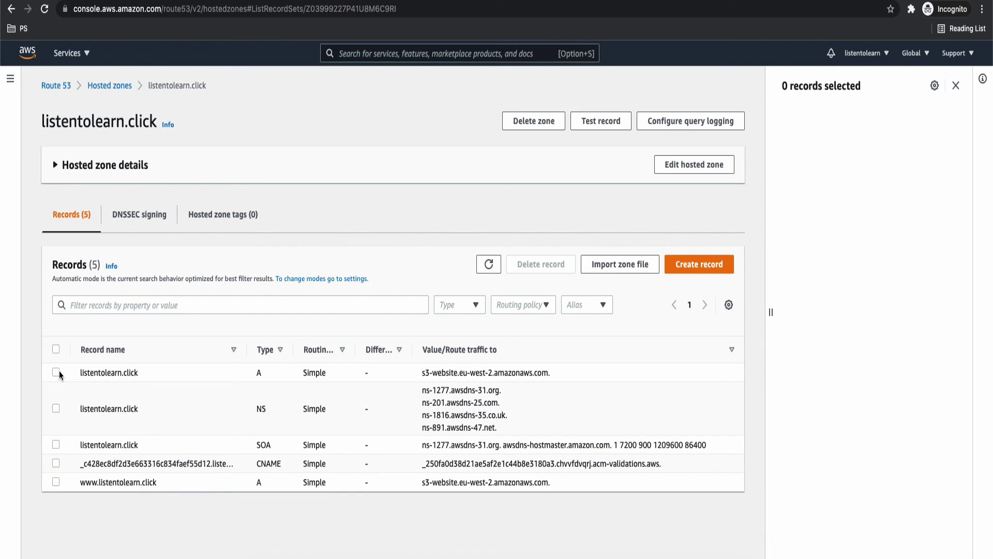
Change the root listentolearn.click A record to alias the d14w86koyct4mp.cloudfront.net distribution and save.
left_click(56, 372)
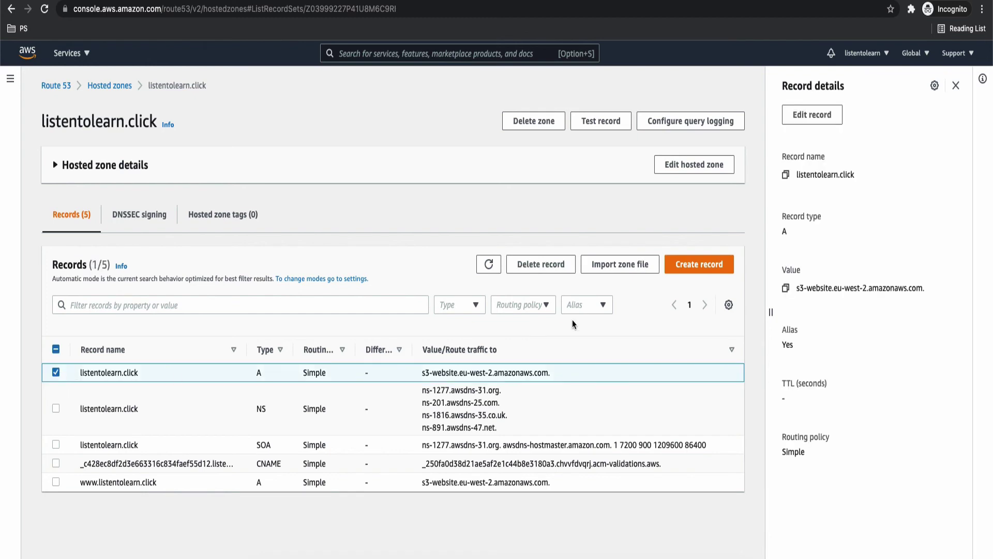
left_click(812, 114)
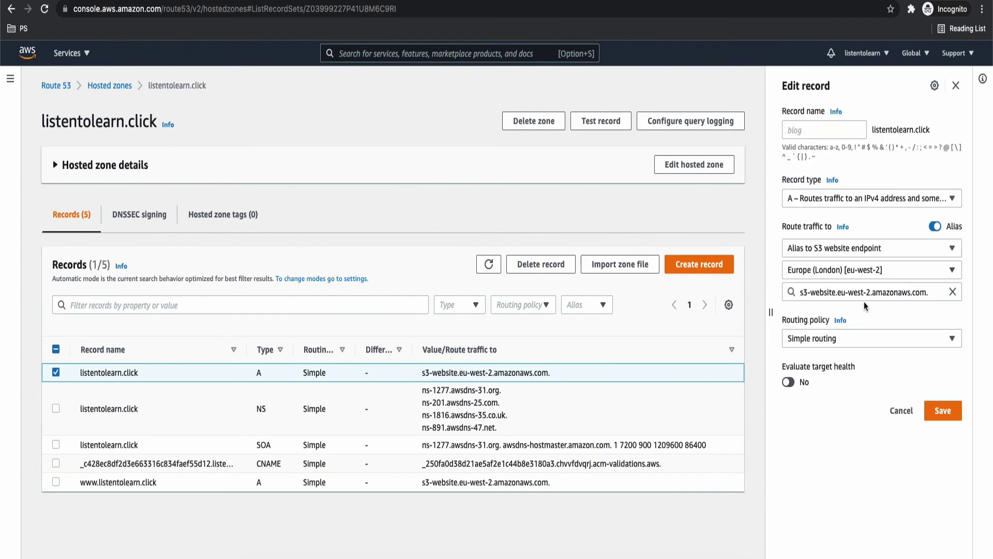
mouse_move(862, 259)
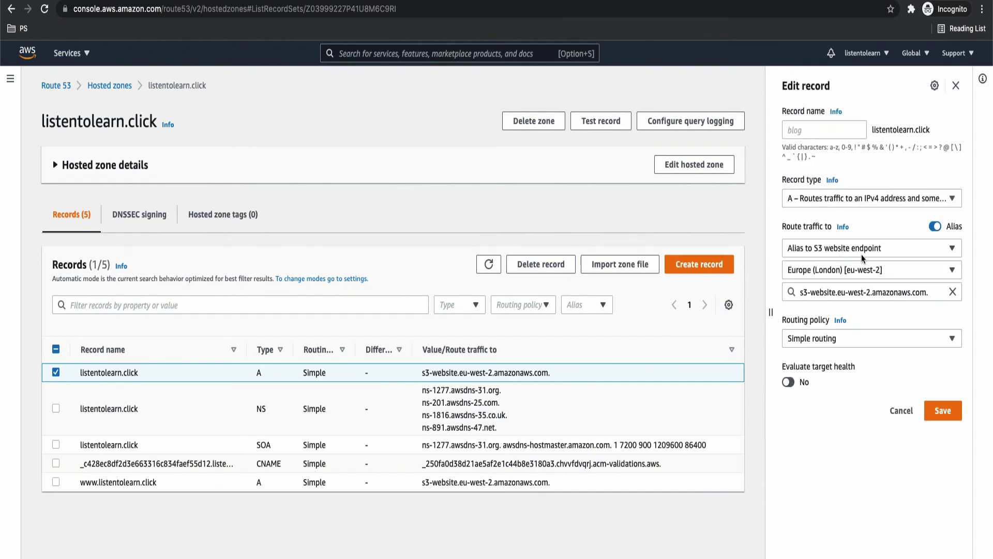
left_click(871, 248)
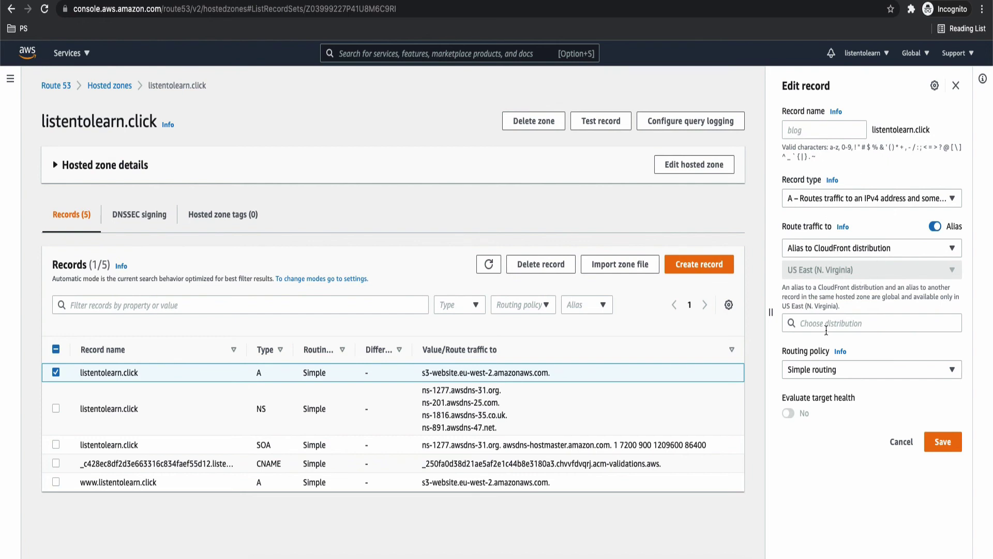
left_click(871, 323)
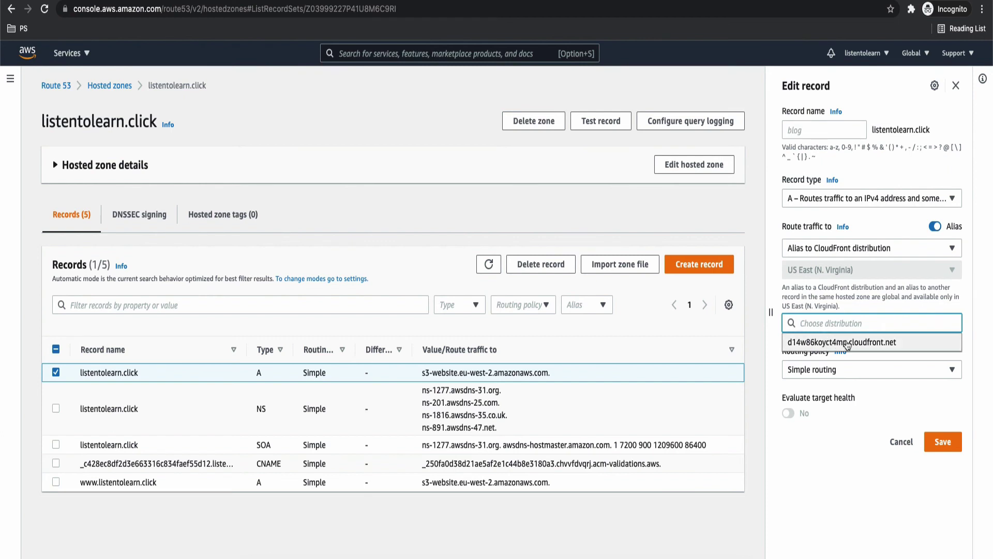
mouse_move(857, 351)
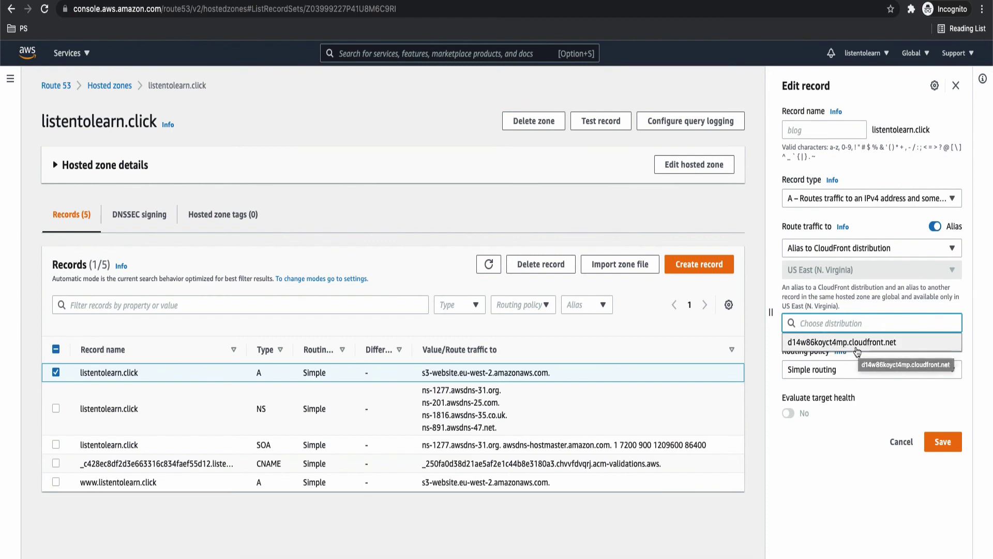
left_click(842, 342)
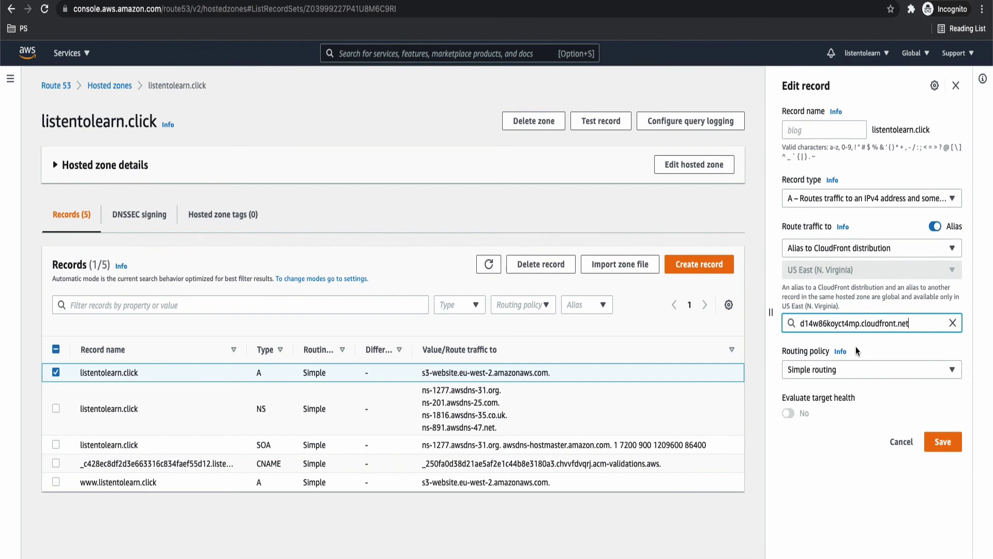
left_click(941, 442)
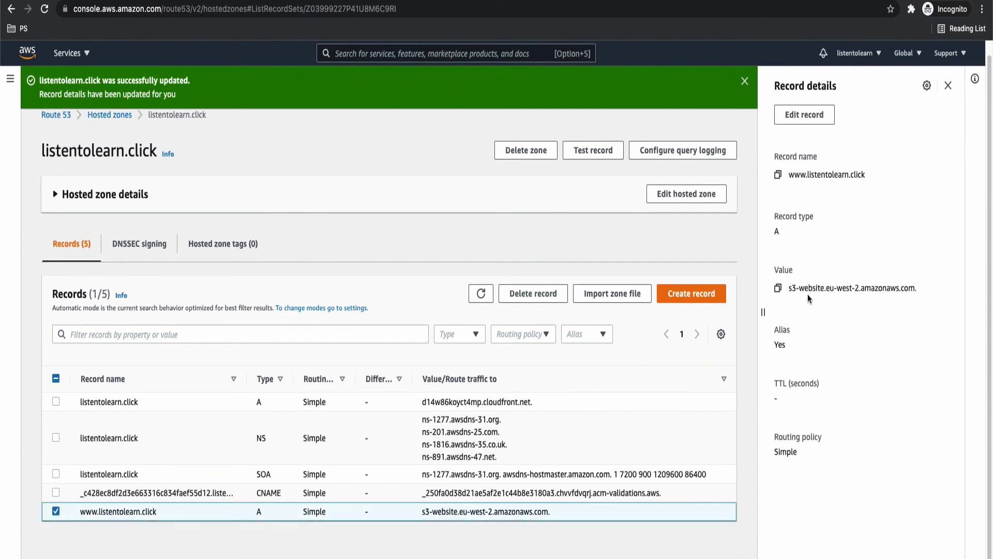
Turn the www A record into a wildcard * record aliased to d14w86koyct4mp.cloudfront.net and save it.
left_click(804, 115)
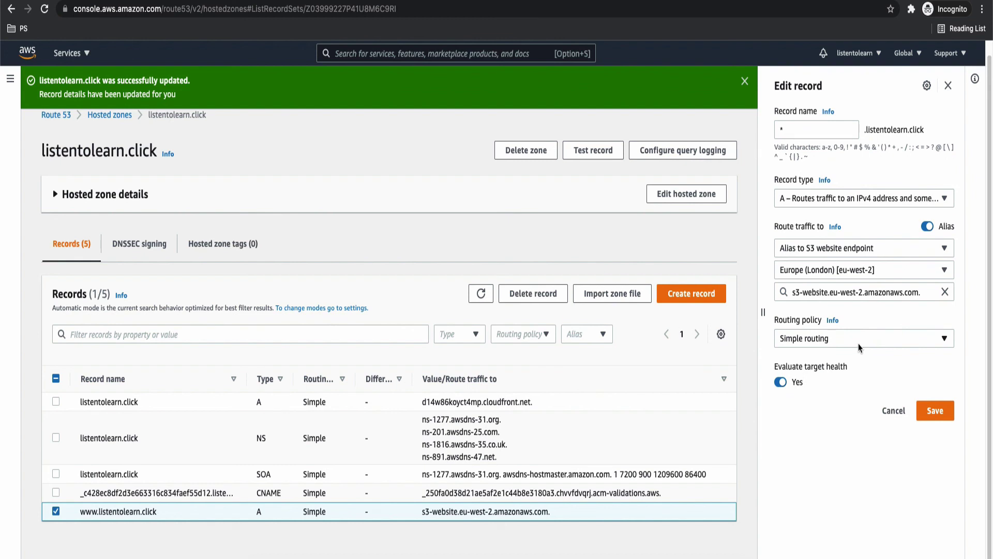
left_click(863, 247)
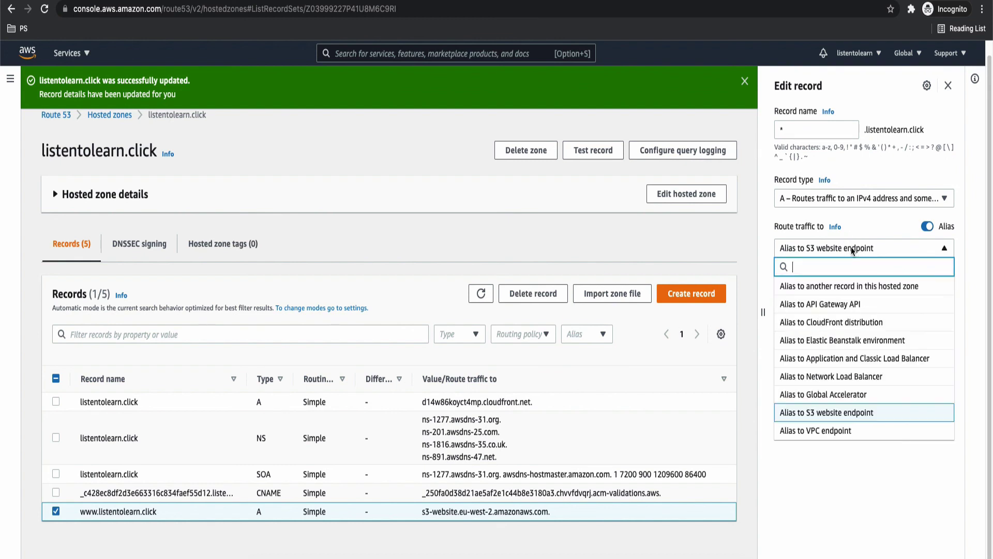
left_click(835, 322)
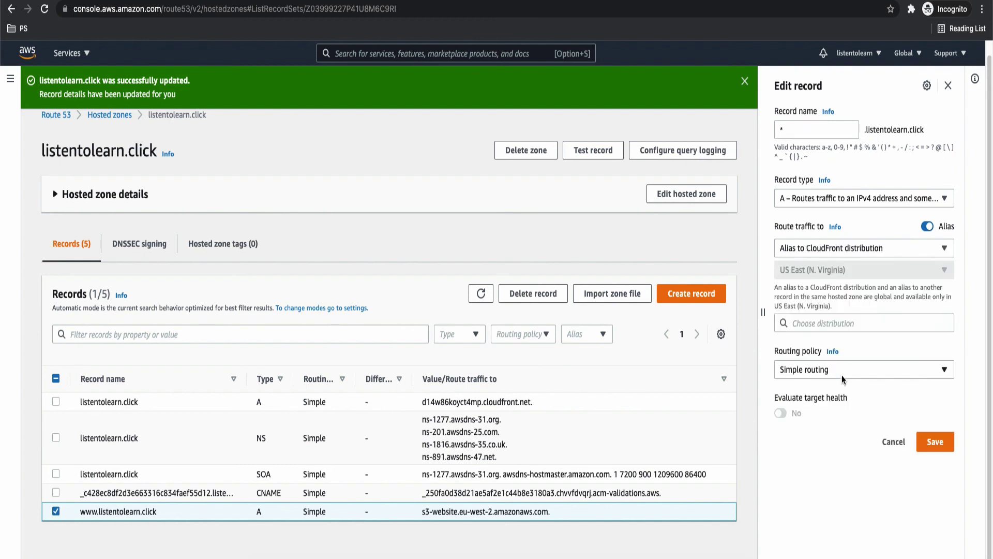
left_click(863, 323)
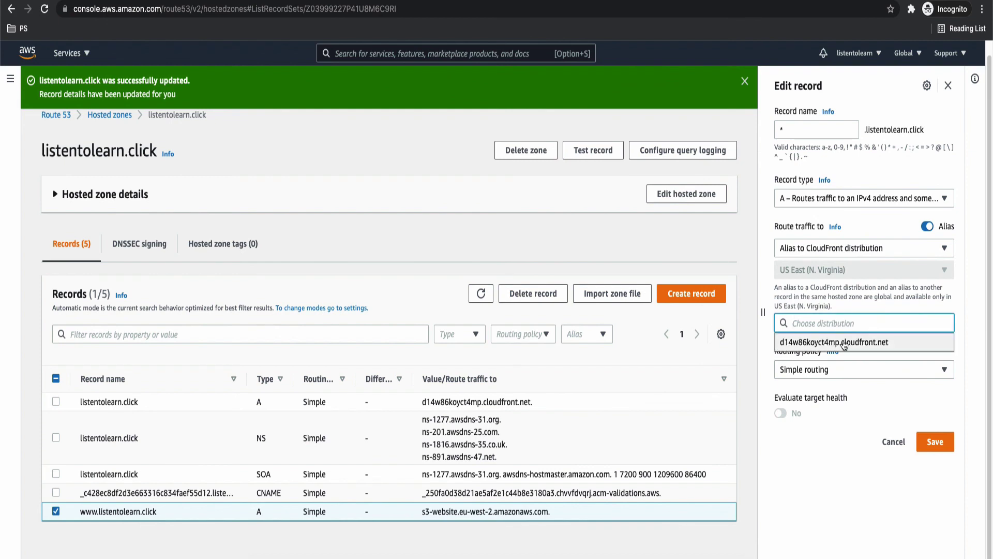
left_click(832, 343)
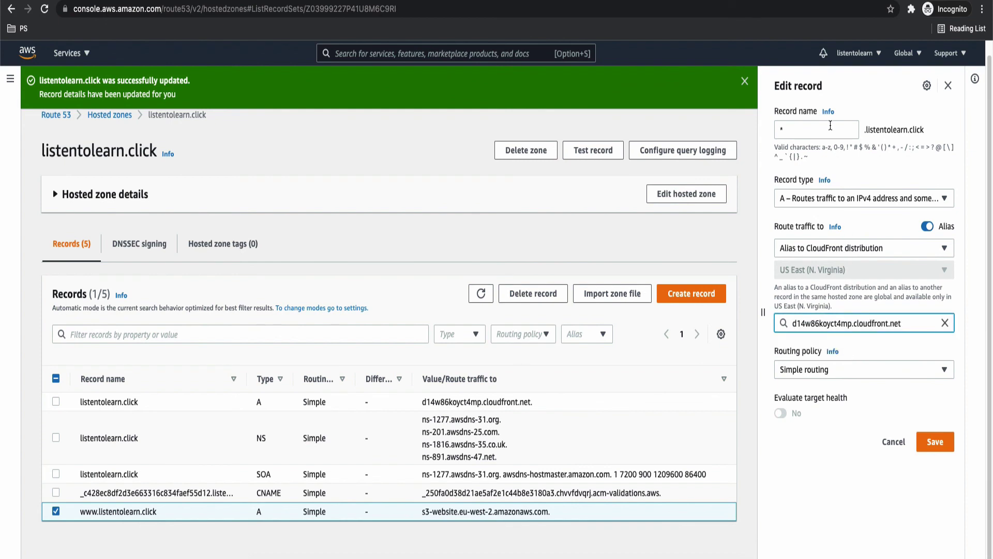
left_click(934, 442)
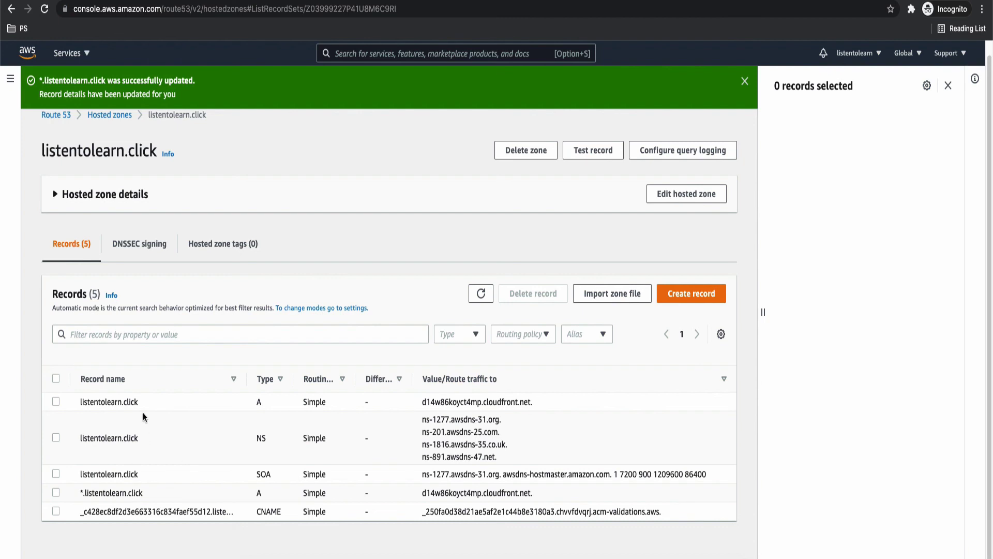
double_click(108, 401)
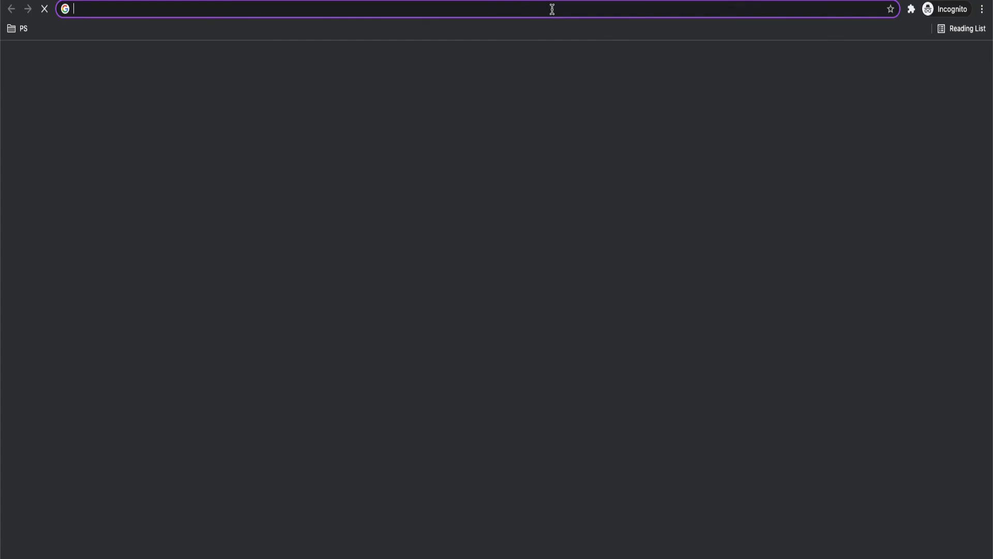
type("listentolearn.click")
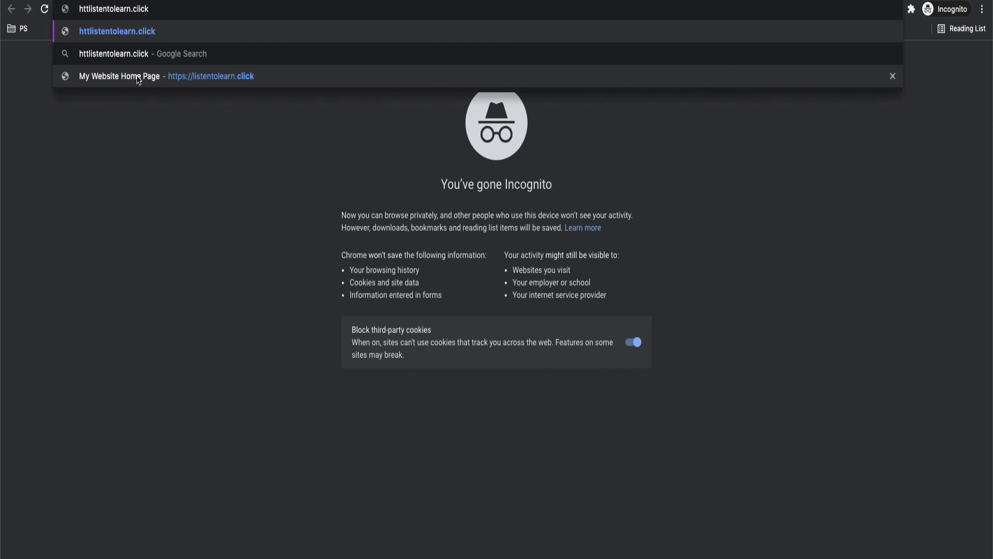
left_click(118, 75)
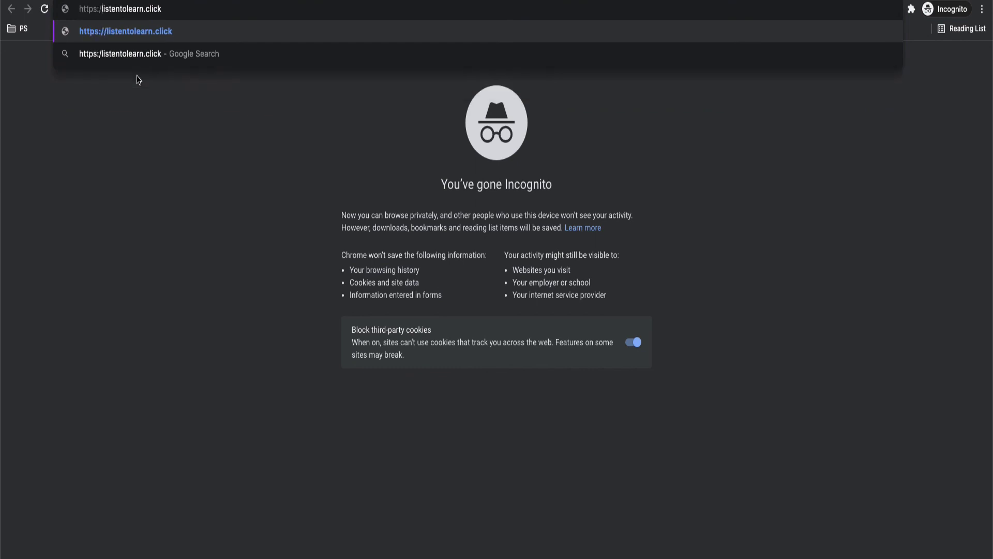
key("Enter")
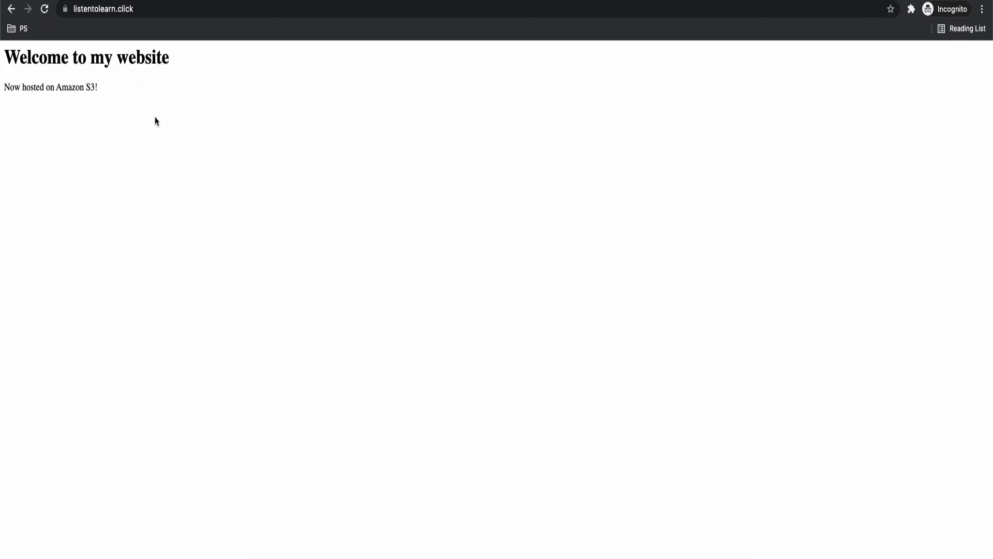
mouse_move(99, 94)
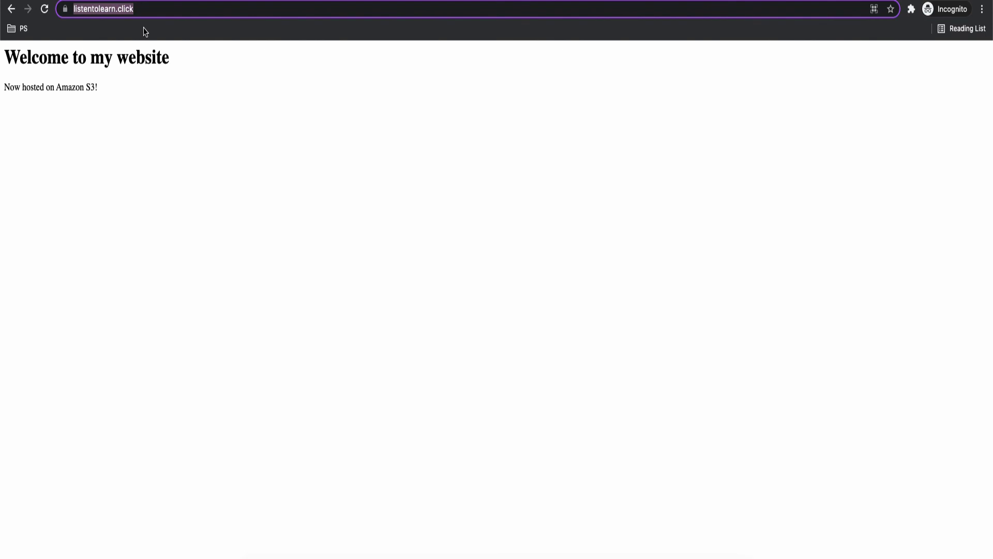
Load a subdomain of listentolearn.click via the wildcard record and confirm the same welcome page loads securely.
type("api.listentolearn.click")
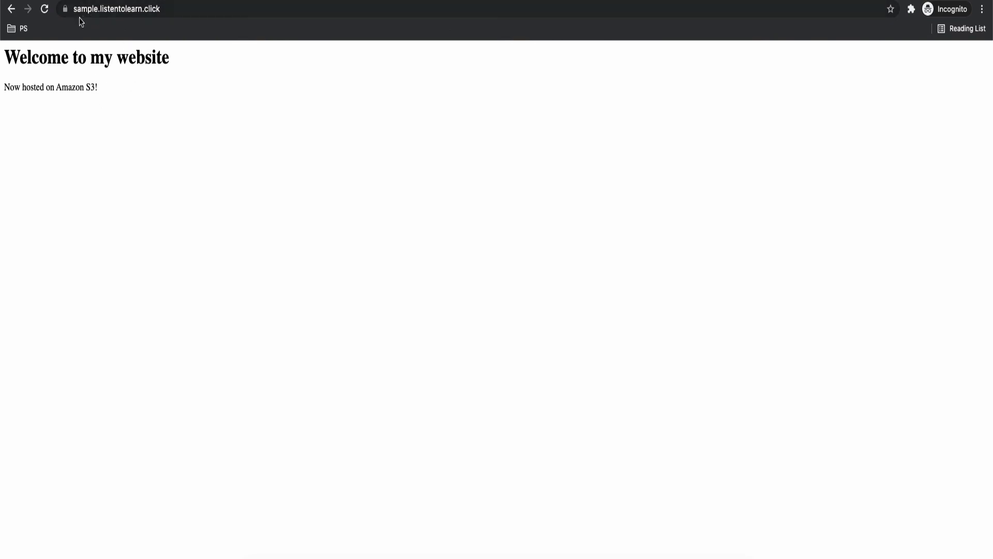
left_click(114, 9)
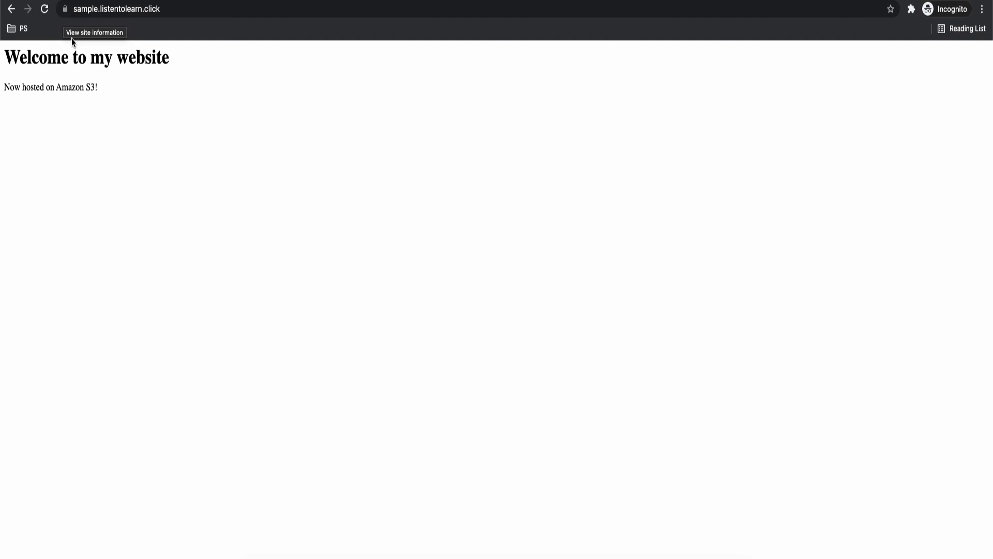
mouse_move(107, 99)
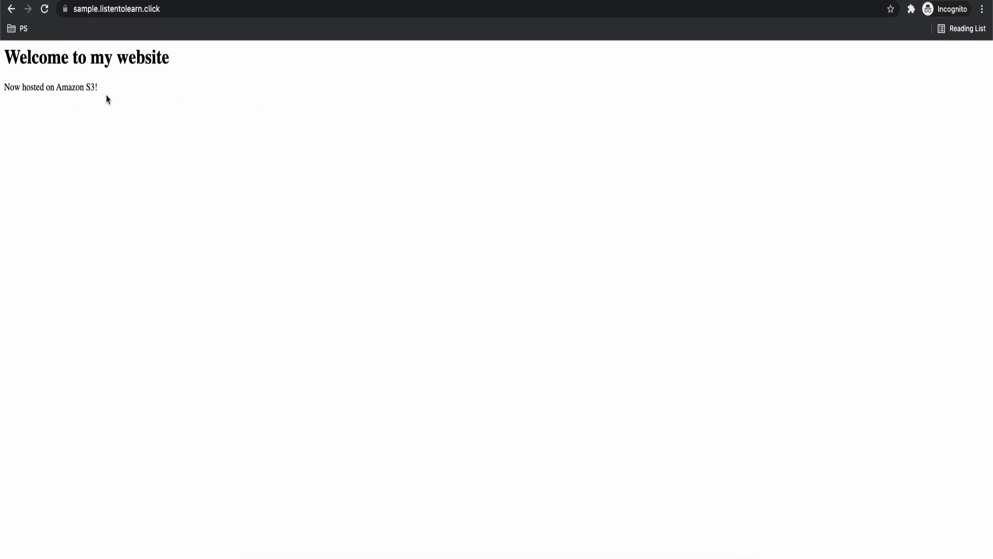
mouse_move(172, 161)
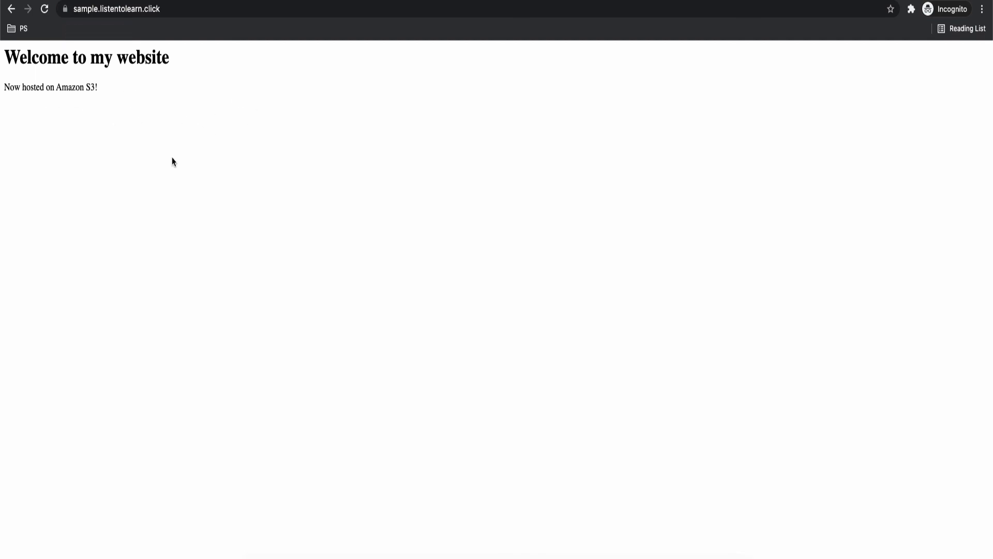
mouse_move(146, 111)
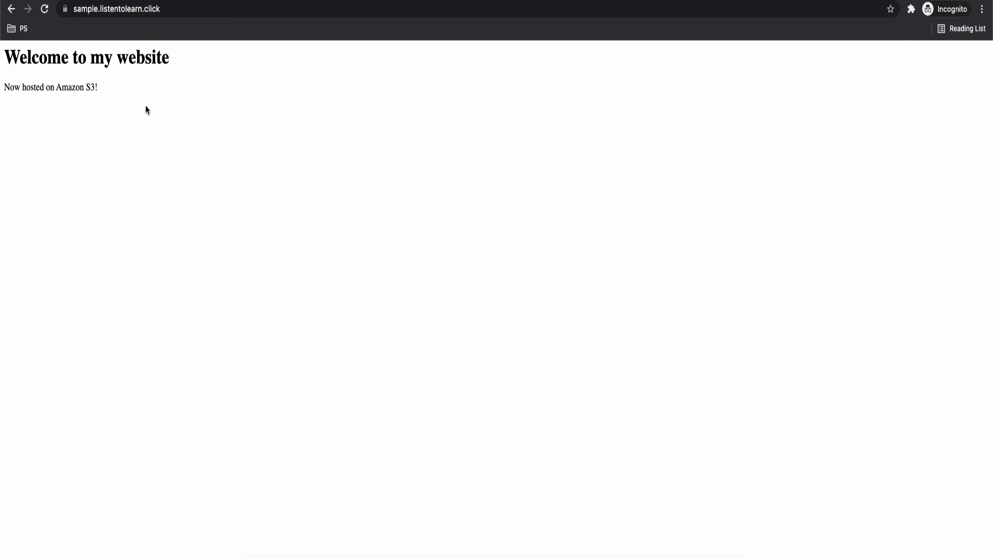